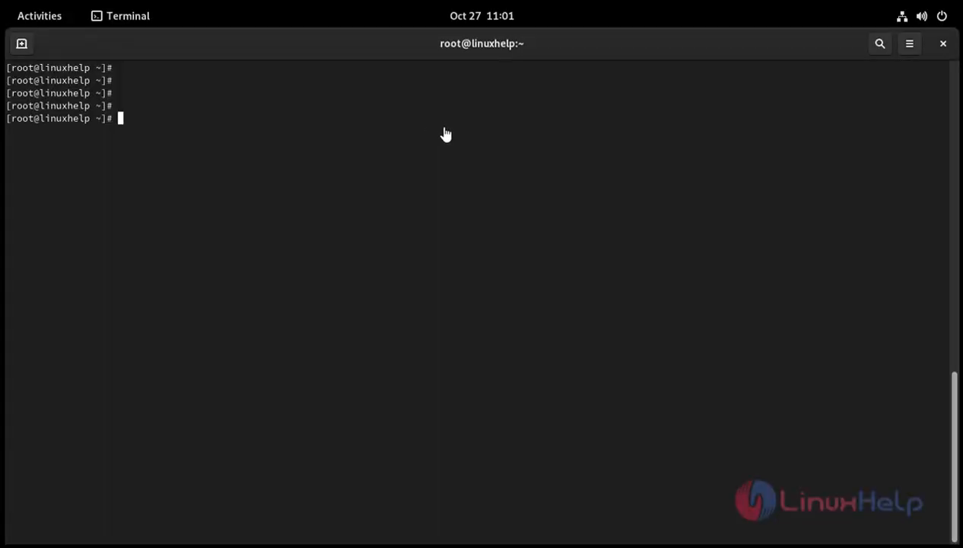
pyautogui.moveTo(443, 126)
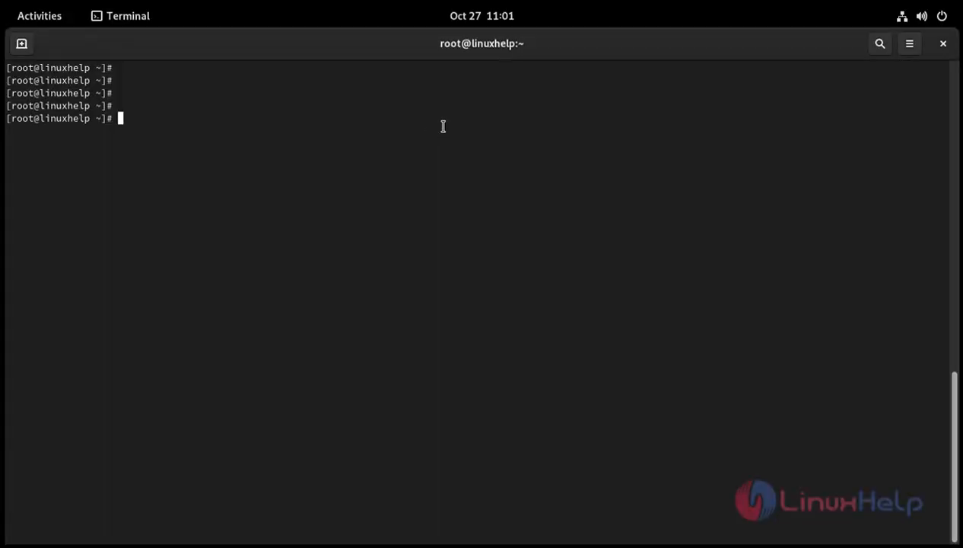
# - Run cat /etc/os-release and add a couple of blank prompt lines below the output
pyautogui.write('ca')
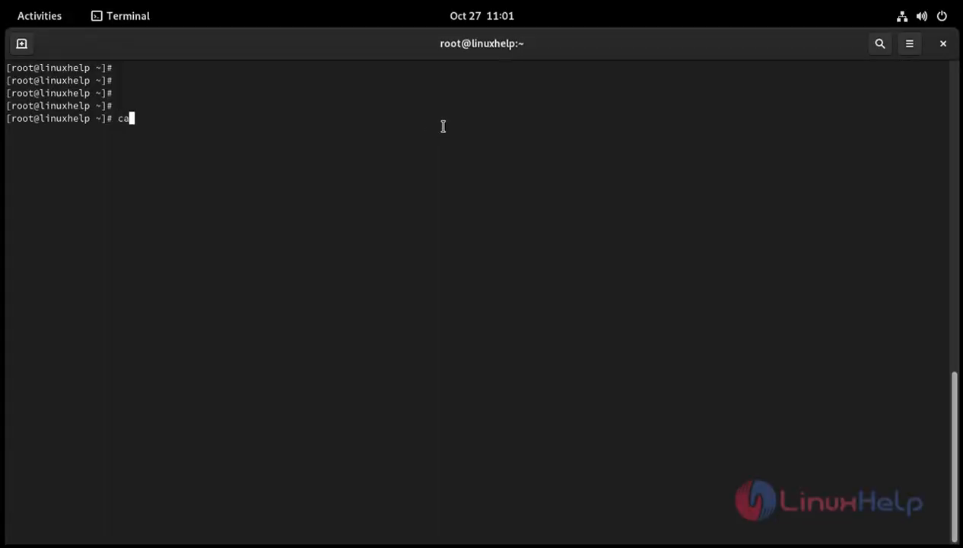
pyautogui.write('t /')
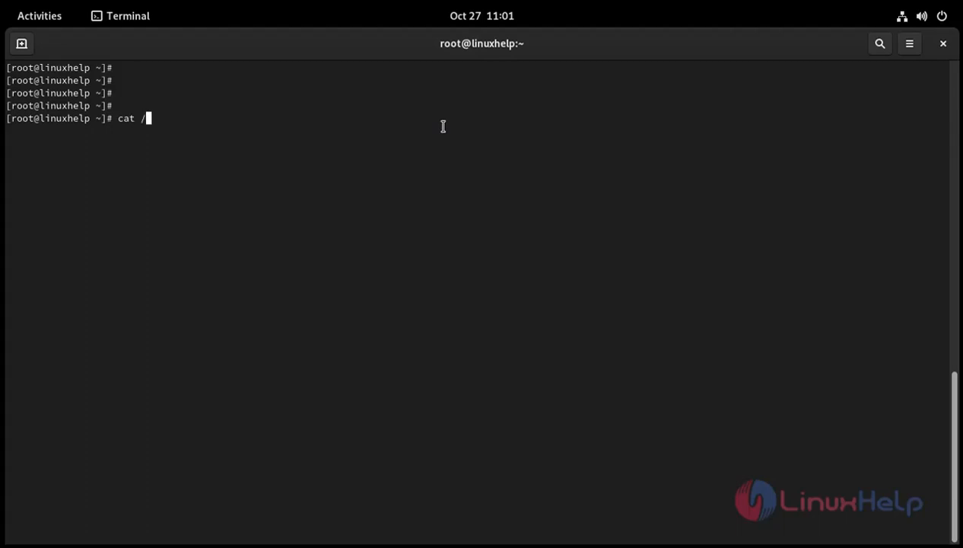
pyautogui.write('etc/o')
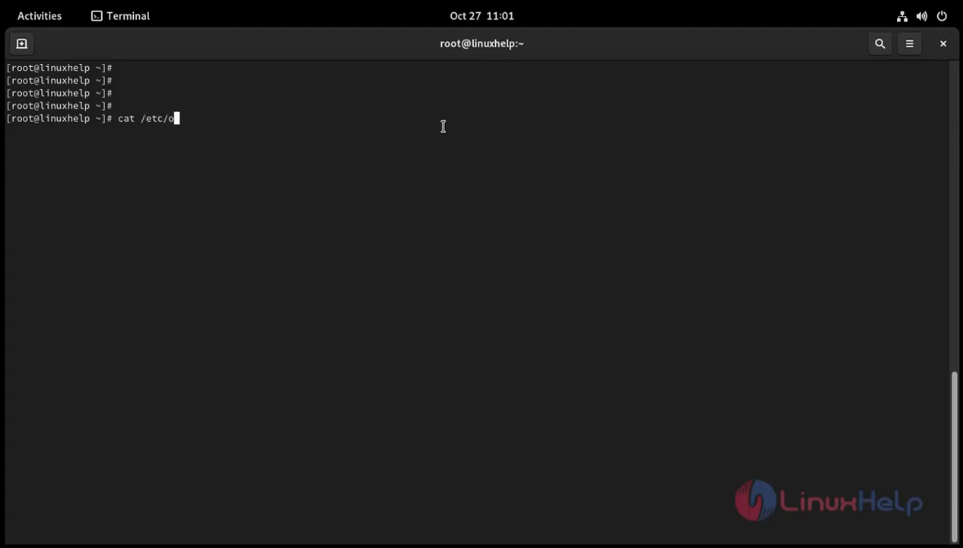
pyautogui.write('s-rel')
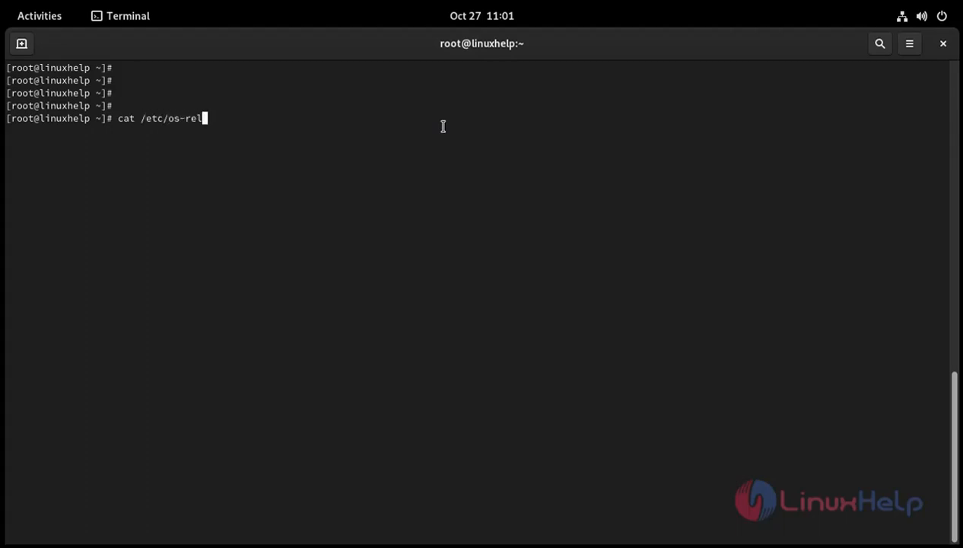
pyautogui.press('Return')
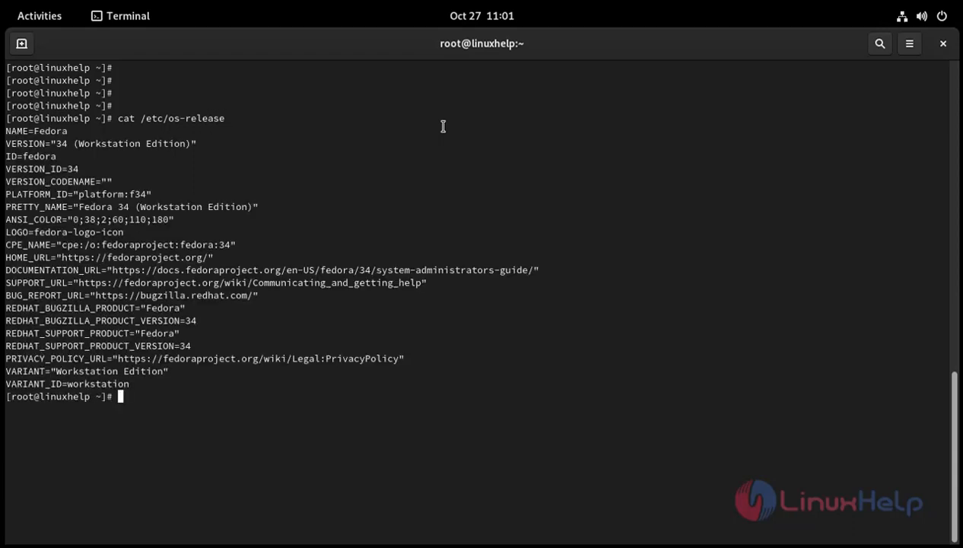
pyautogui.moveTo(79, 175)
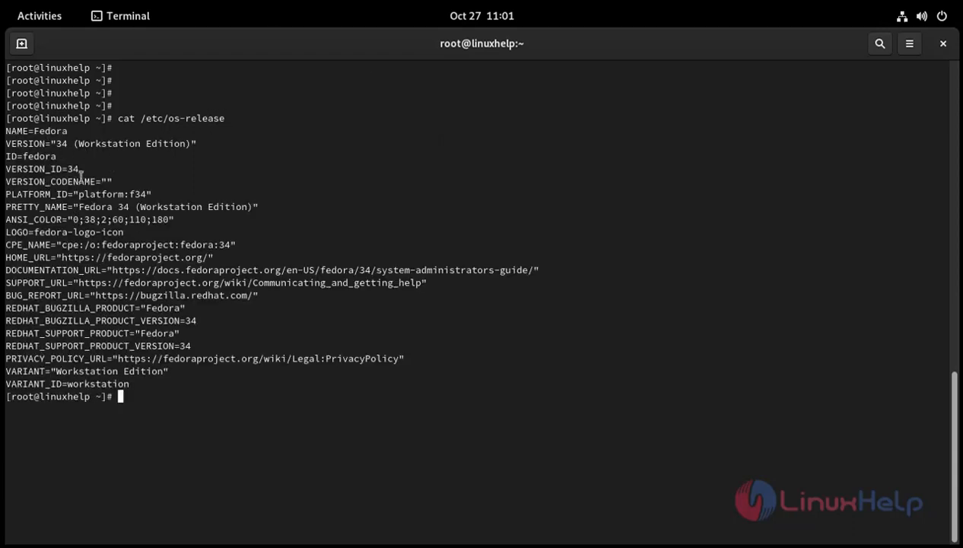
pyautogui.press('Return')
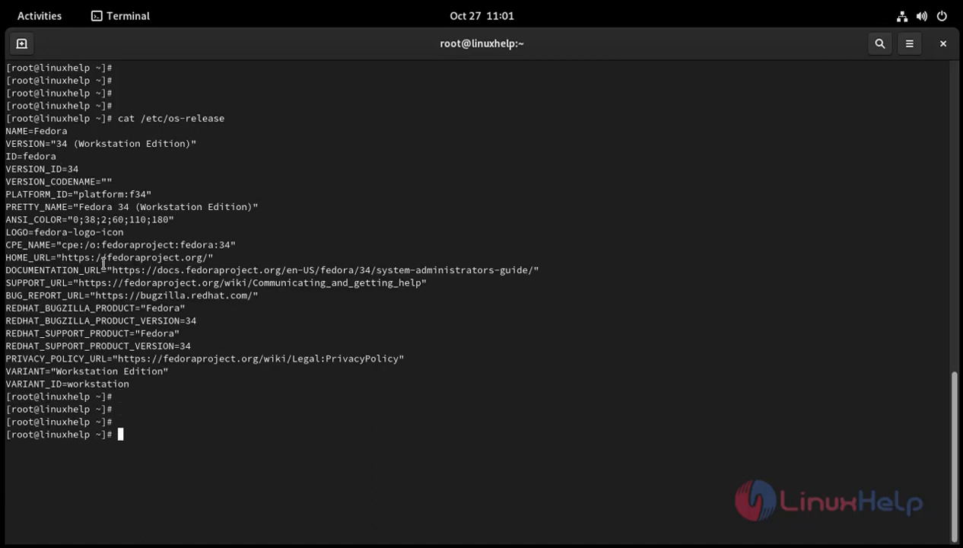
# - Install squid and its perl dependencies with dnf install squid
pyautogui.write('dnf')
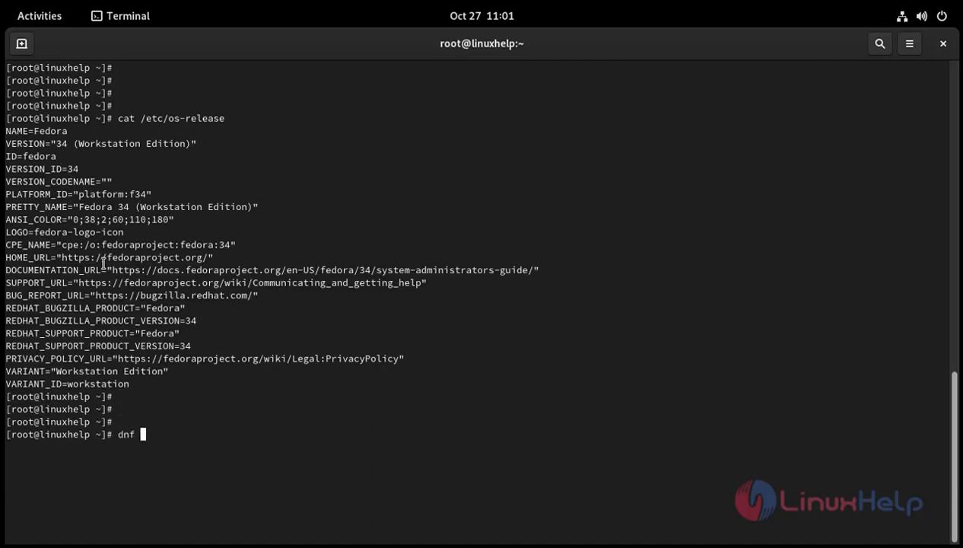
pyautogui.write('i')
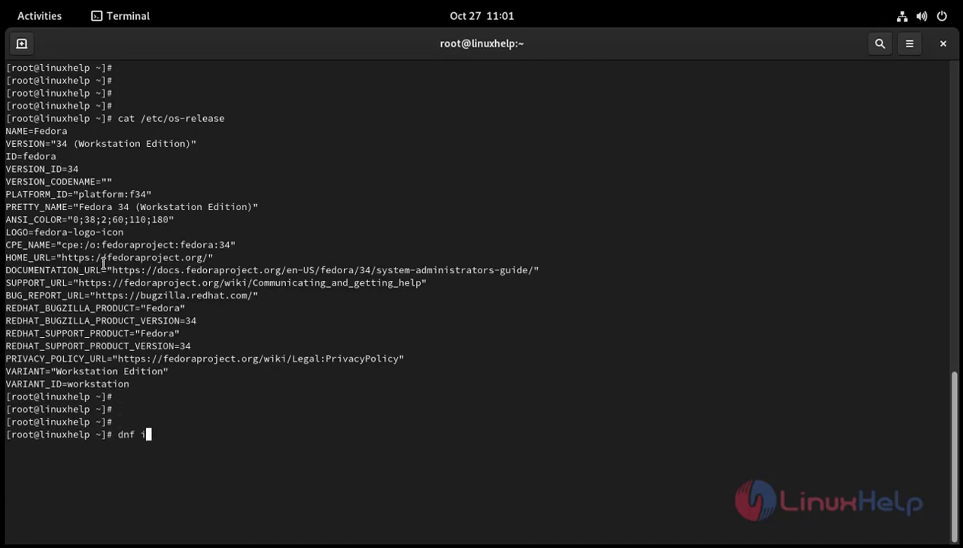
pyautogui.write('nstall s')
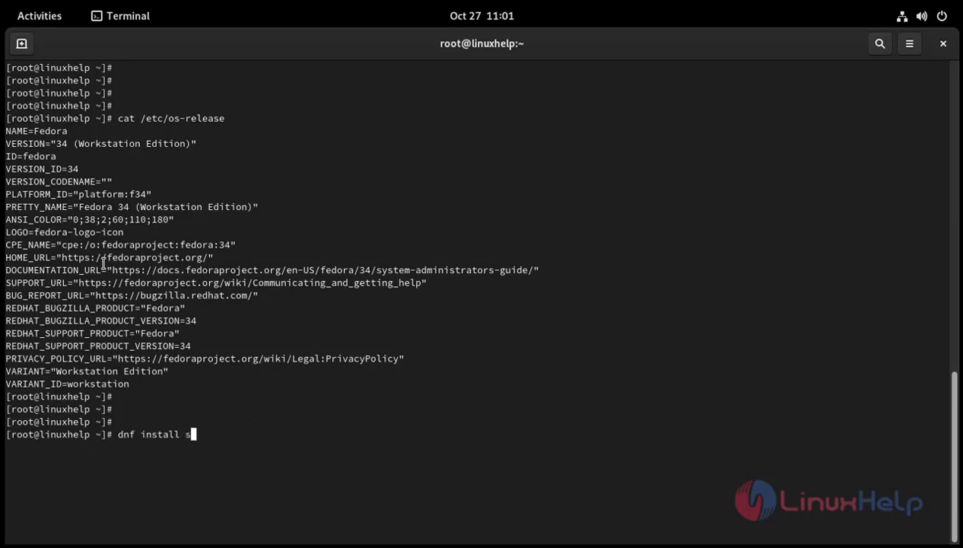
pyautogui.write('quid')
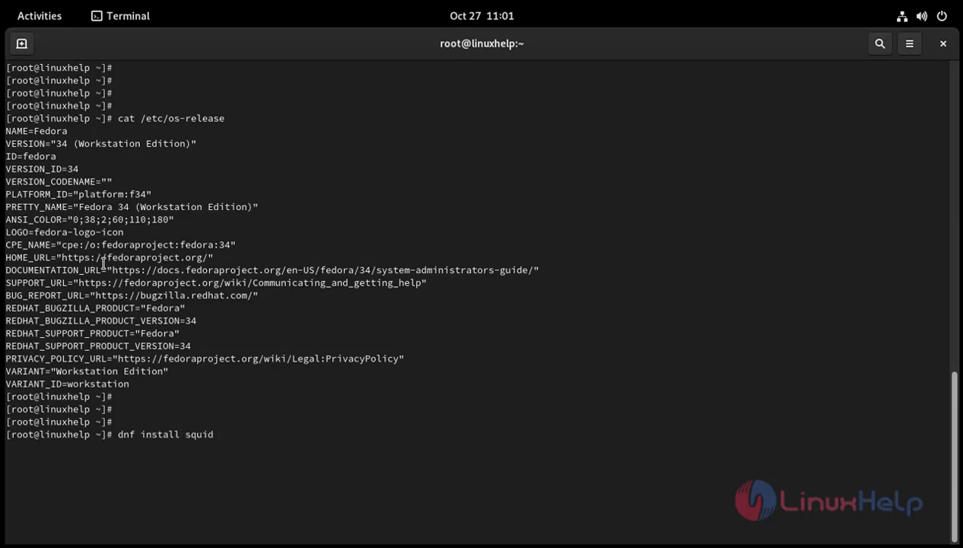
pyautogui.press('Return')
pyautogui.write('y')
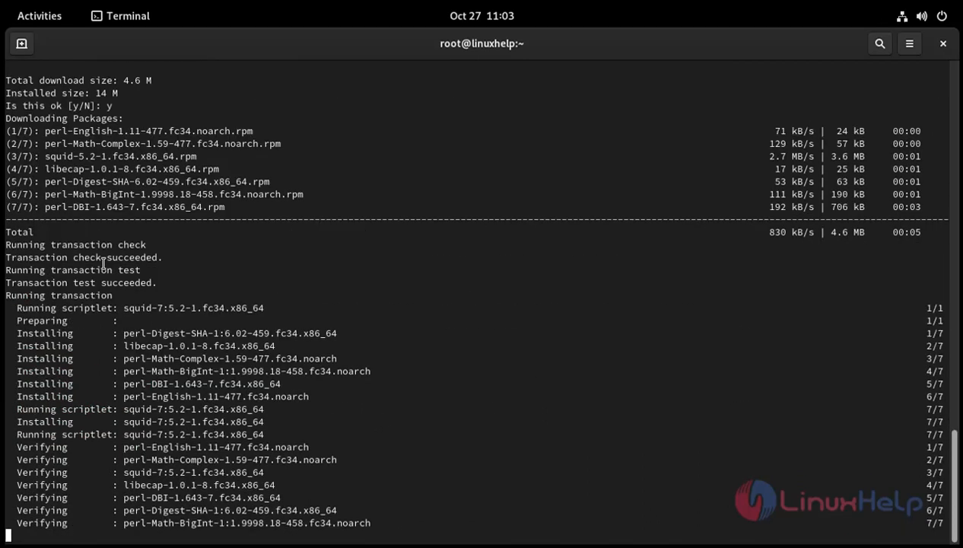
pyautogui.scroll(-3)
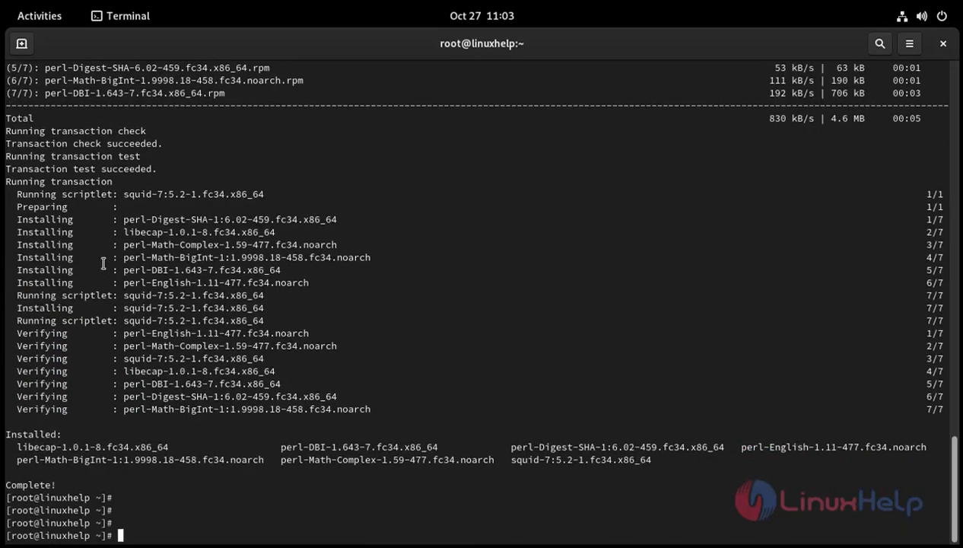
pyautogui.write('systemctl')
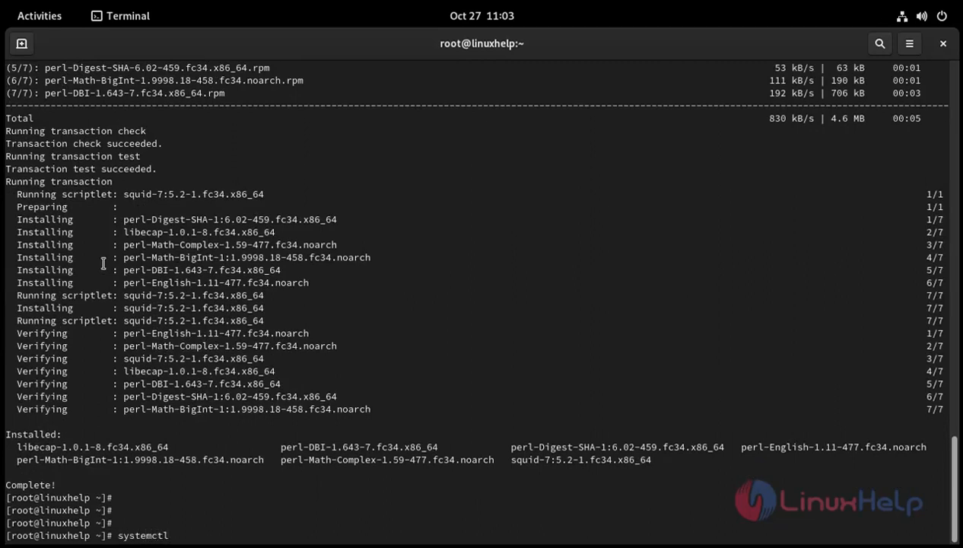
# - Start the squid service with systemctl start squid
pyautogui.write('sta')
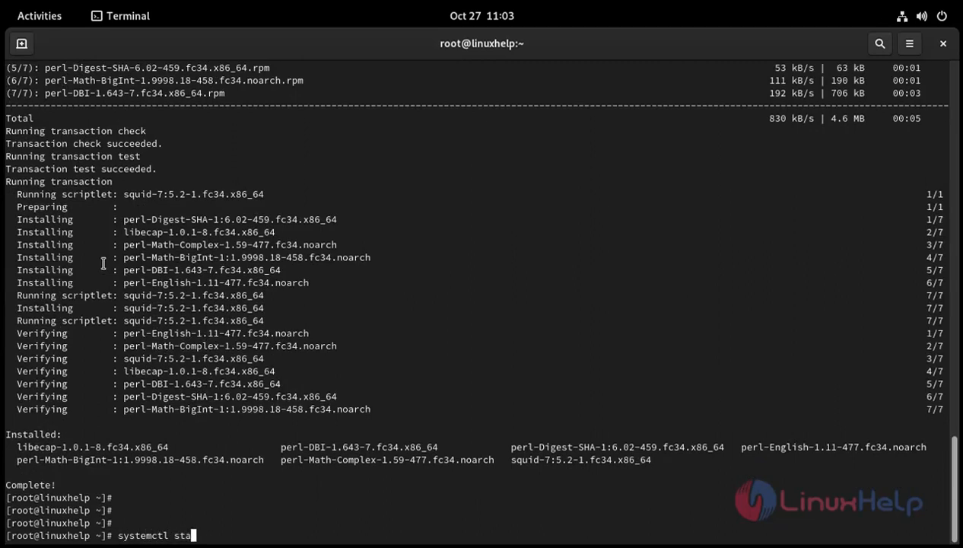
pyautogui.write('rt')
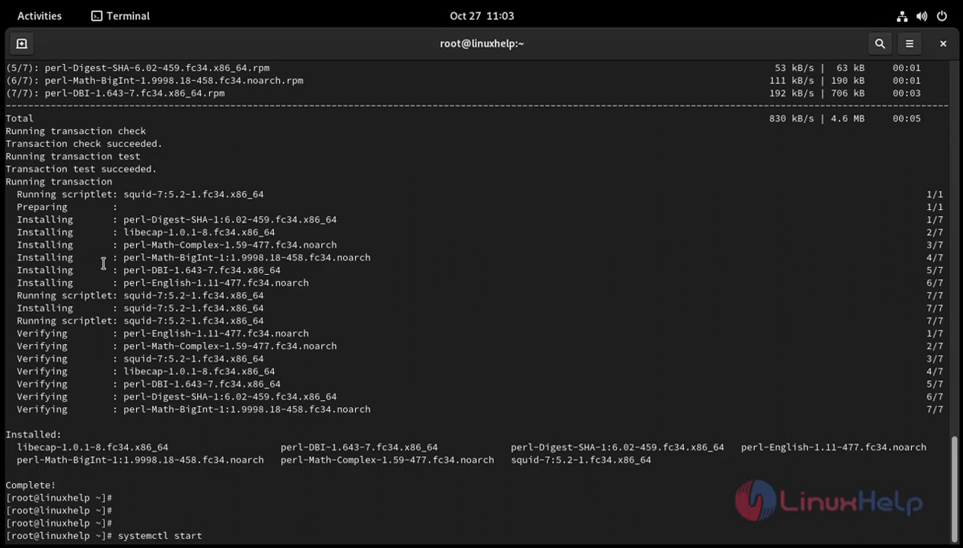
pyautogui.write('squid')
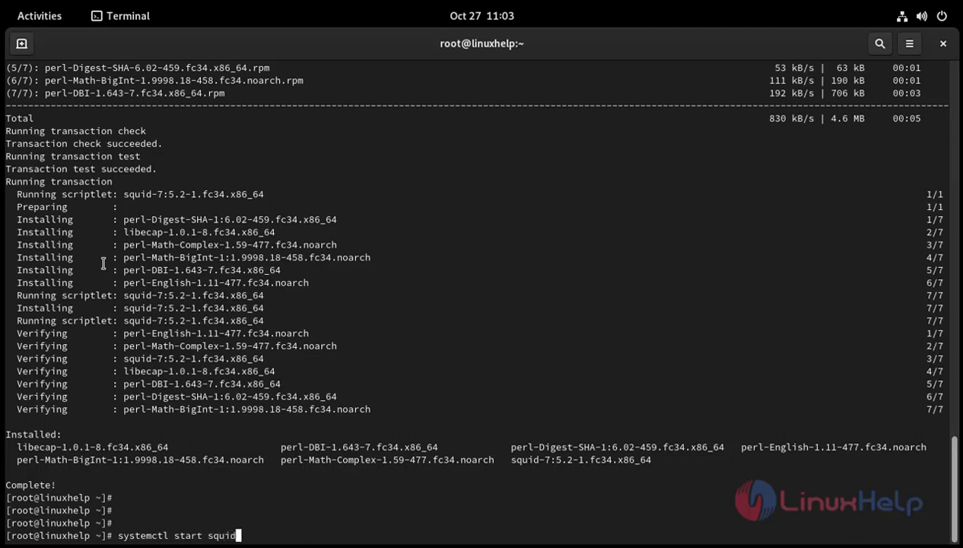
pyautogui.press('Return')
pyautogui.write('s')
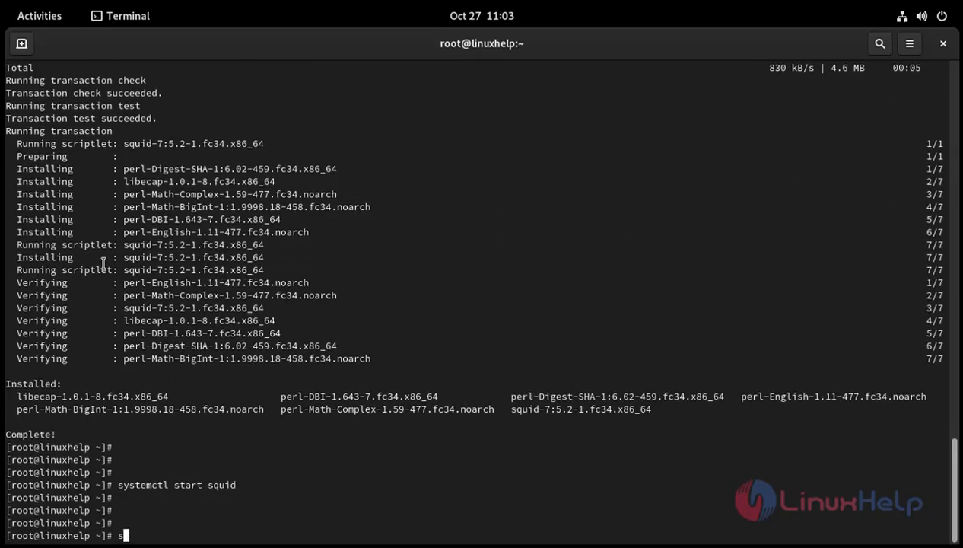
# - Enable squid to launch at boot with systemctl enable squid
pyautogui.write('ystem')
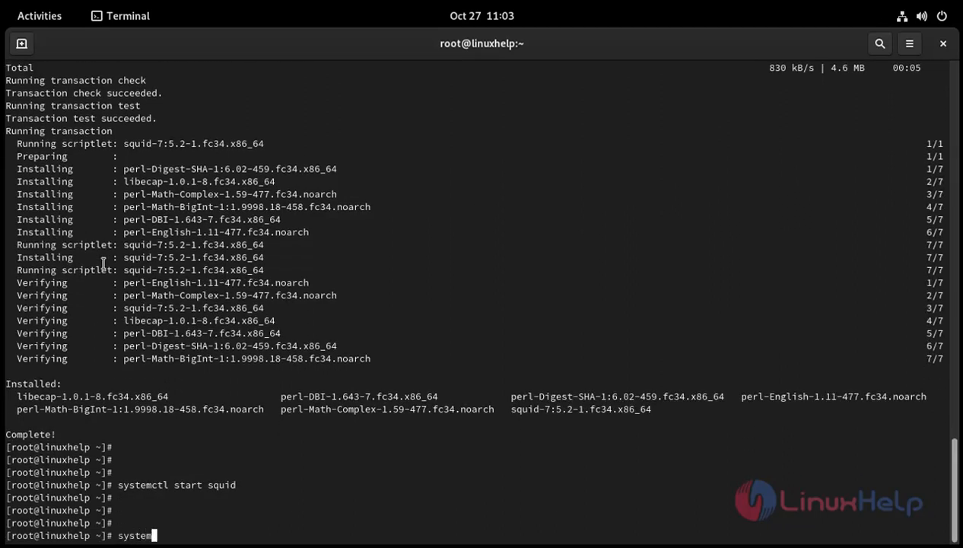
pyautogui.write('ctl')
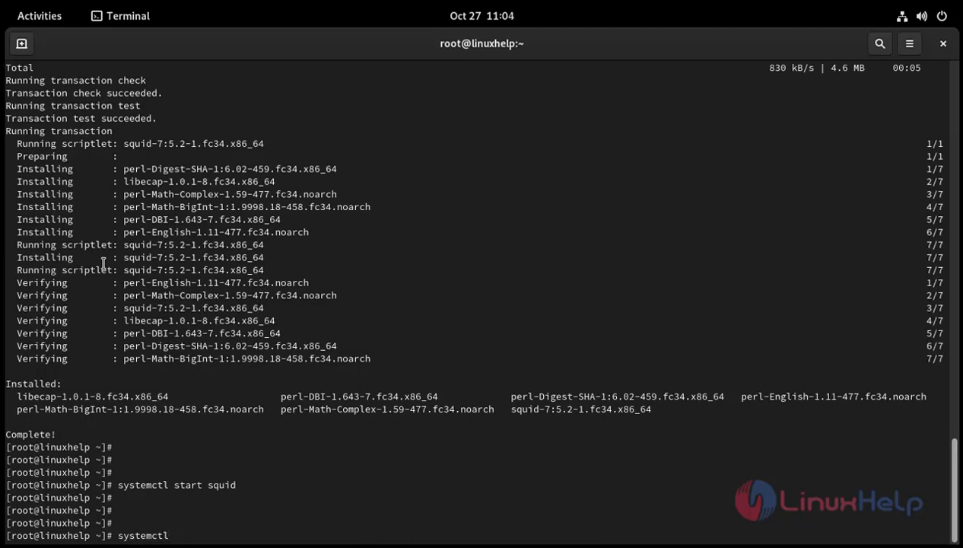
pyautogui.write('enable sq')
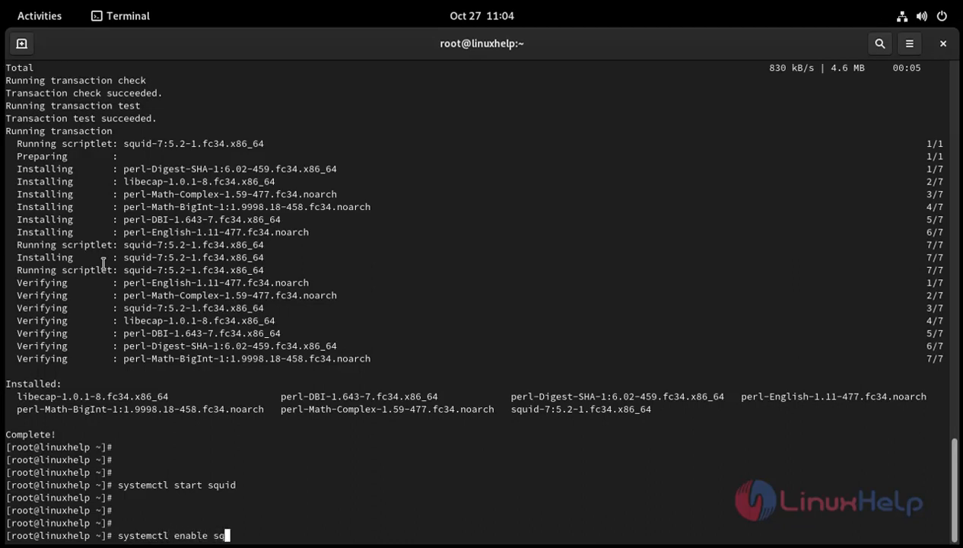
pyautogui.write('uid')
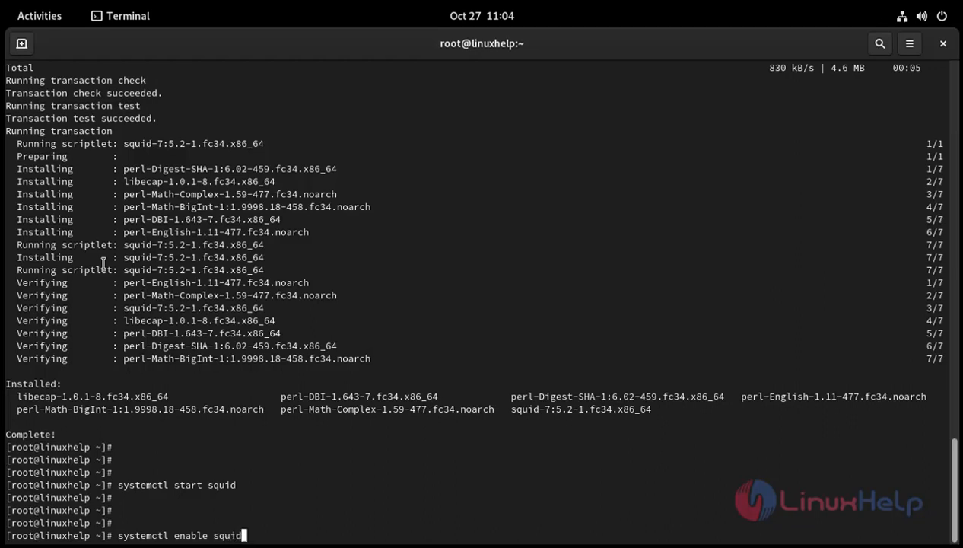
pyautogui.press('Return')
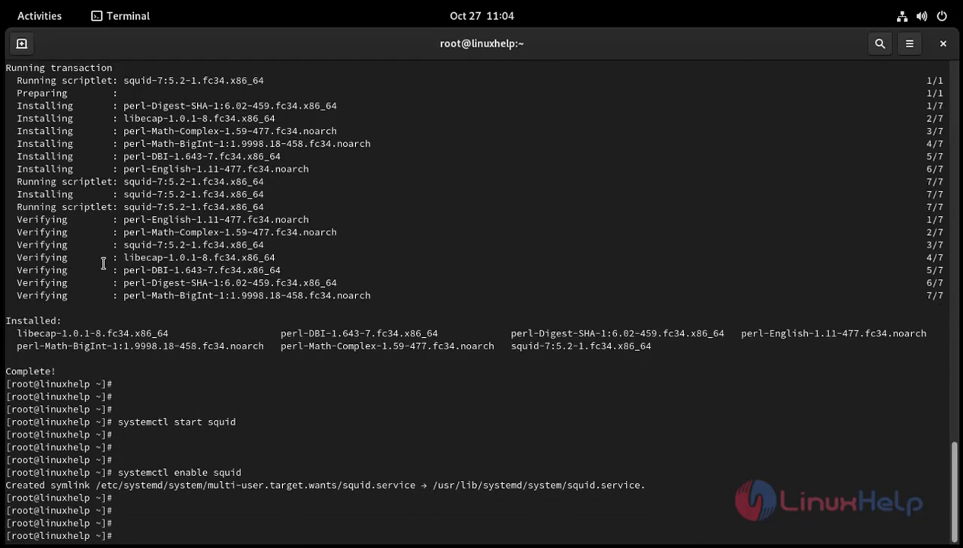
# - Run systemctl status squid and confirm the proxy is active (running) and enabled
pyautogui.write('syste')
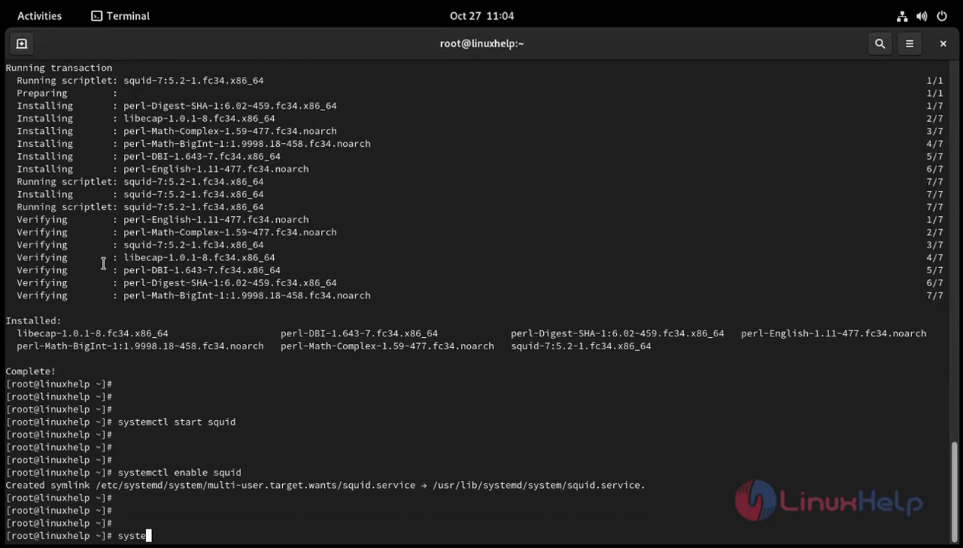
pyautogui.write('ctl')
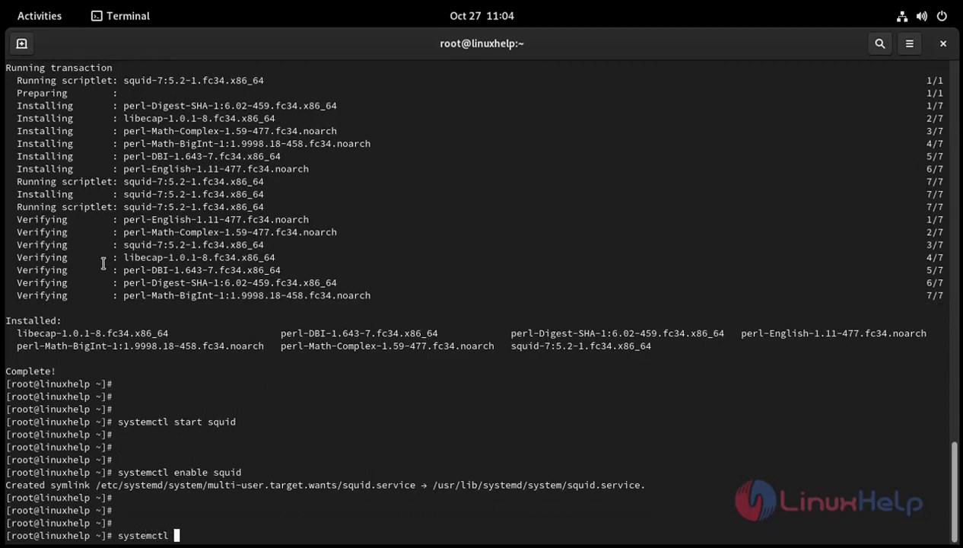
pyautogui.write('stat')
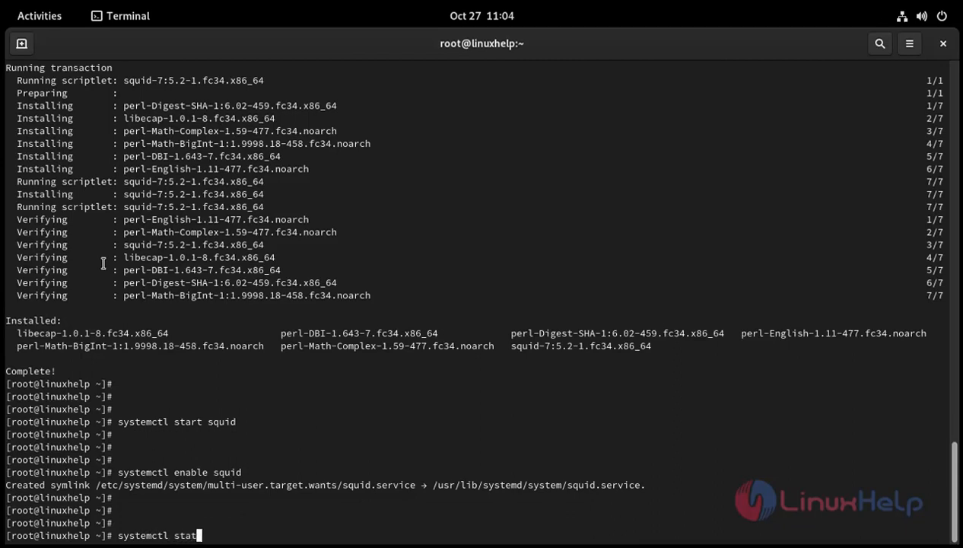
pyautogui.write('us squid')
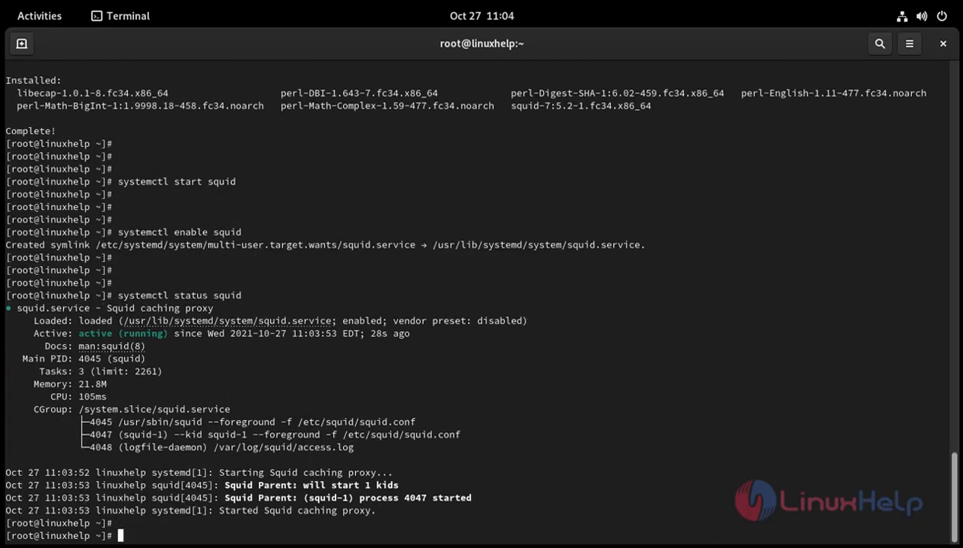
pyautogui.scroll(-3)
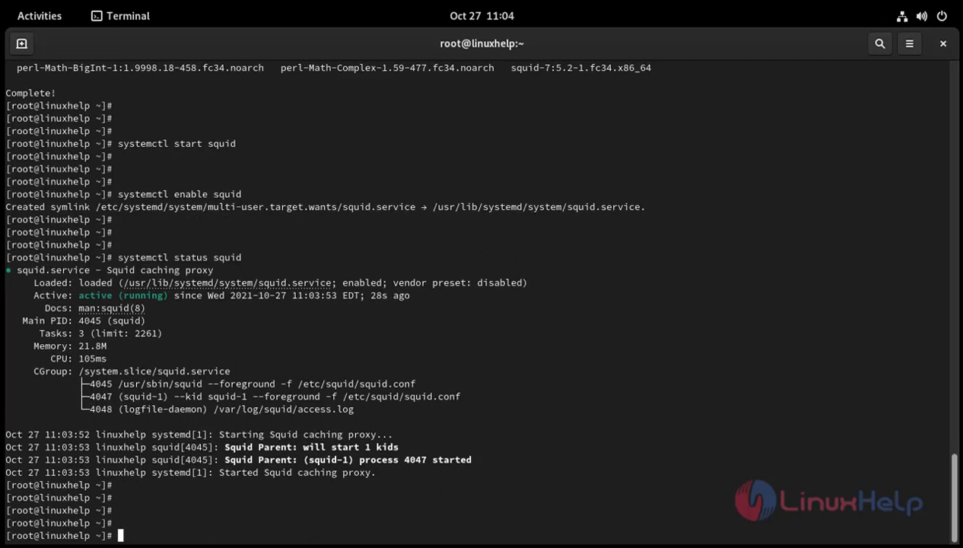
# - Open /etc/squid/squid.conf in vi and switch to insert mode
pyautogui.write('vi /')
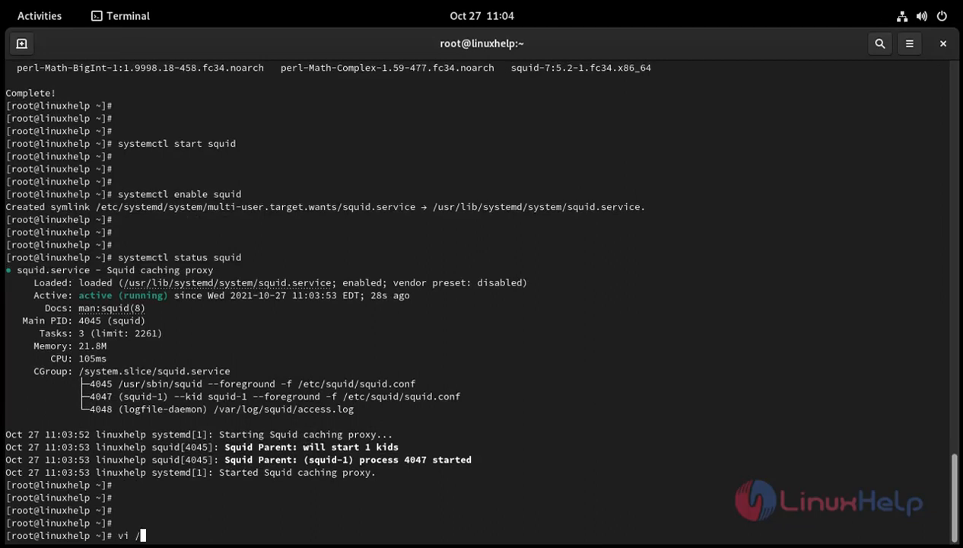
pyautogui.write('etc')
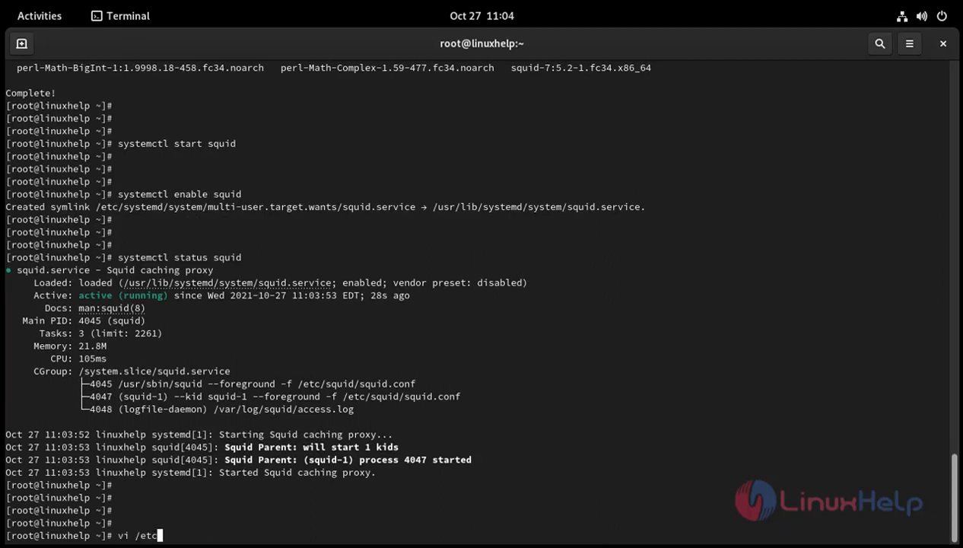
pyautogui.write('sq')
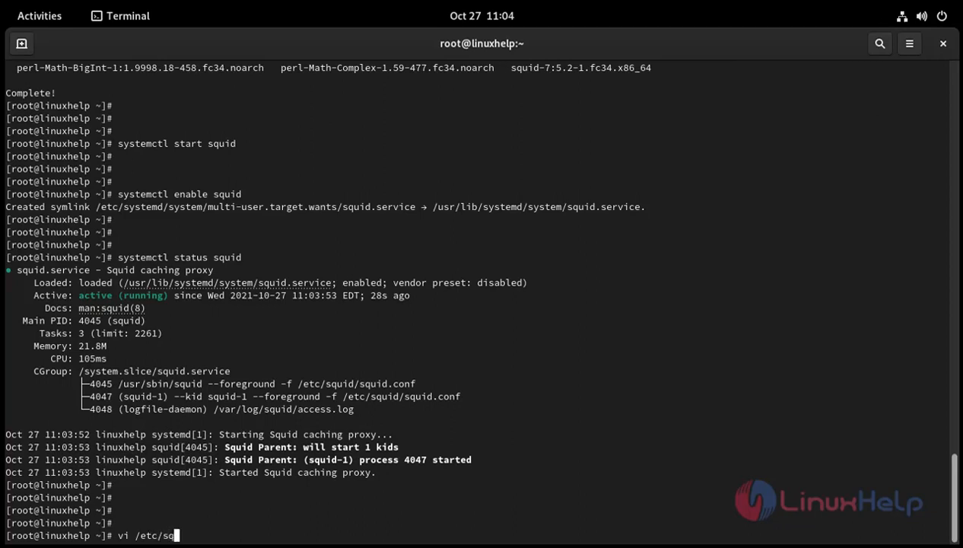
pyautogui.write('uid/')
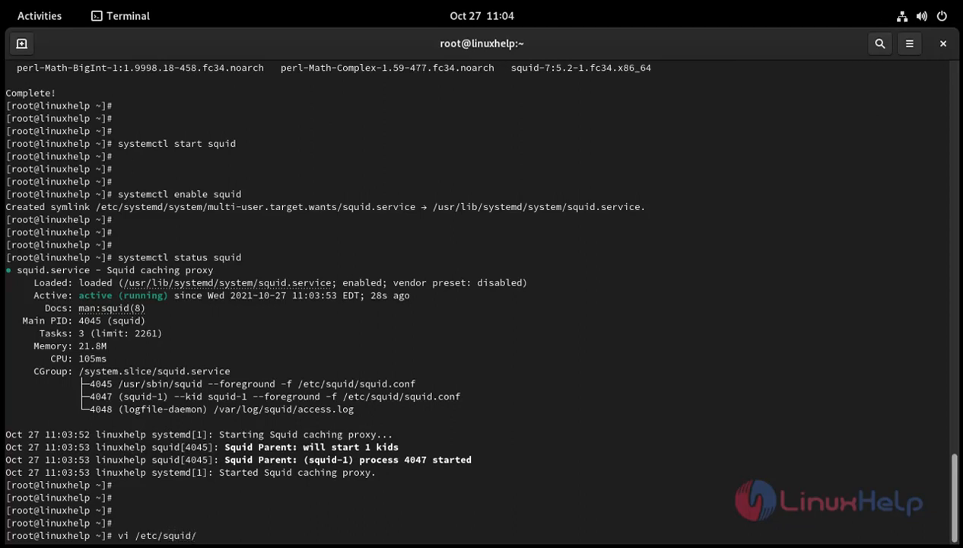
pyautogui.write('squid.c')
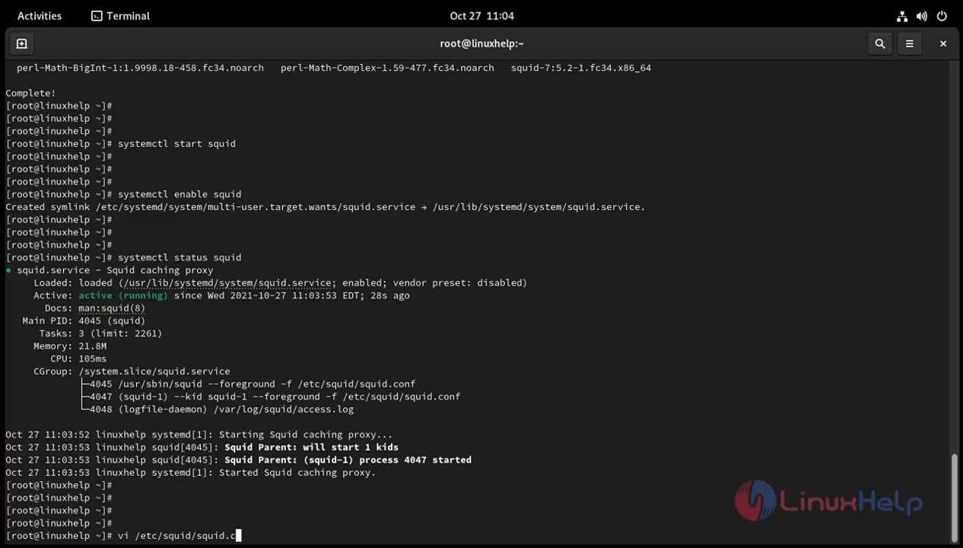
pyautogui.press('Return')
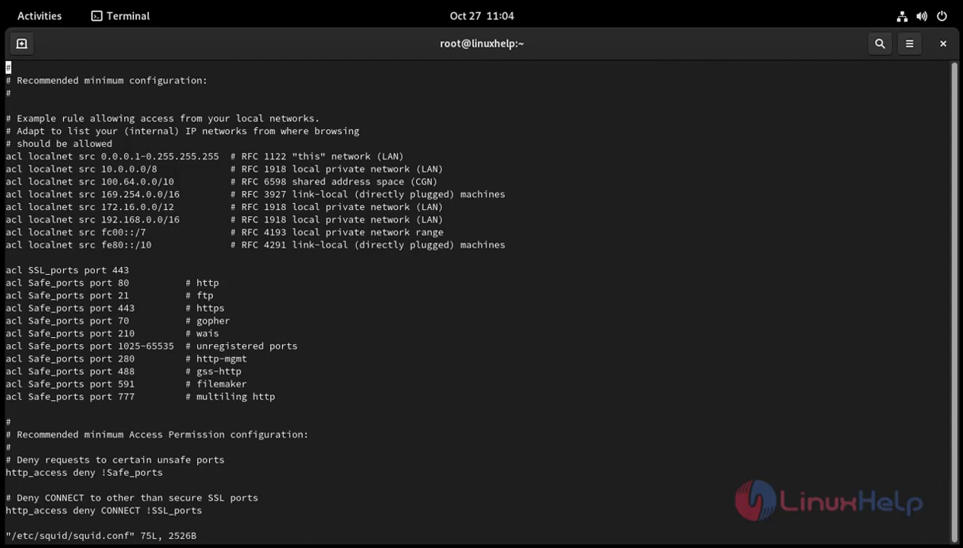
pyautogui.press('i')
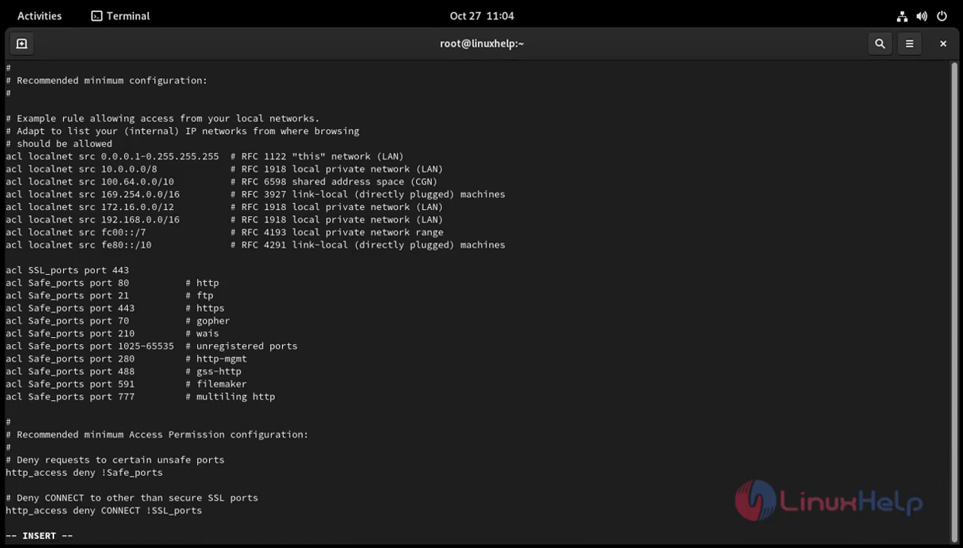
# - Prefix the default acl localnet lines with # to comment them out
pyautogui.write('#')
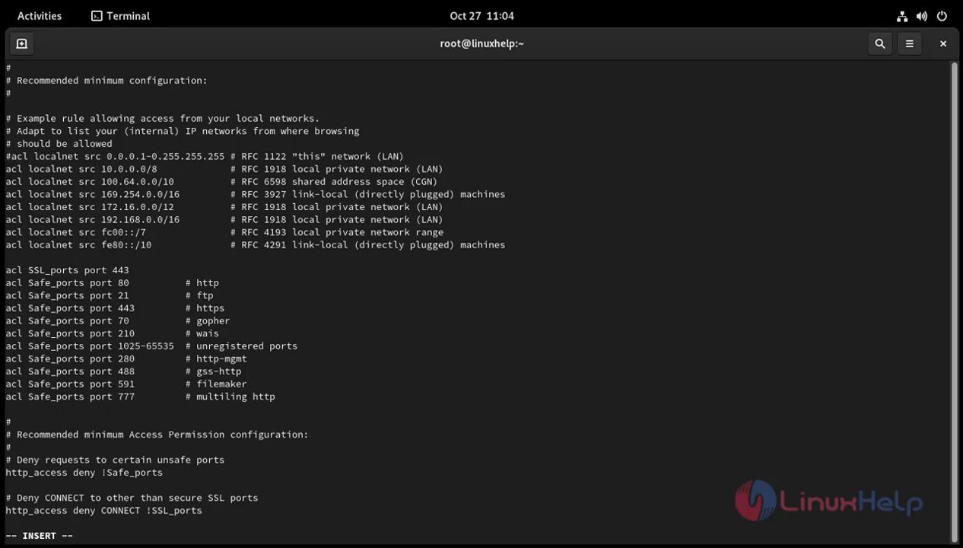
pyautogui.write('#')
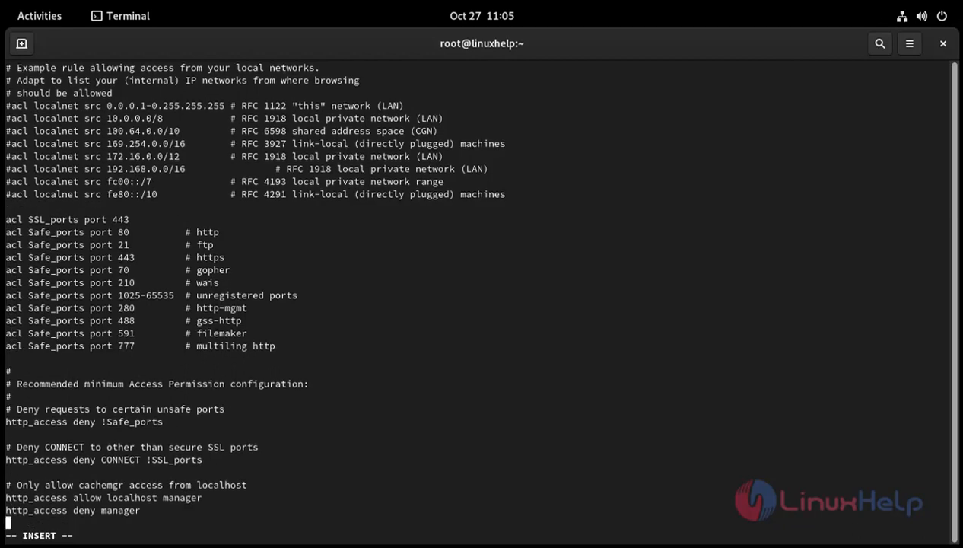
# - Add the rule acl localnet src 192.168.6.0/24 to squid.conf
pyautogui.scroll(-3)
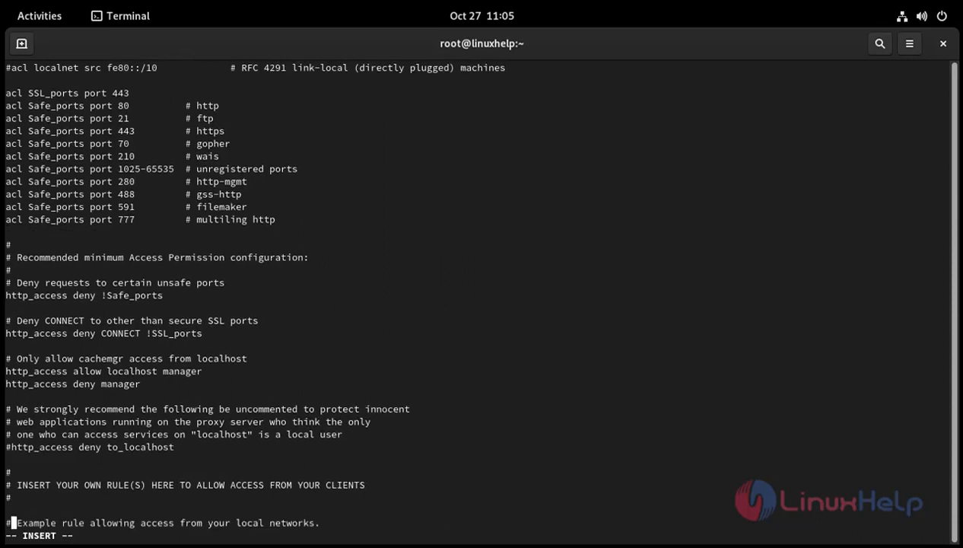
pyautogui.write('acl')
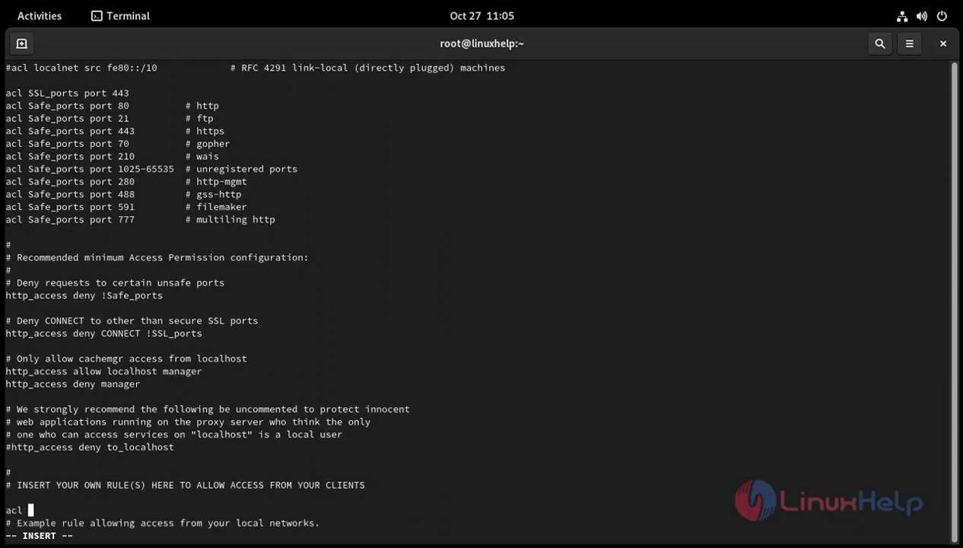
pyautogui.write('local')
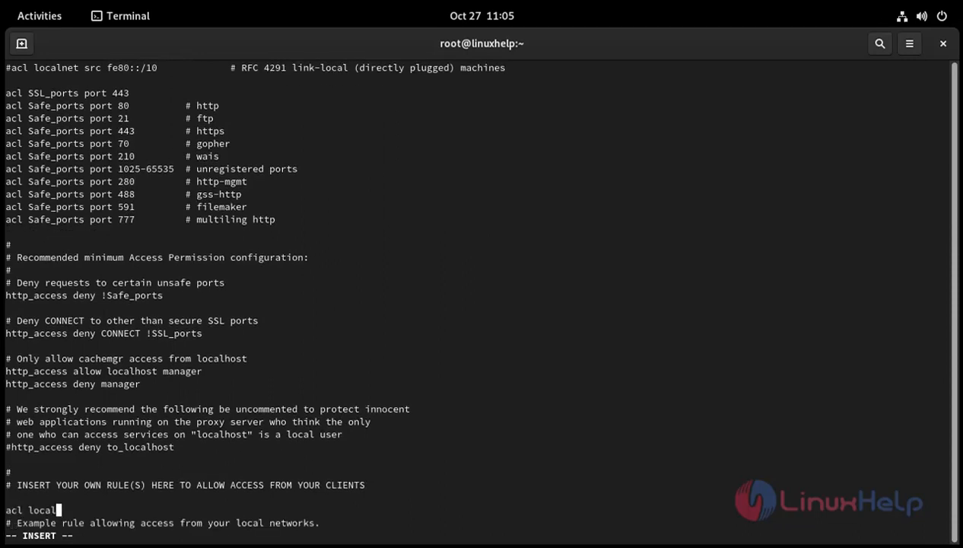
pyautogui.write('net')
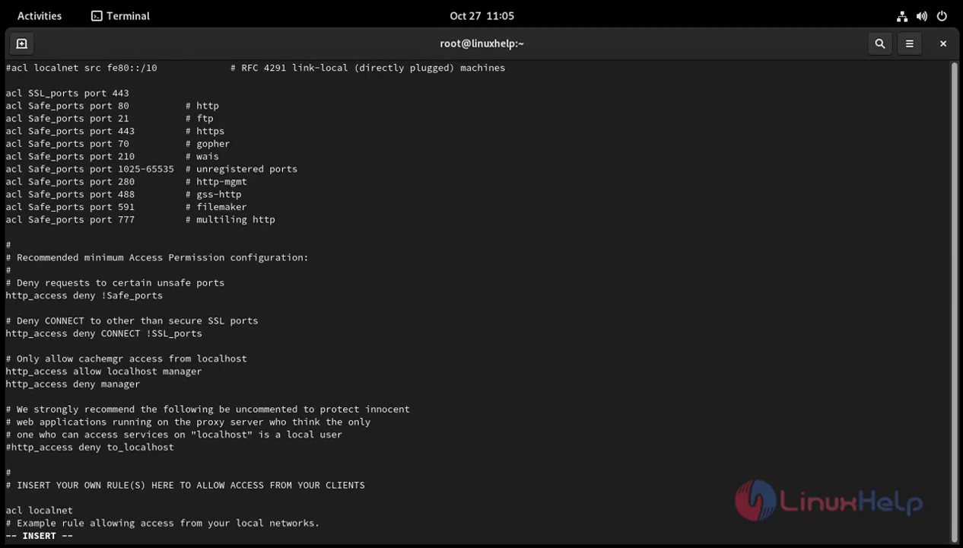
pyautogui.write('src')
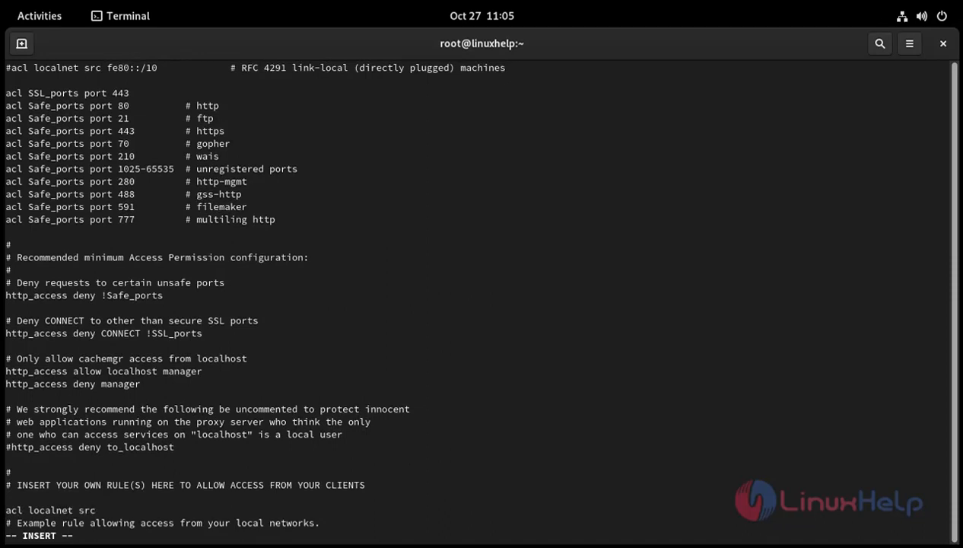
pyautogui.write('192.168.6')
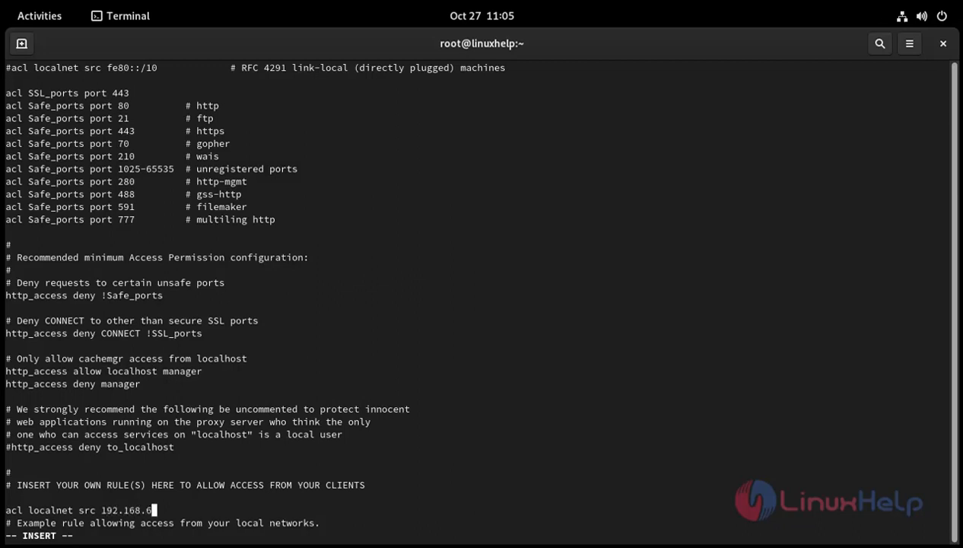
pyautogui.write('0/')
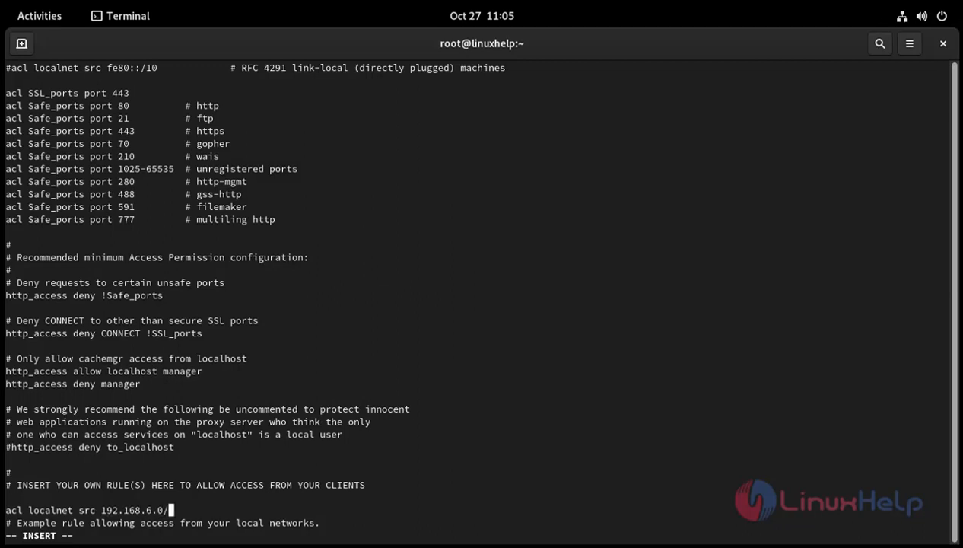
pyautogui.write('24')
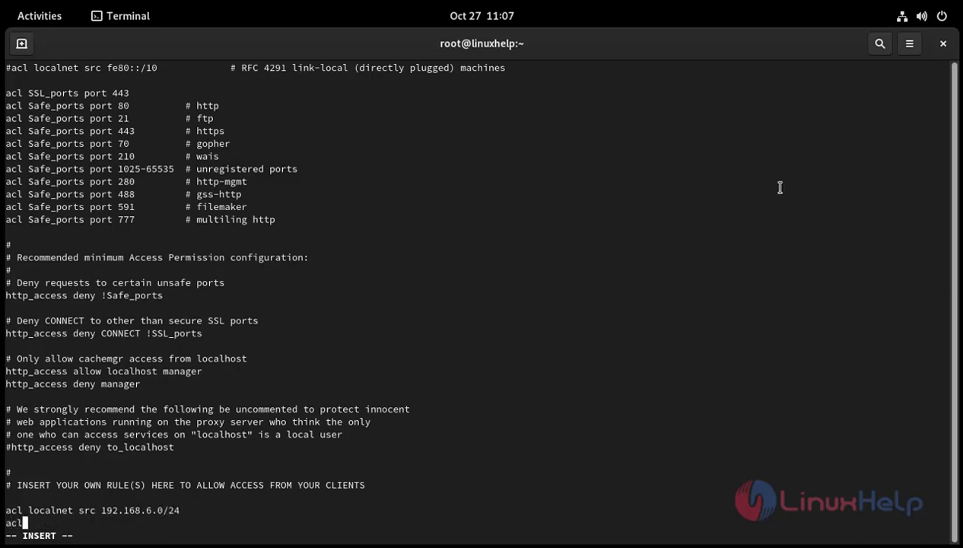
# - Add the rule acl badsite url_regex "/etc/squid/badsite" and start a new line
pyautogui.write('bad')
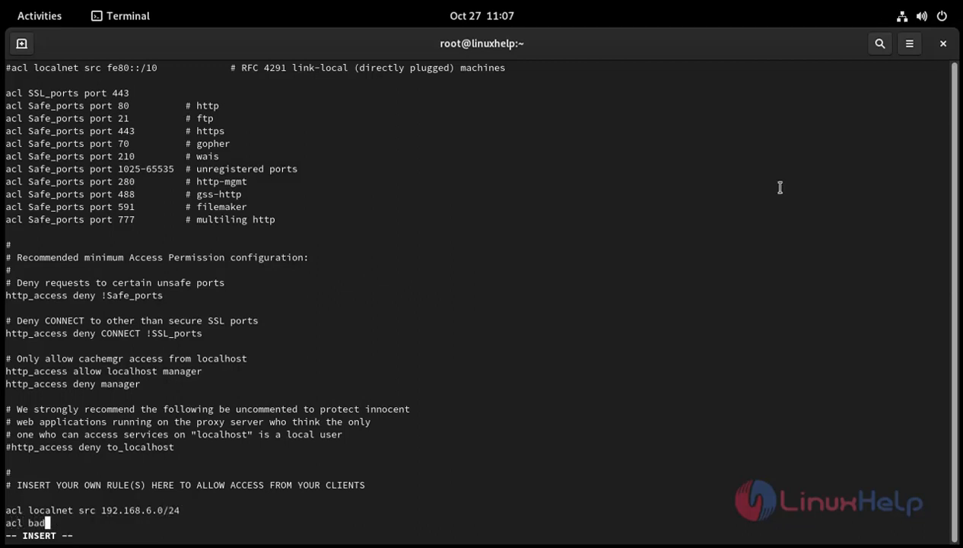
pyautogui.write('site u')
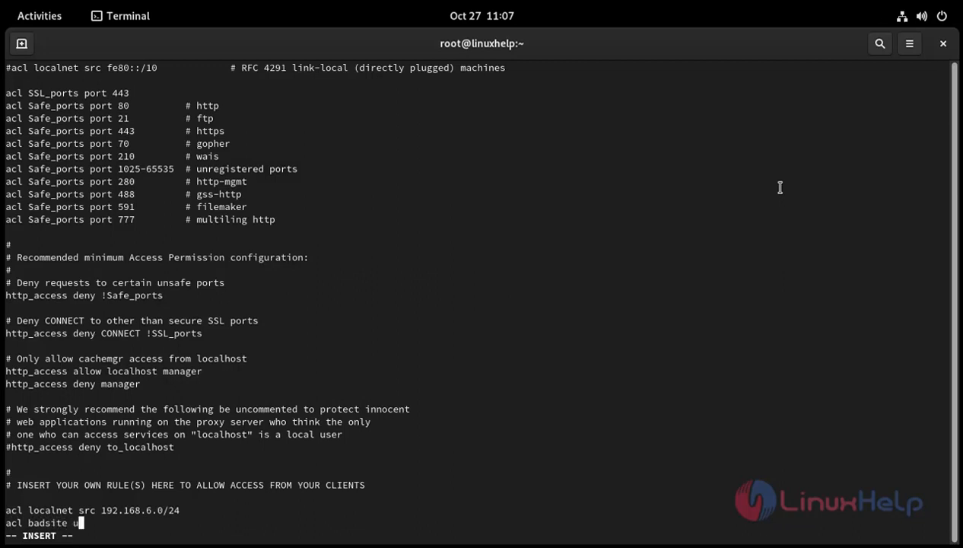
pyautogui.write('rl_rege')
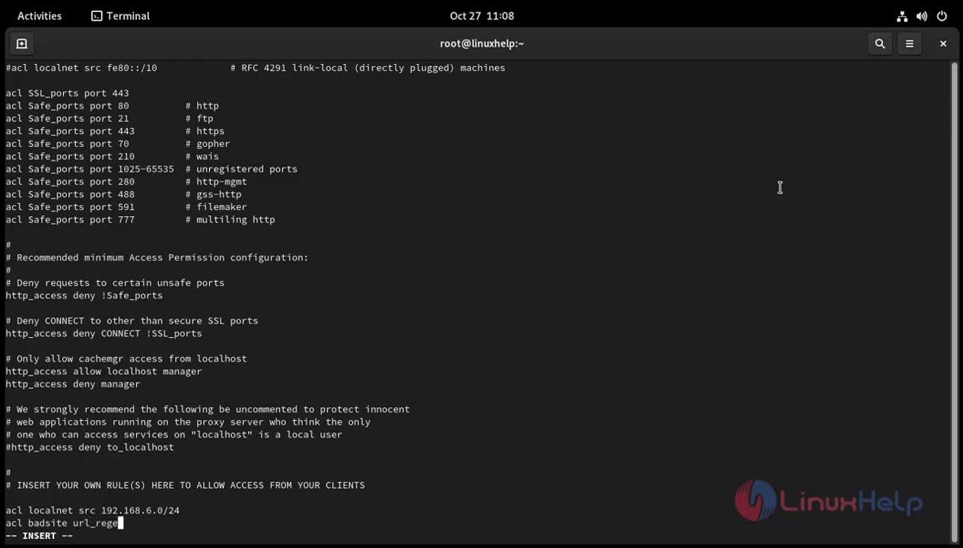
pyautogui.write('"')
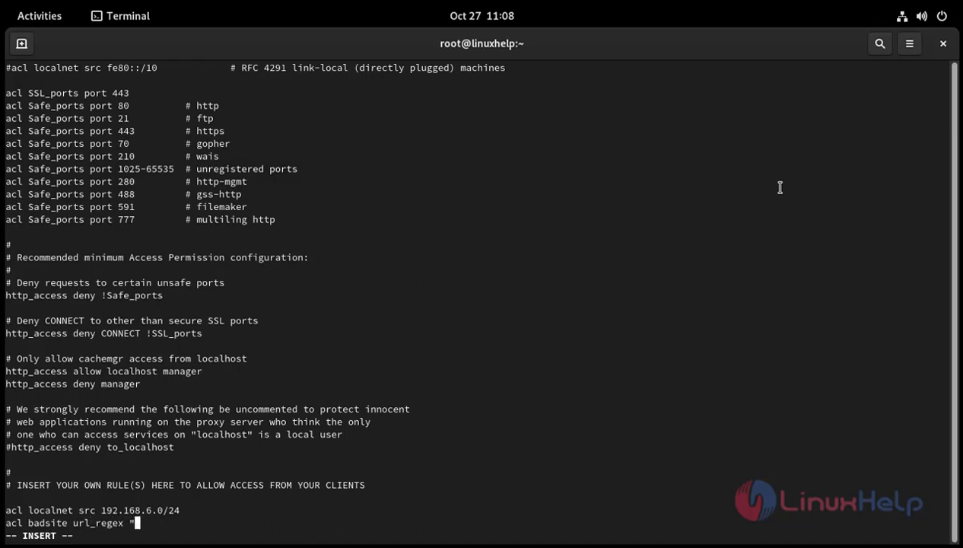
pyautogui.write('/')
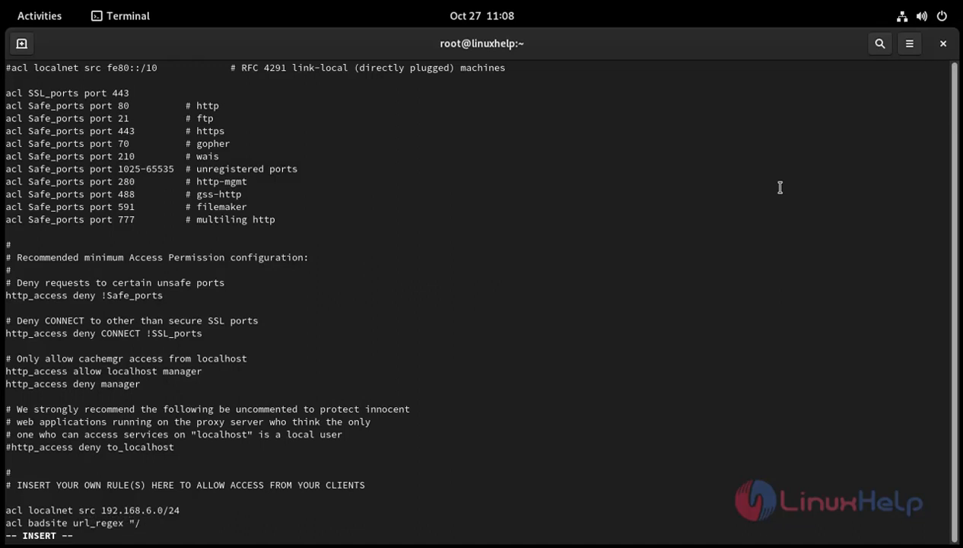
pyautogui.write('etc/sq')
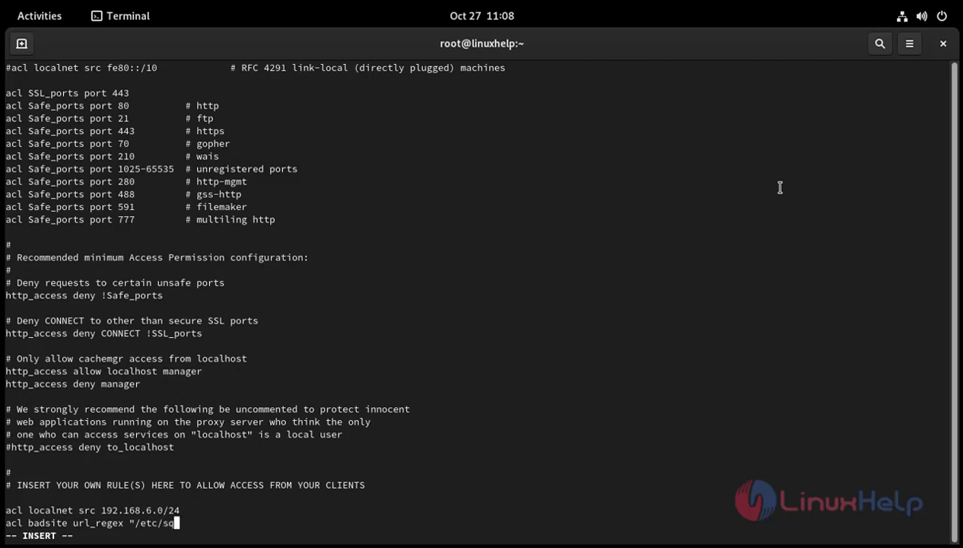
pyautogui.write('uid')
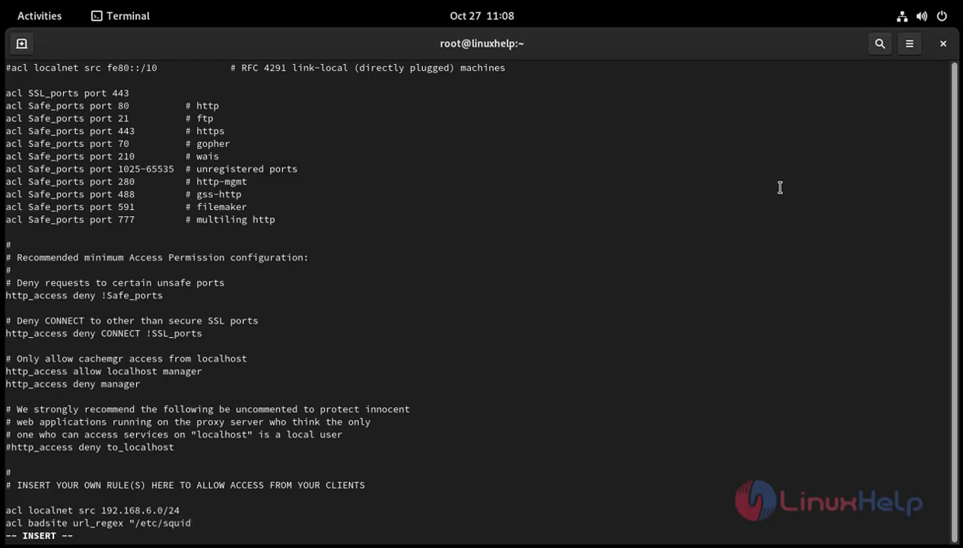
pyautogui.write('/')
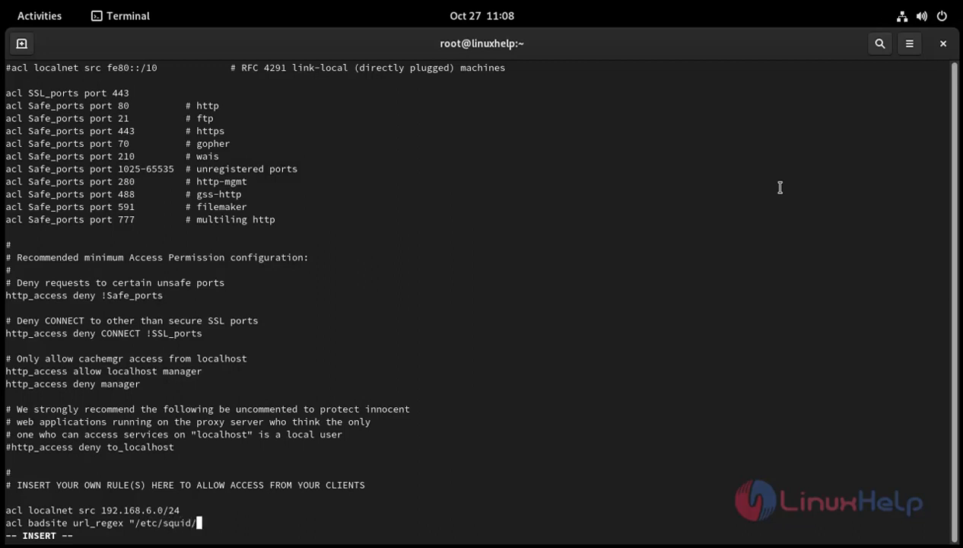
pyautogui.write('badsit')
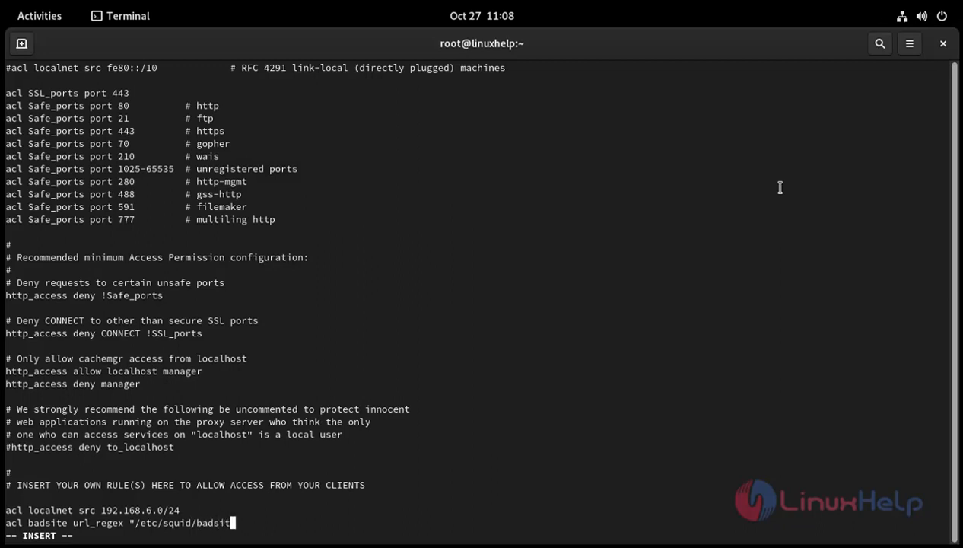
pyautogui.write('e')
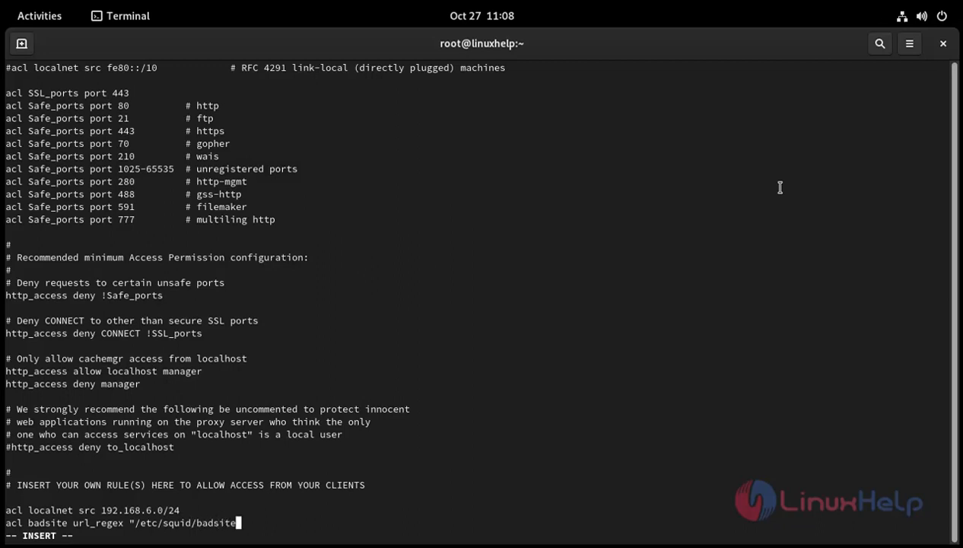
pyautogui.press('Return')
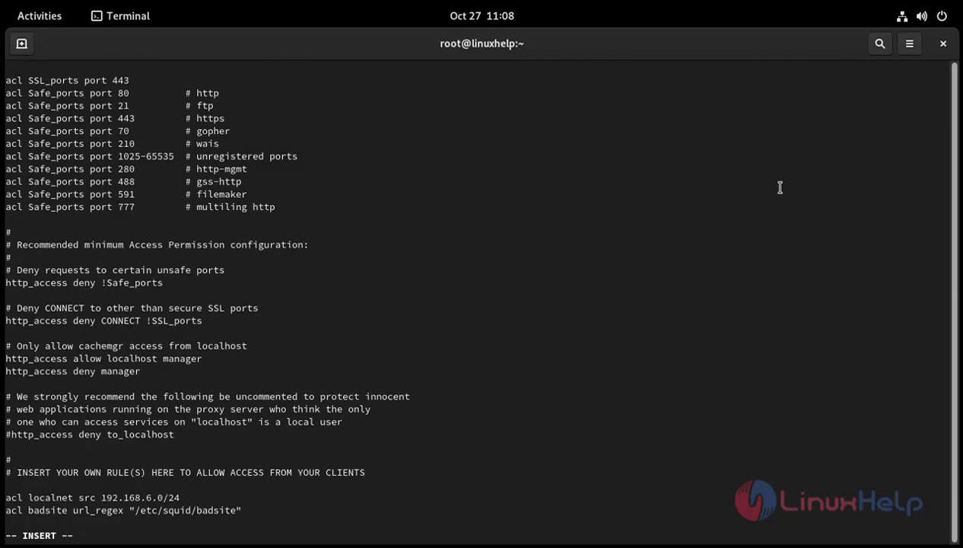
# - Add the rule http_access deny localnet badsite
pyautogui.write('http')
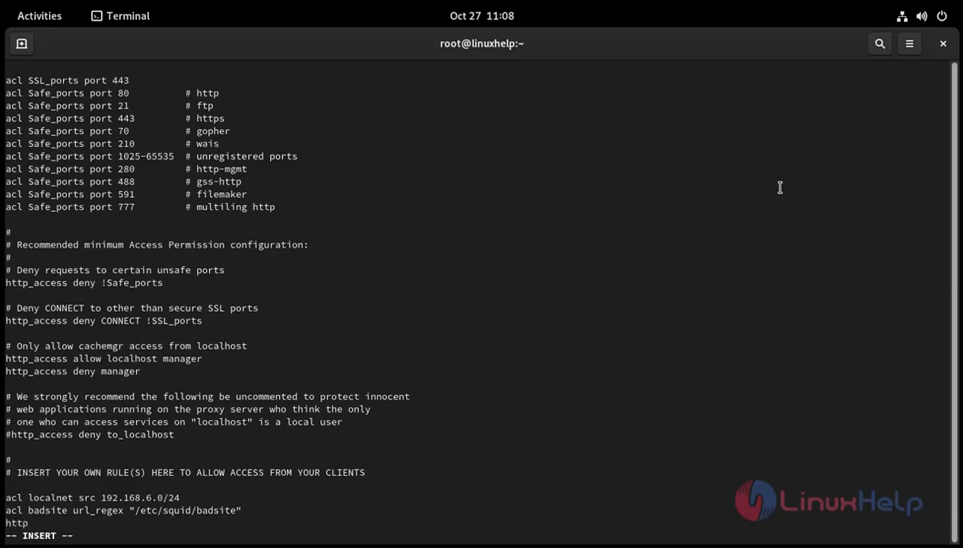
pyautogui.write('_')
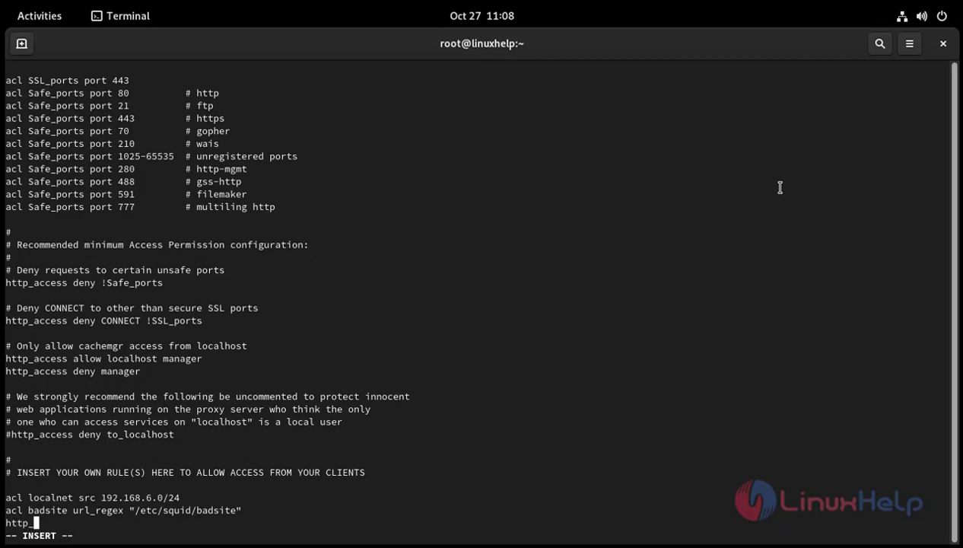
pyautogui.write('ss')
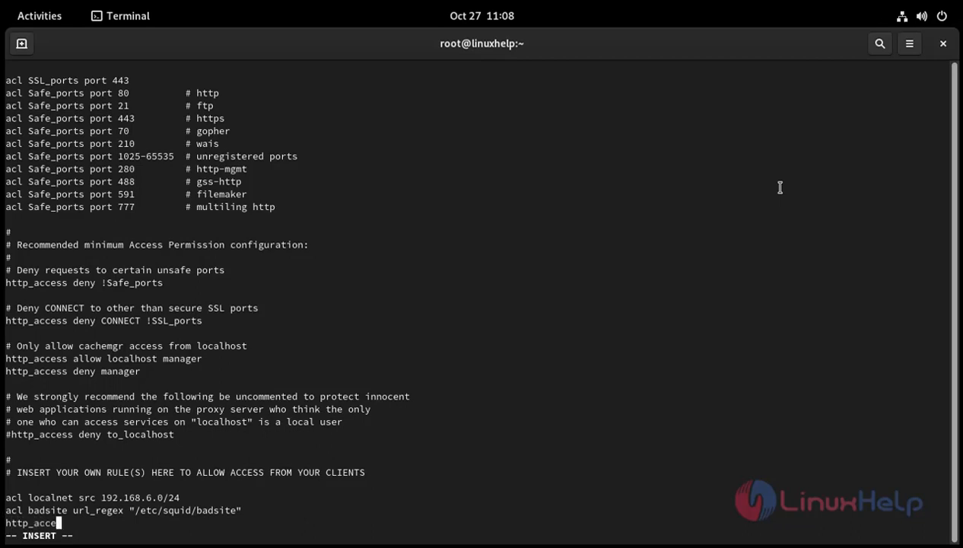
pyautogui.write('ss')
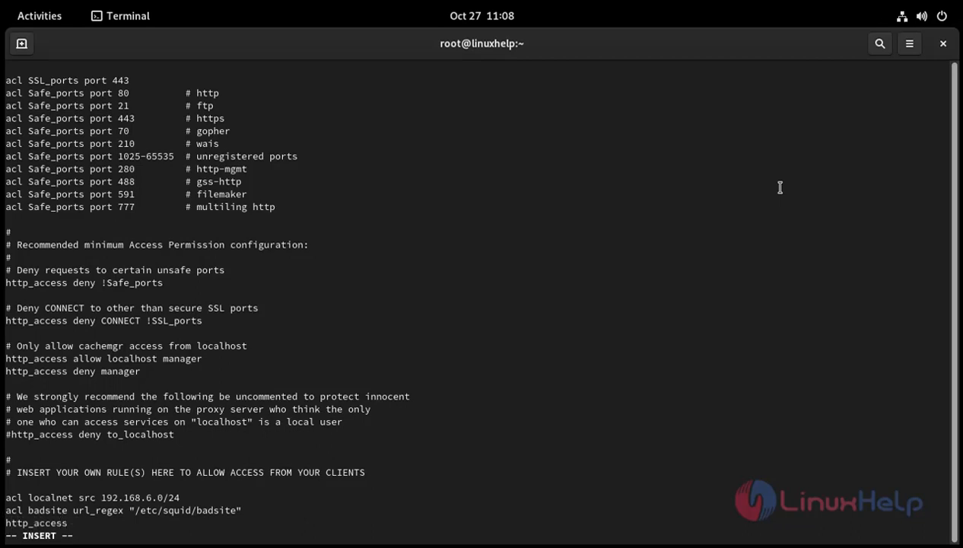
pyautogui.write('deny localnet badsi')
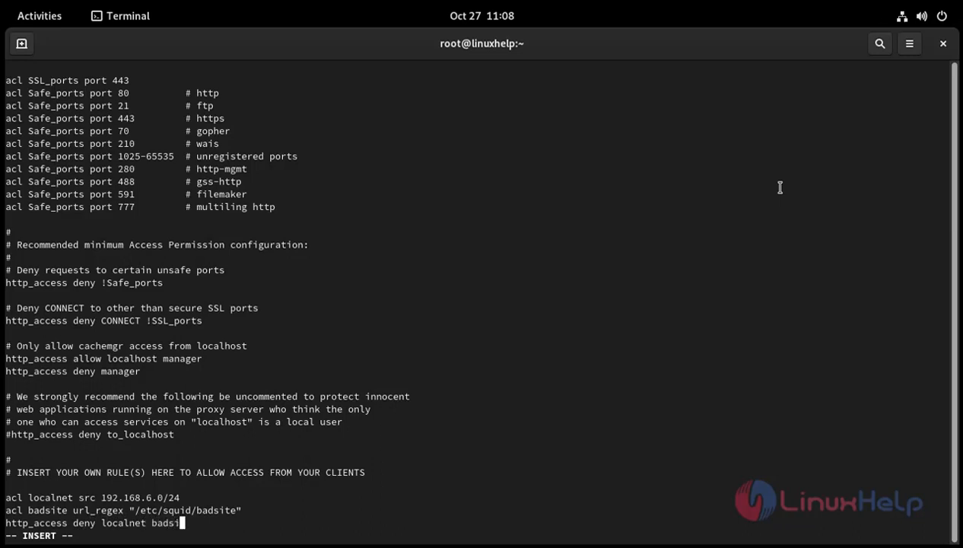
pyautogui.write('te')
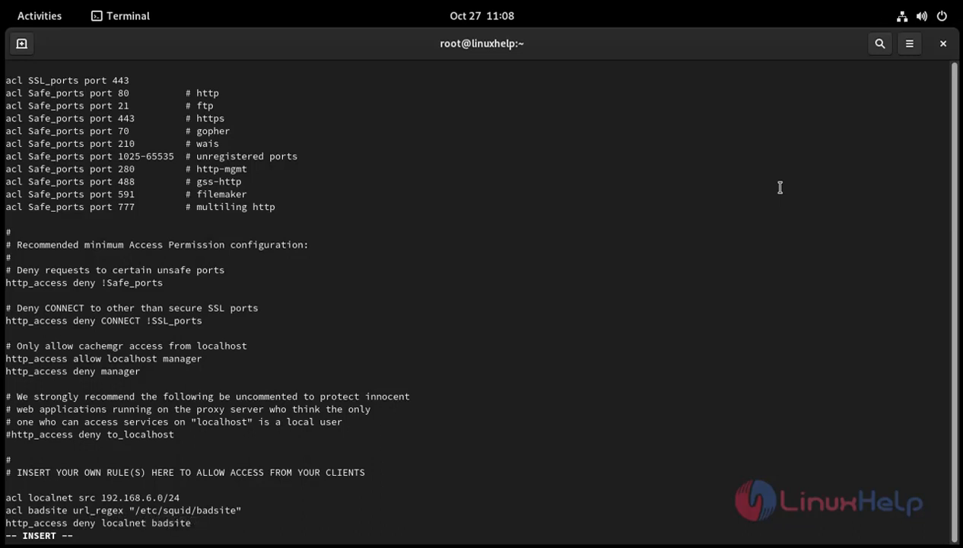
# - Add the rule http_access allow localnet on the next line
pyautogui.write('h')
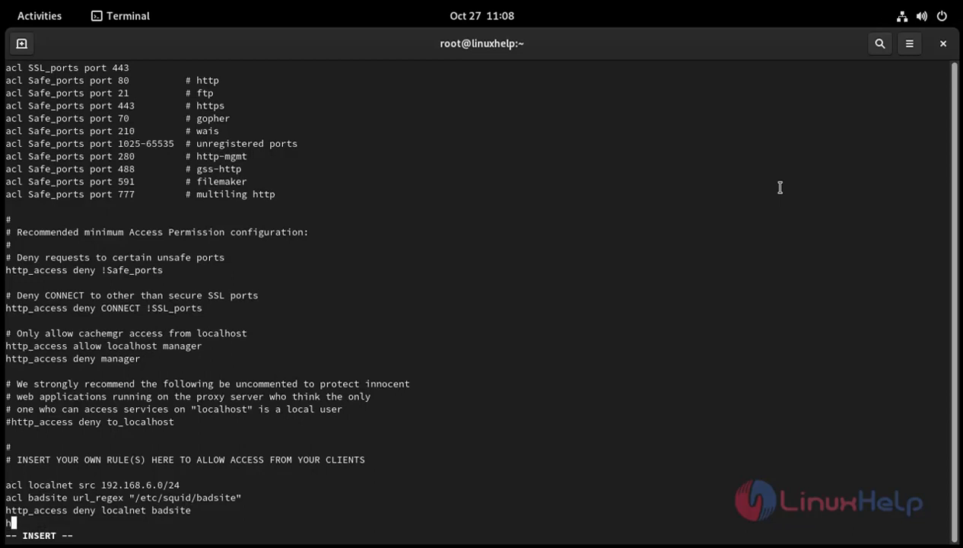
pyautogui.write('ttp')
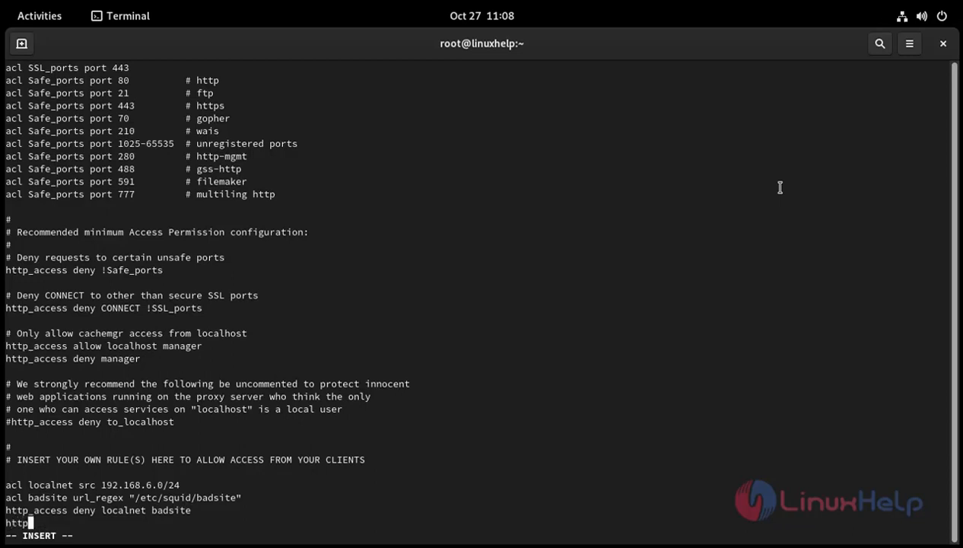
pyautogui.write('_access allow')
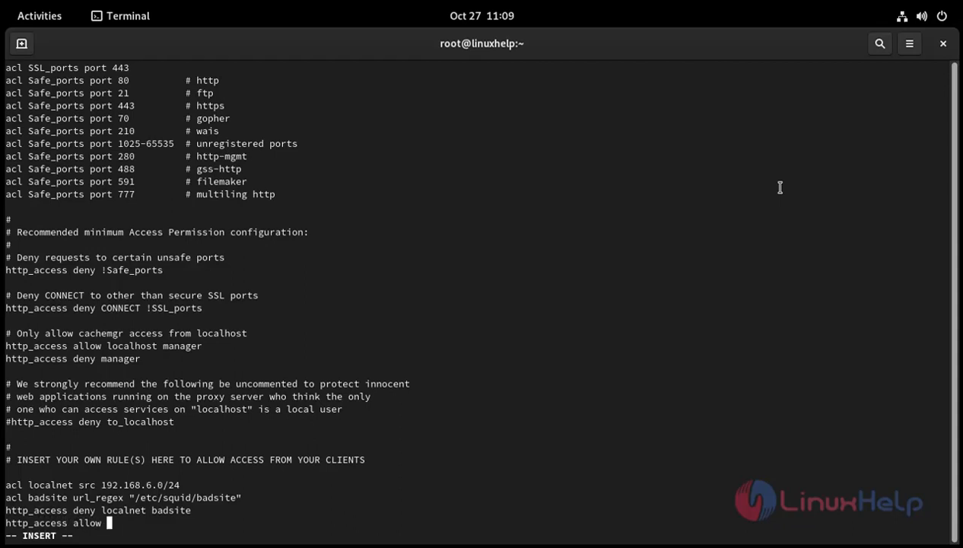
pyautogui.write('localnet')
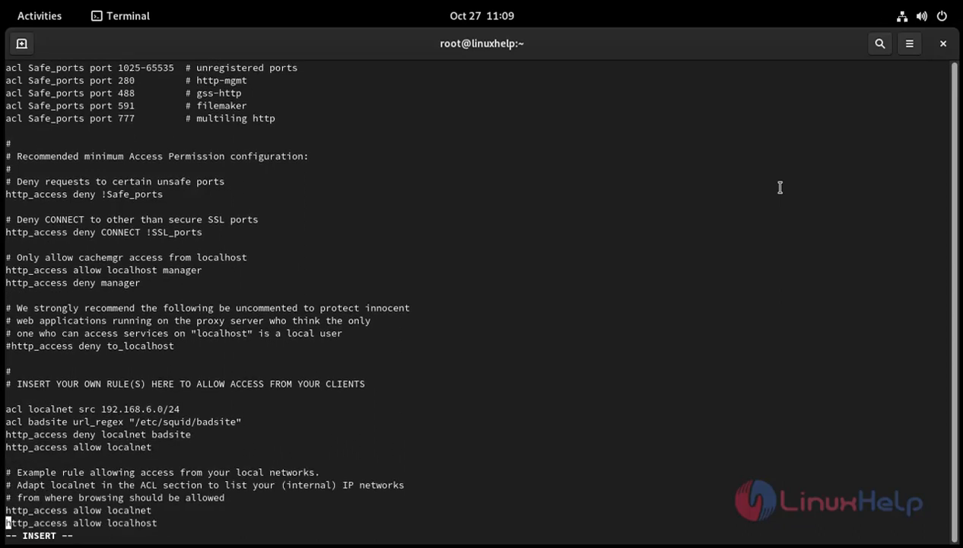
pyautogui.scroll(-3)
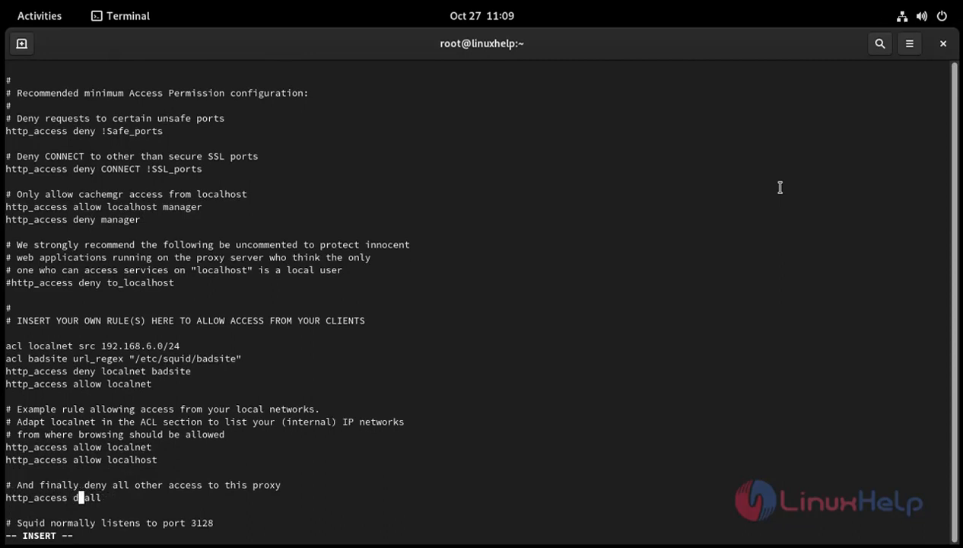
# - Change the final rule to http_access allow all, then save and quit vi with :wq
pyautogui.write('llow')
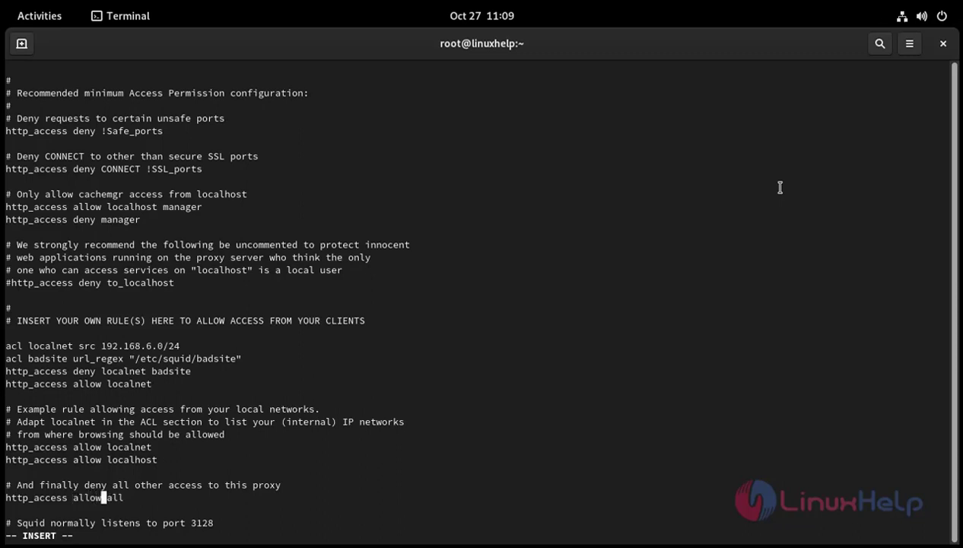
pyautogui.moveTo(766, 199)
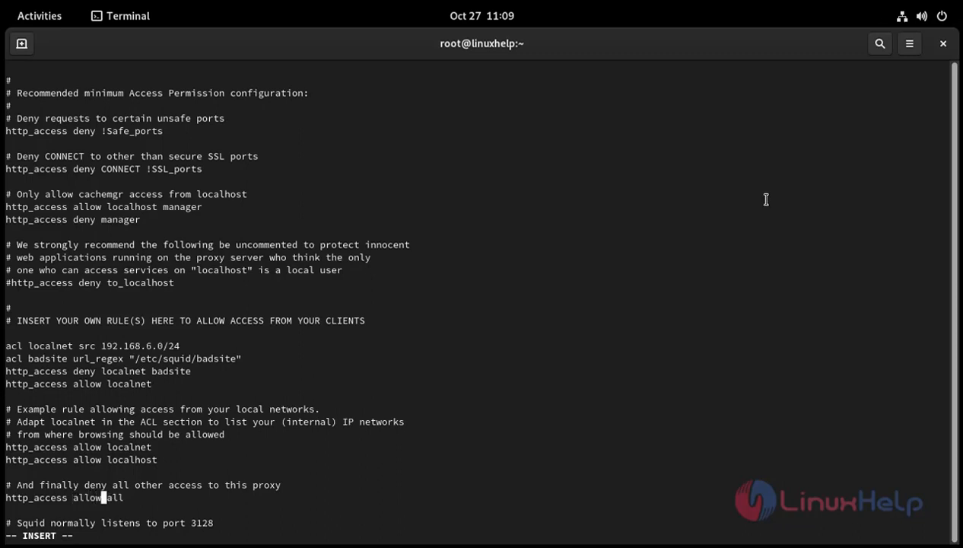
pyautogui.press('Escape')
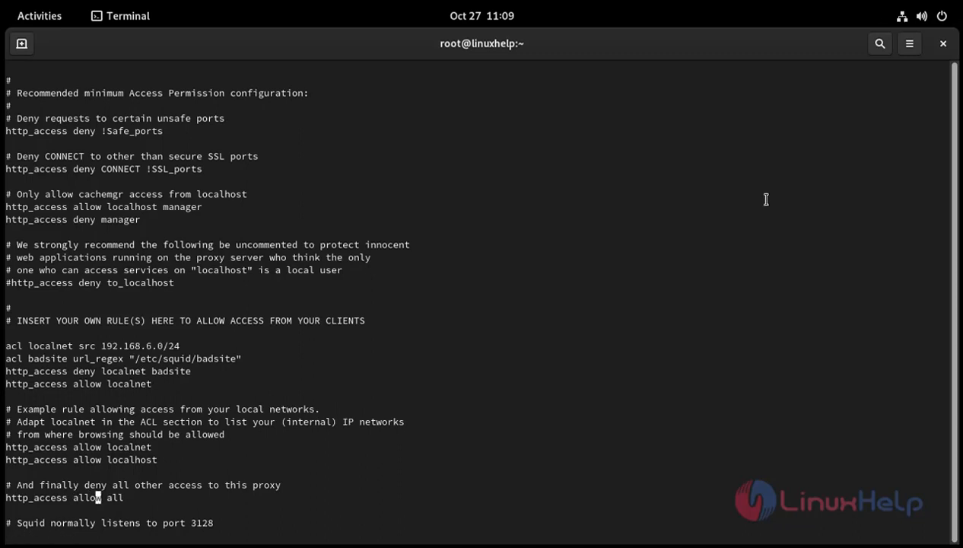
pyautogui.write(':wq')
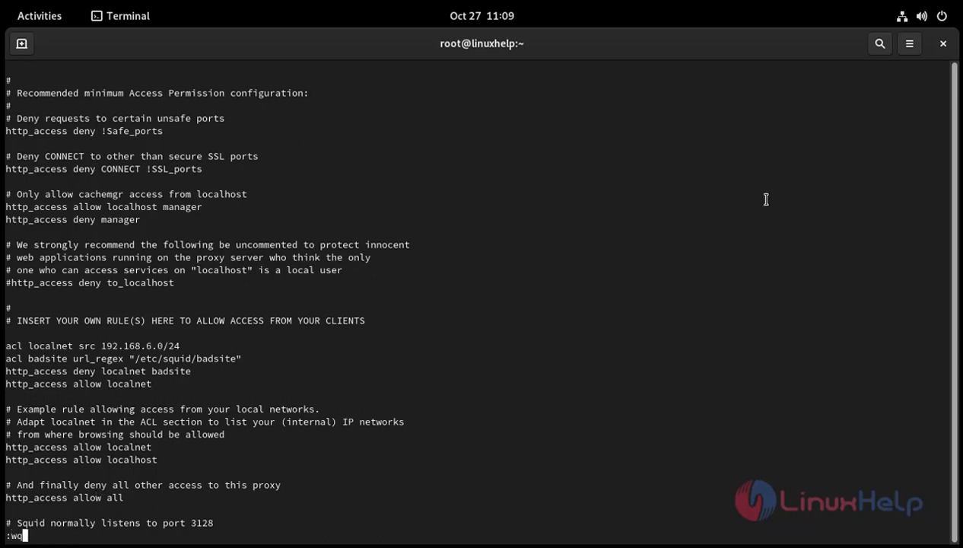
pyautogui.press('Return')
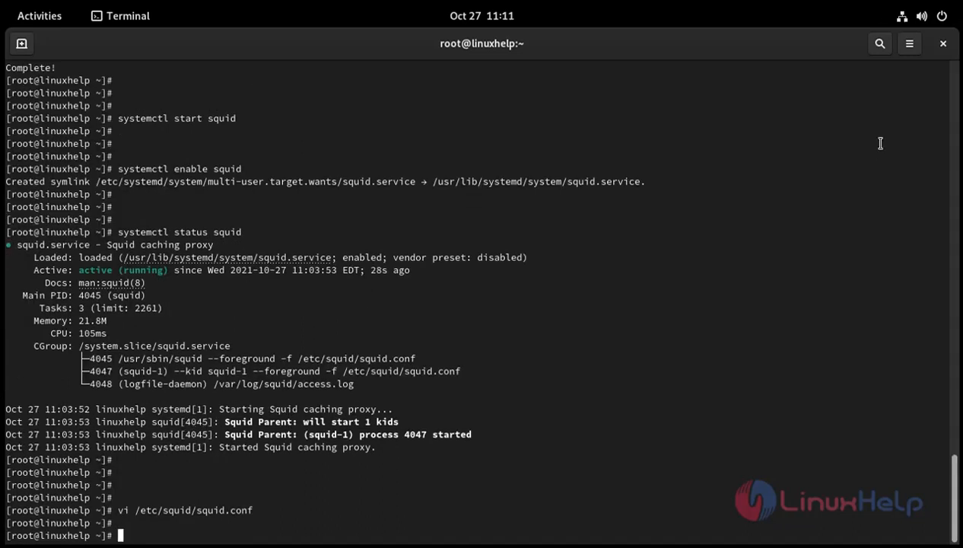
# - Type vi /etc/squid/badsite at the root prompt without running it
pyautogui.write('vi')
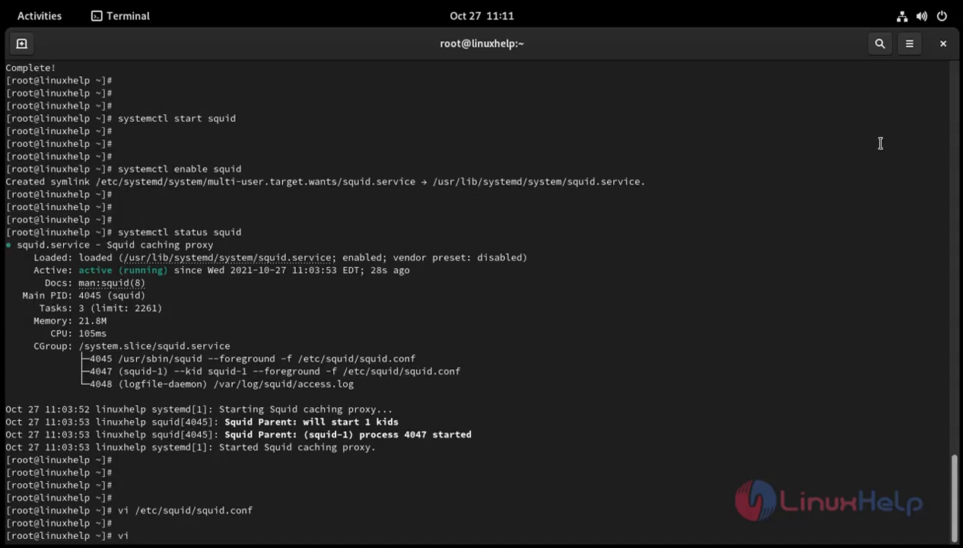
pyautogui.write('/etc')
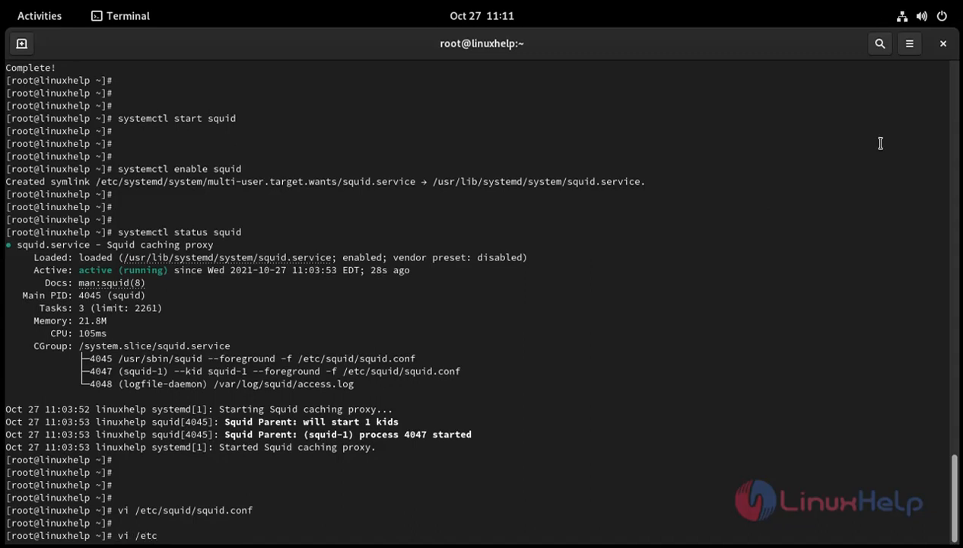
pyautogui.write('/')
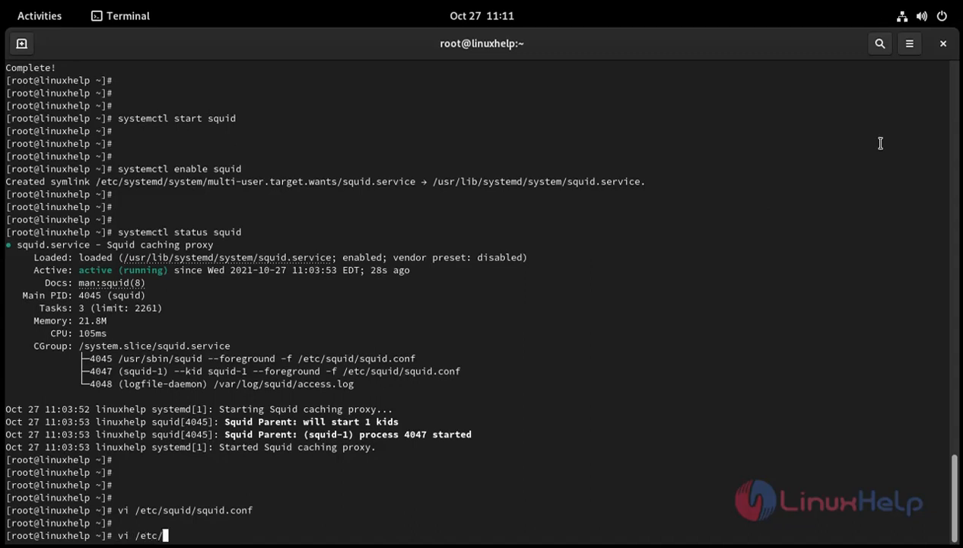
# - Open the new squid/badsite file in vi for editing
pyautogui.write('squ')
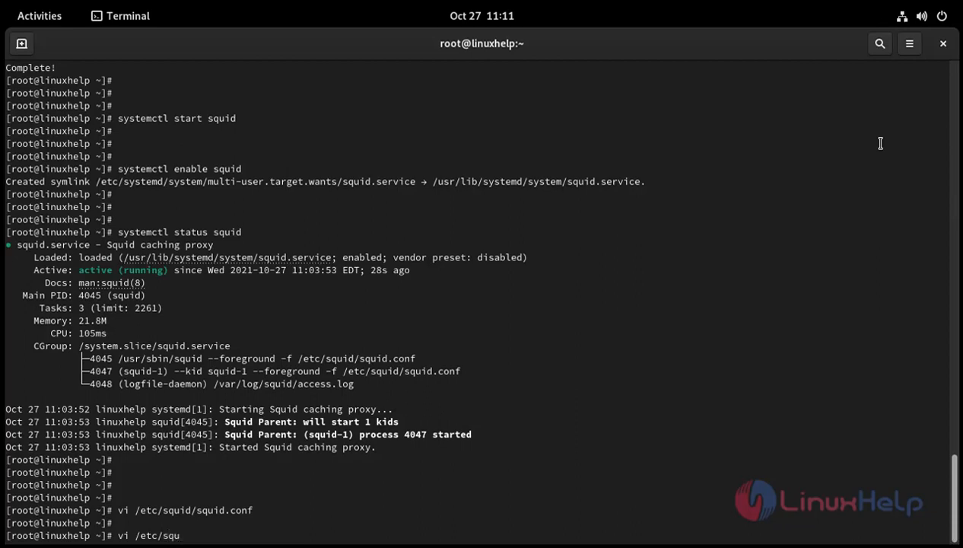
pyautogui.write('id')
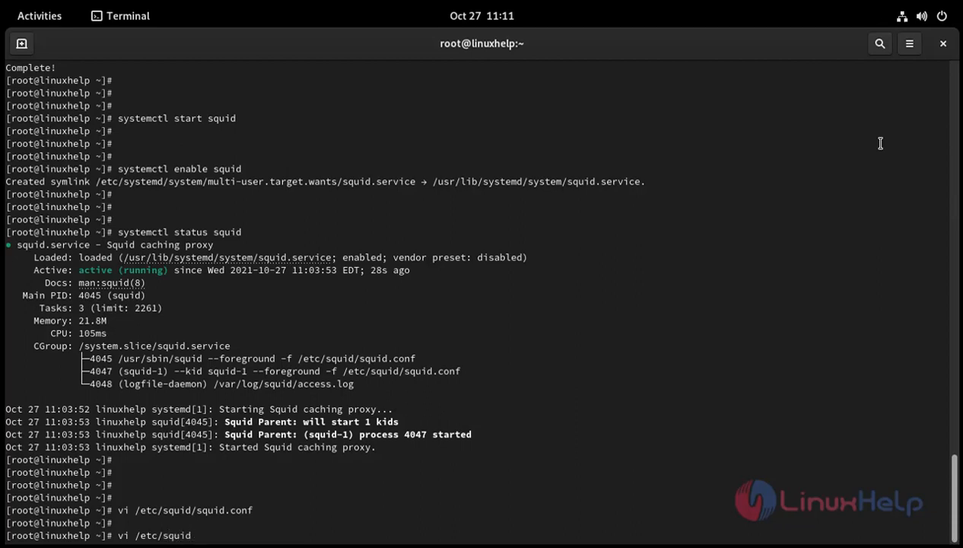
pyautogui.write('/')
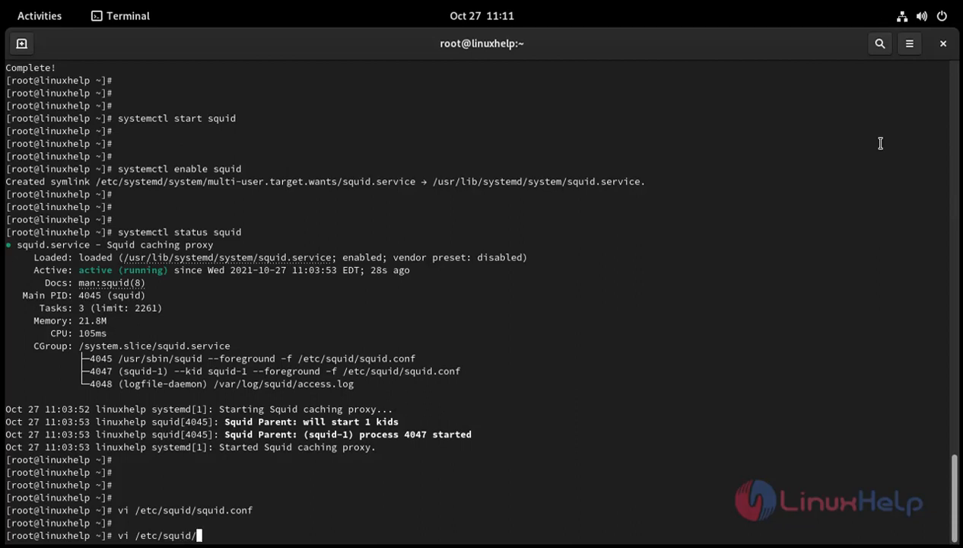
pyautogui.write('bad')
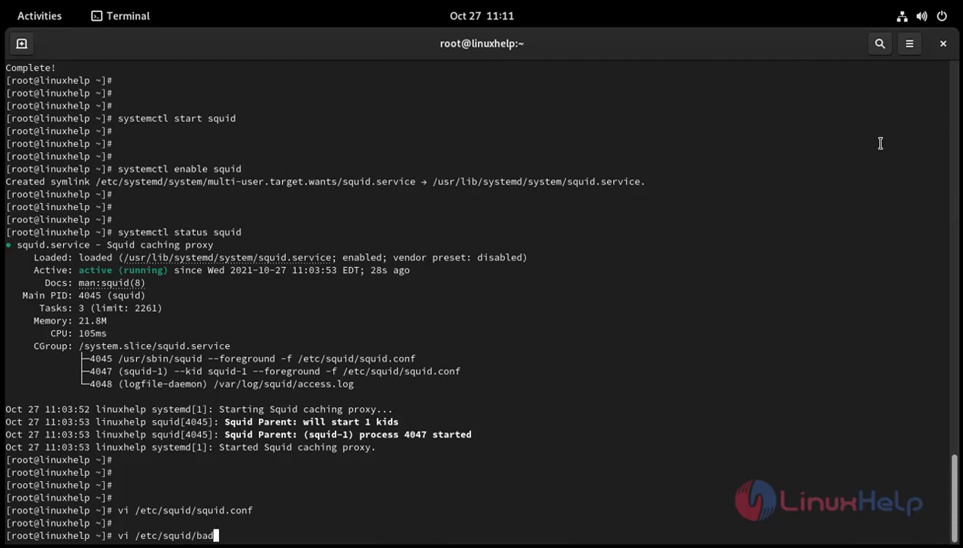
pyautogui.write('site')
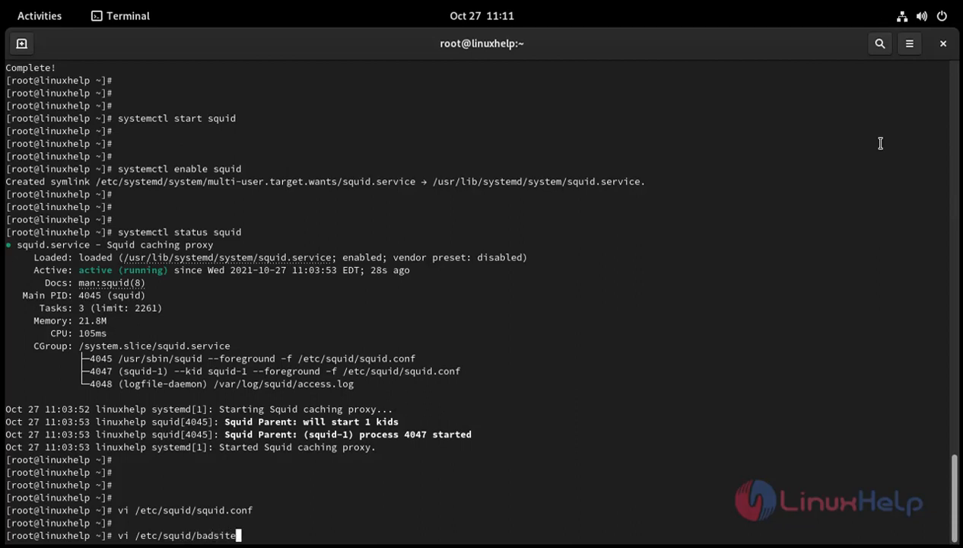
pyautogui.press('Return')
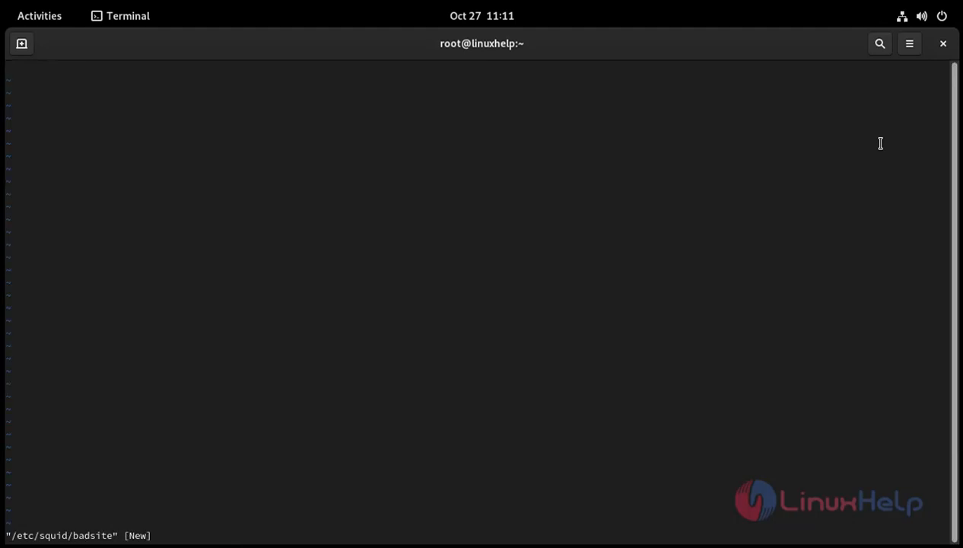
# - Enter facebook.com, flipkart.com and amazon.in into the file, one domain per line
pyautogui.write('fa')
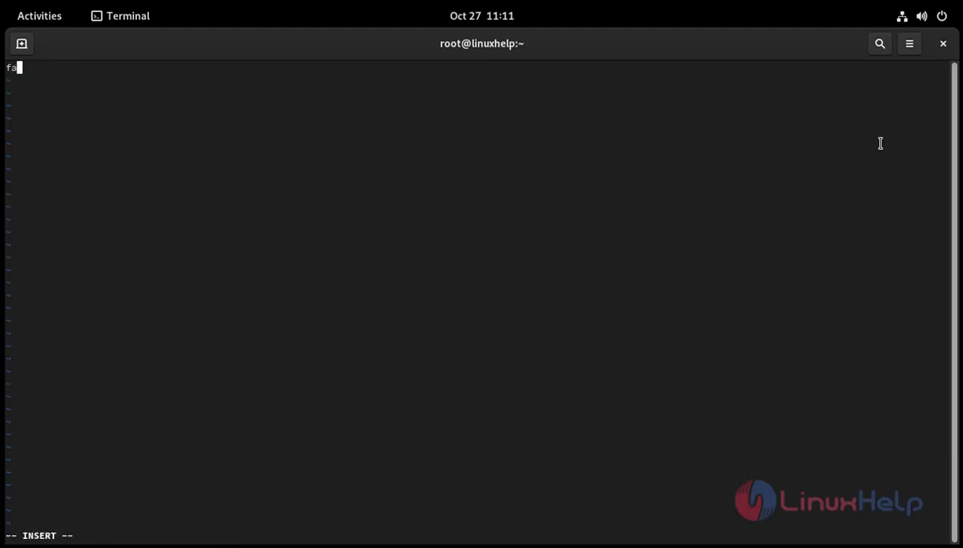
pyautogui.write('ceb')
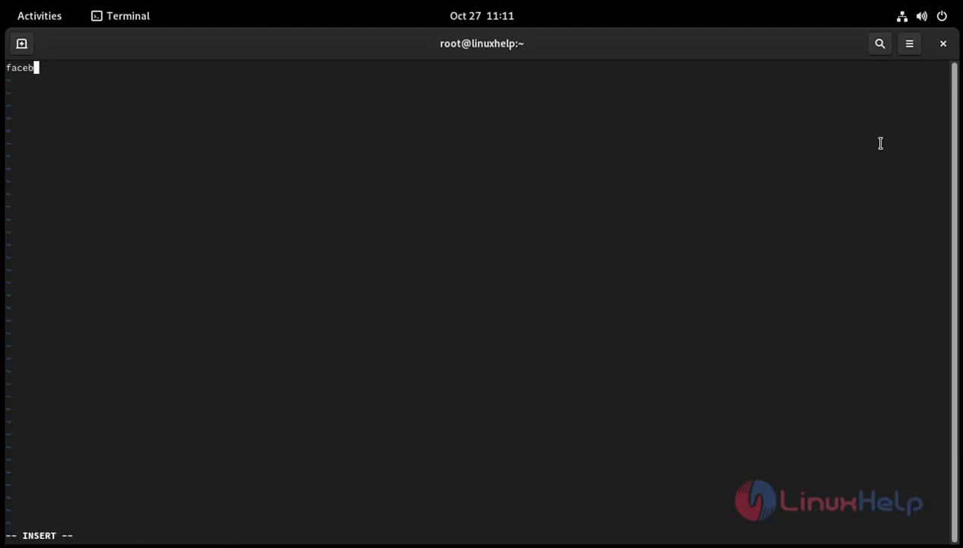
pyautogui.write('ook.co')
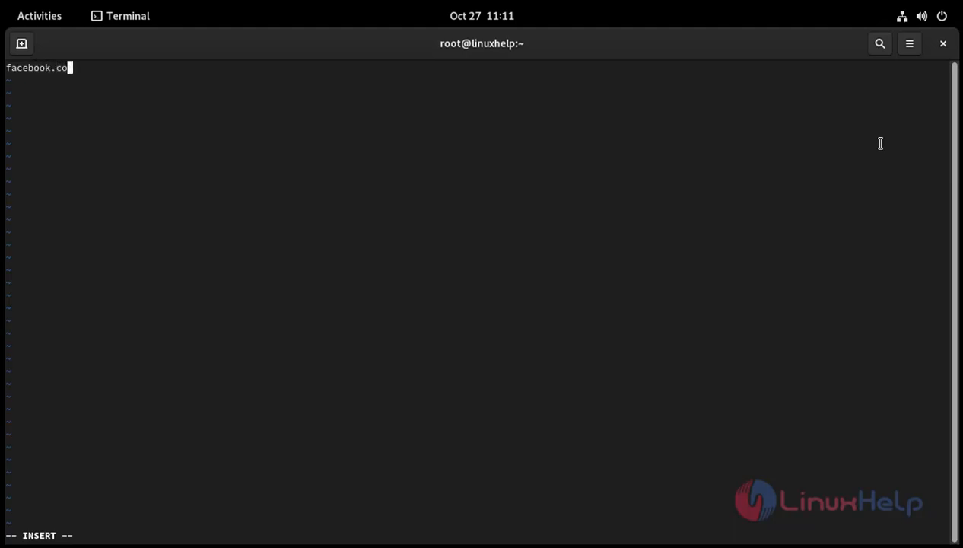
pyautogui.write('m')
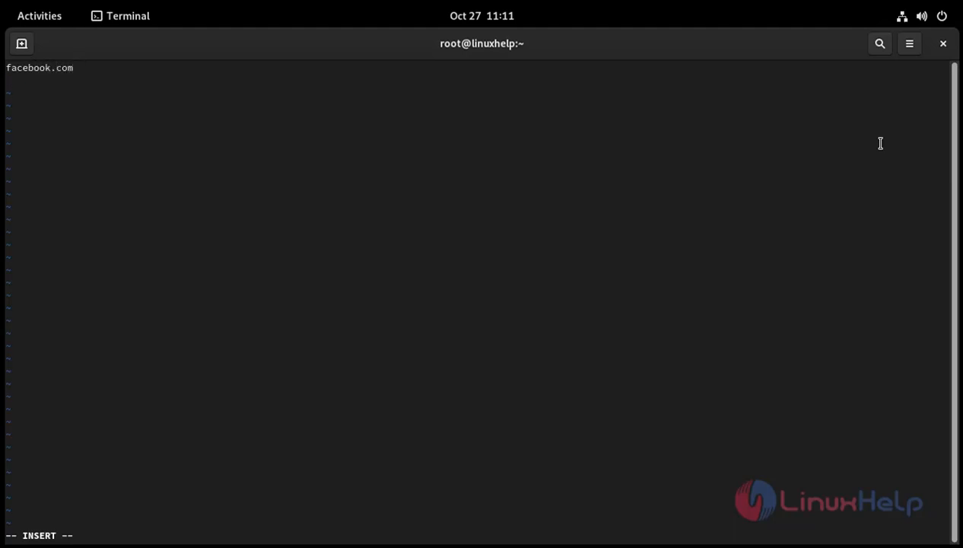
pyautogui.write('f')
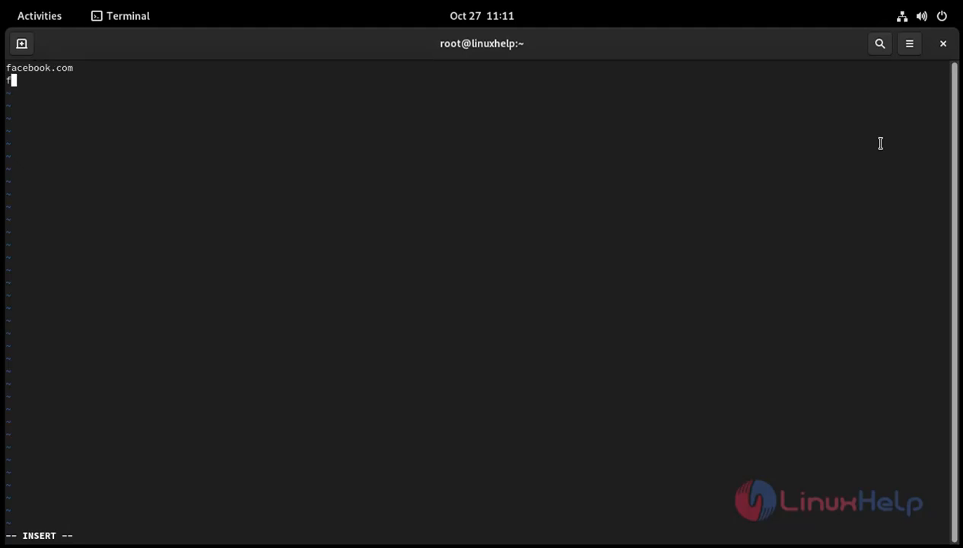
pyautogui.write('lip')
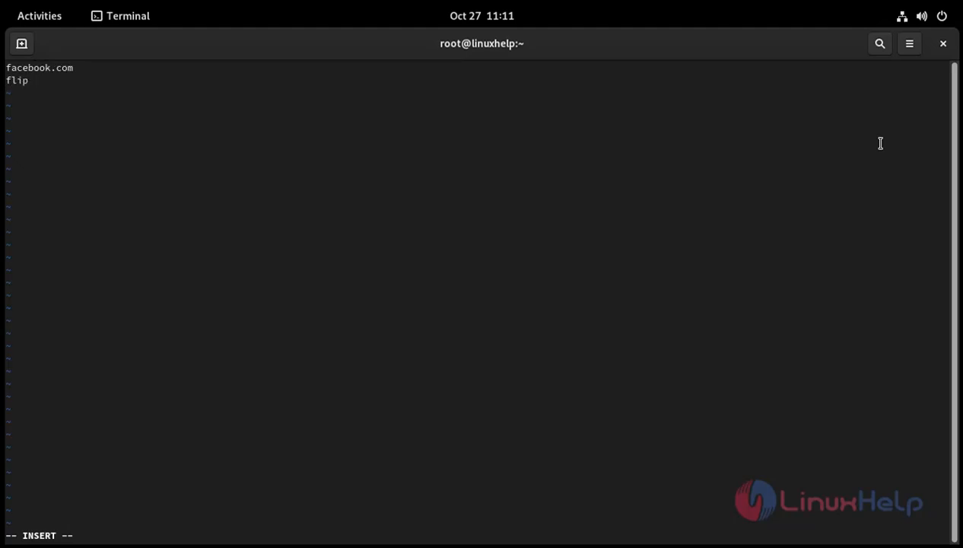
pyautogui.write('kart')
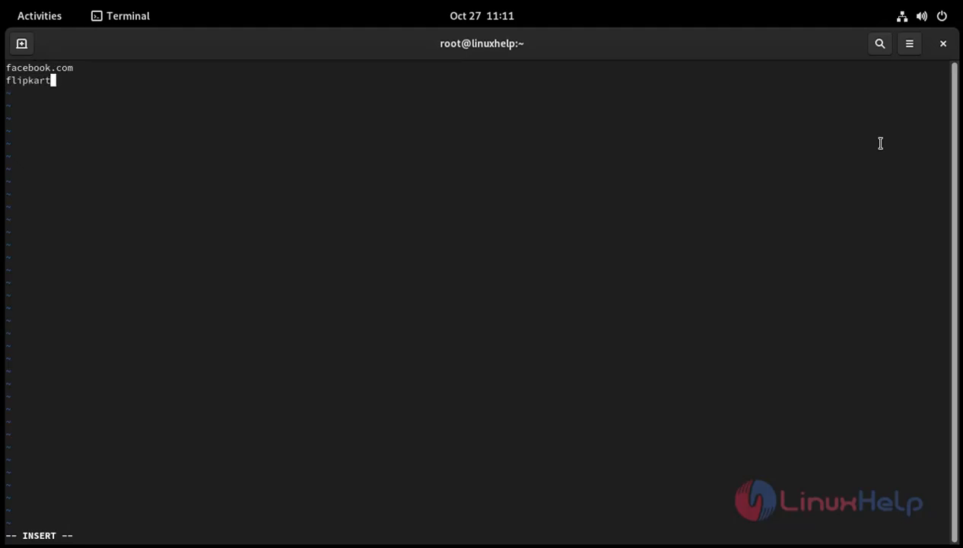
pyautogui.write('.co')
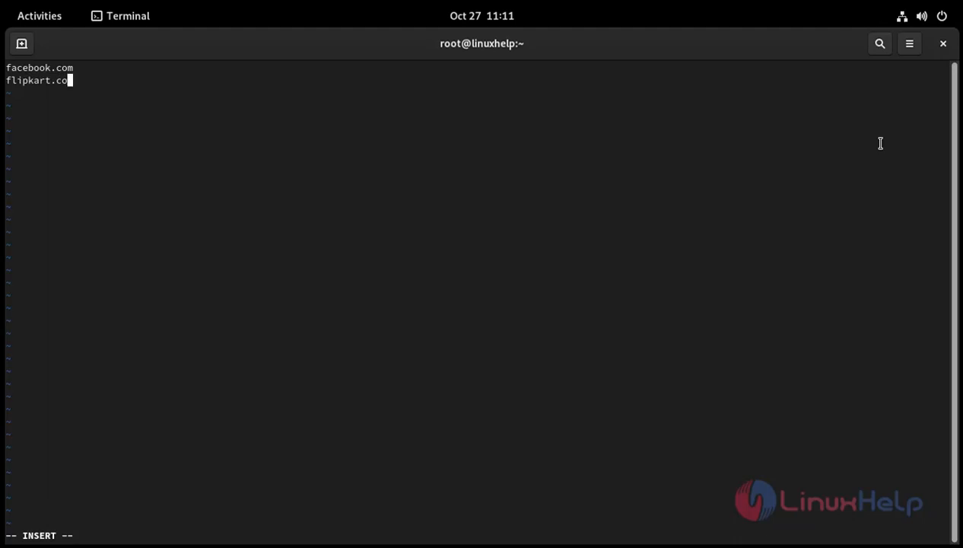
pyautogui.press('Return')
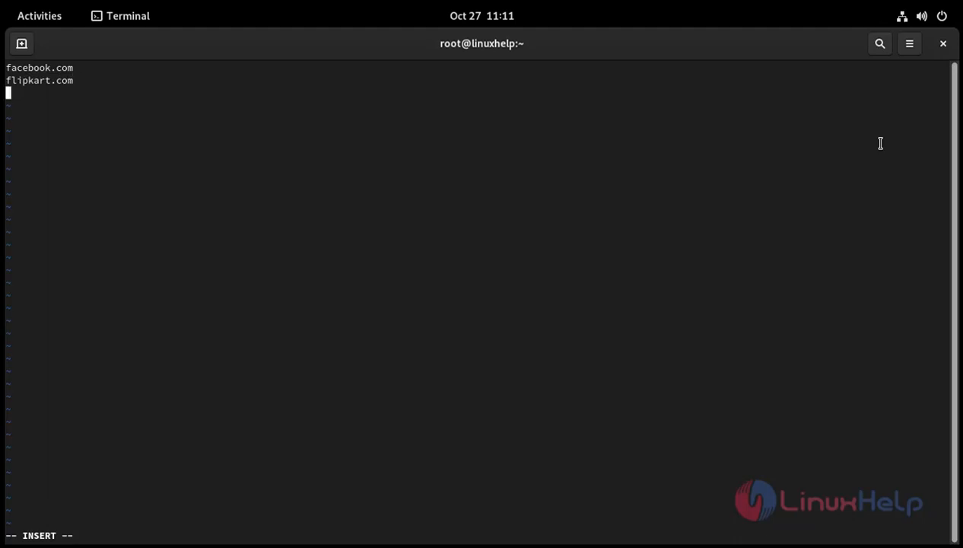
pyautogui.write('amazon')
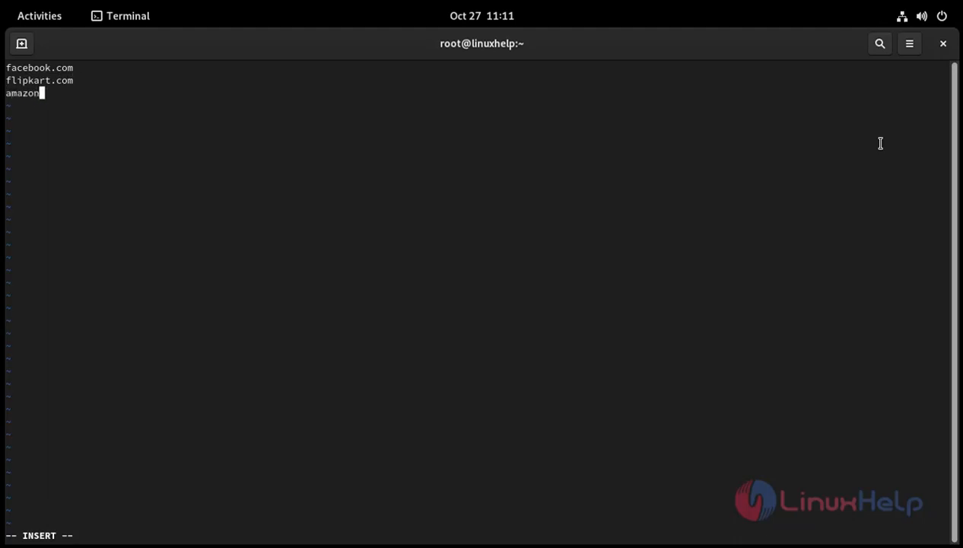
pyautogui.write('.')
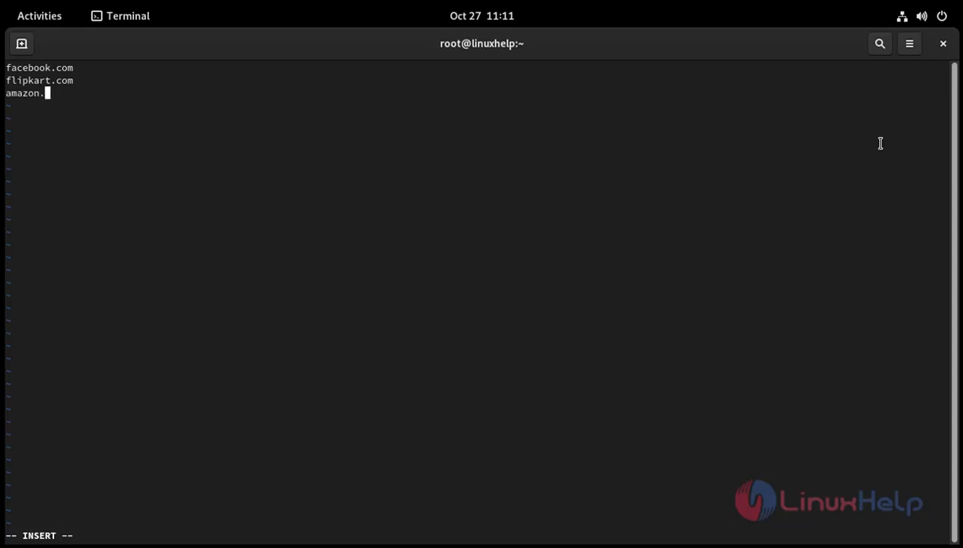
pyautogui.write('in')
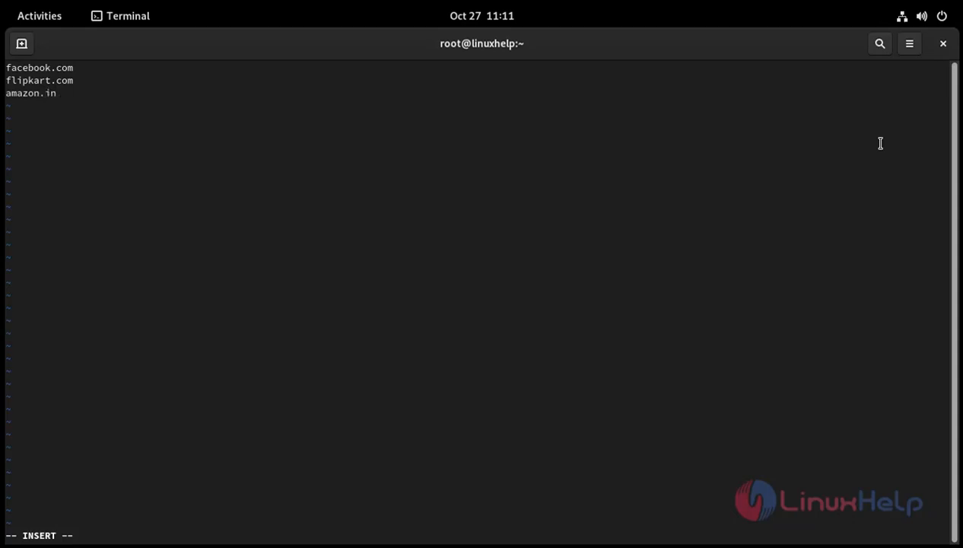
pyautogui.press('Return')
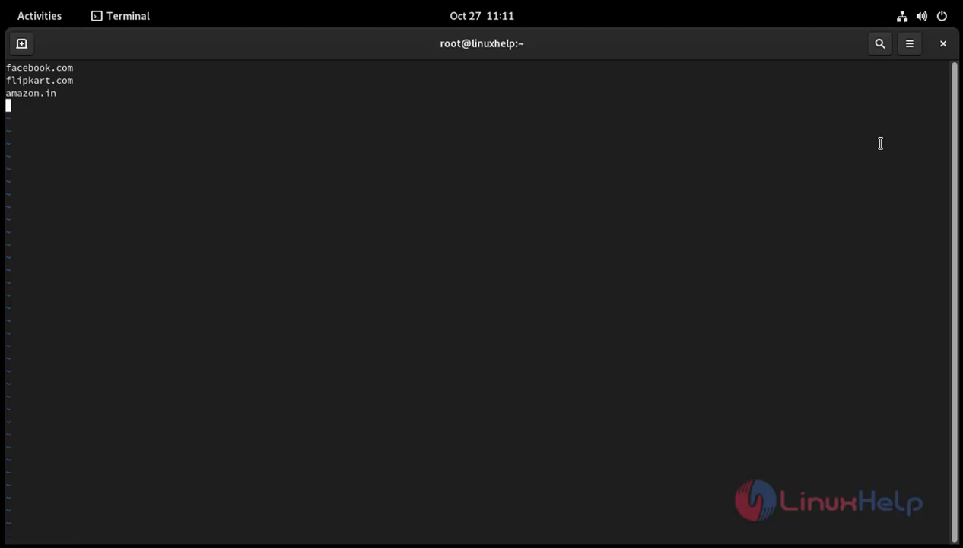
# - Save the badsite file with :wq and permanently add port 3128/tcp to the firewall
pyautogui.write(':wq')
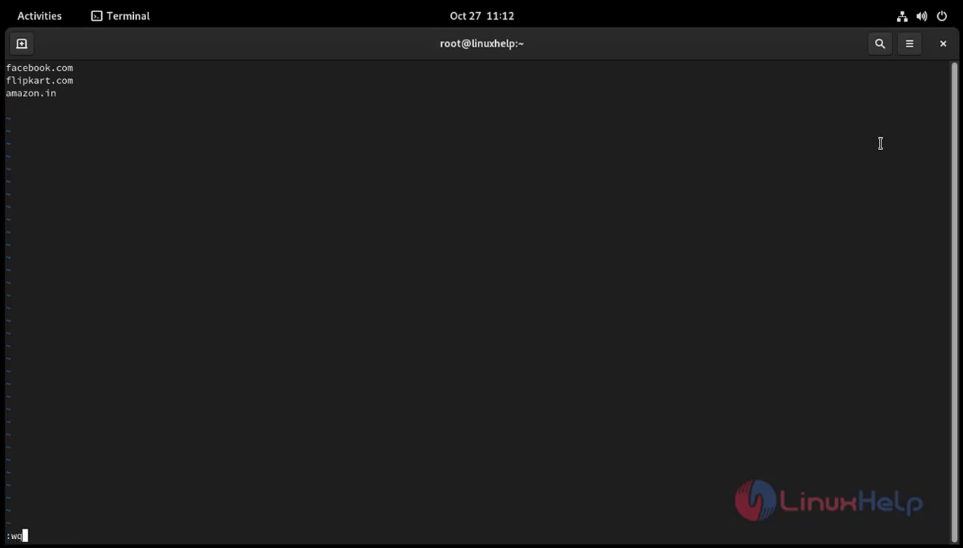
pyautogui.press('Return')
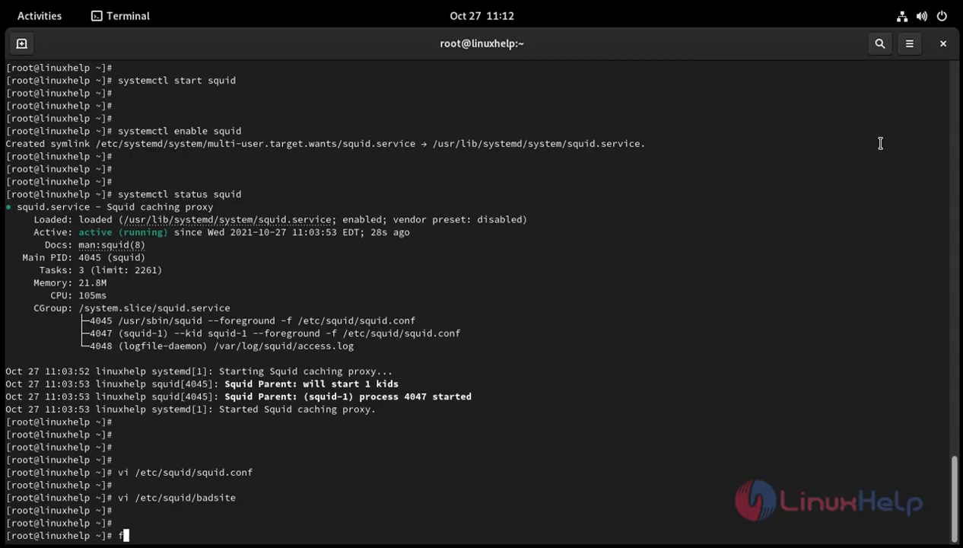
pyautogui.write('irew')
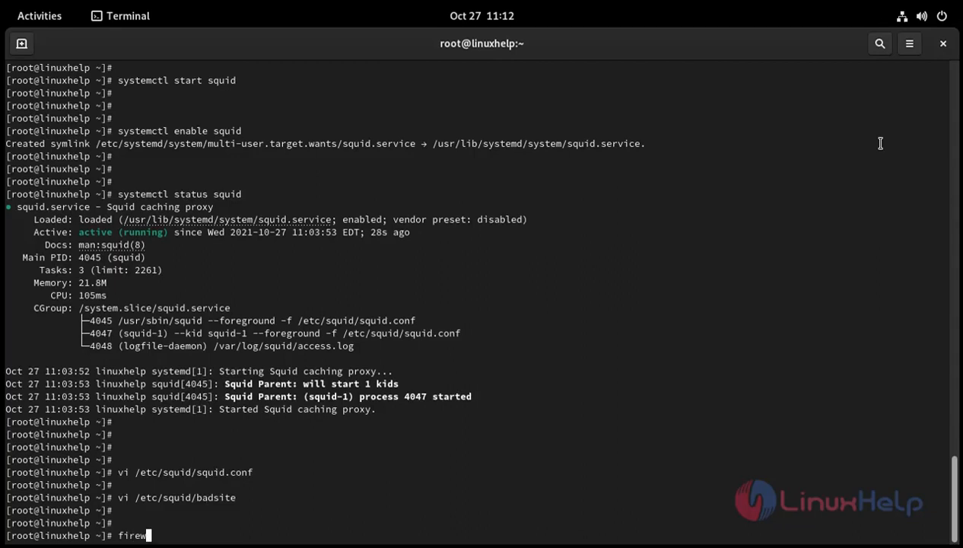
pyautogui.write('all')
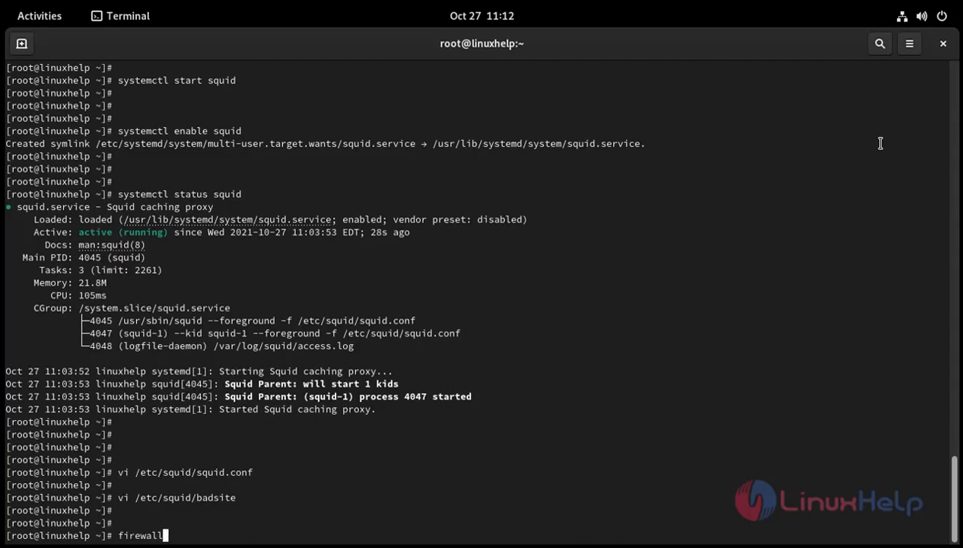
pyautogui.write('-c')
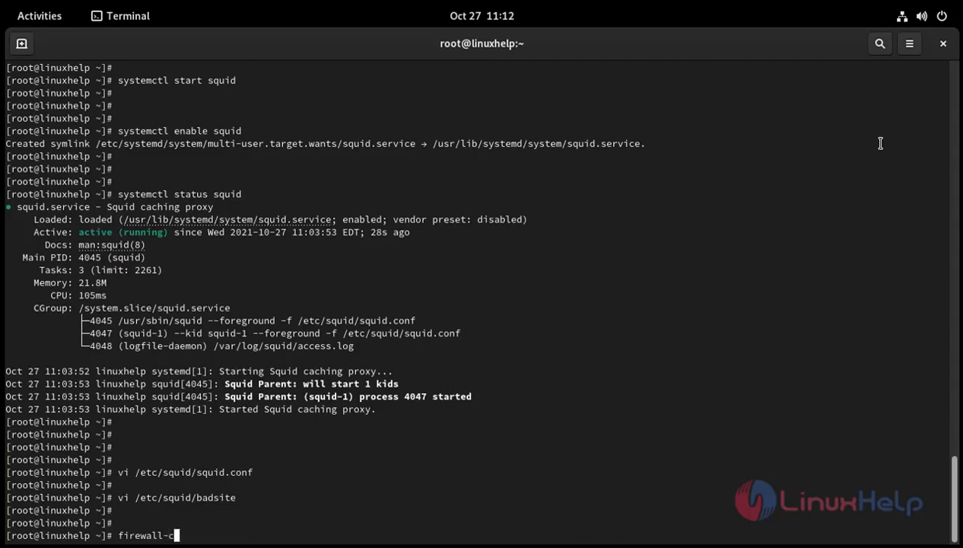
pyautogui.write('md')
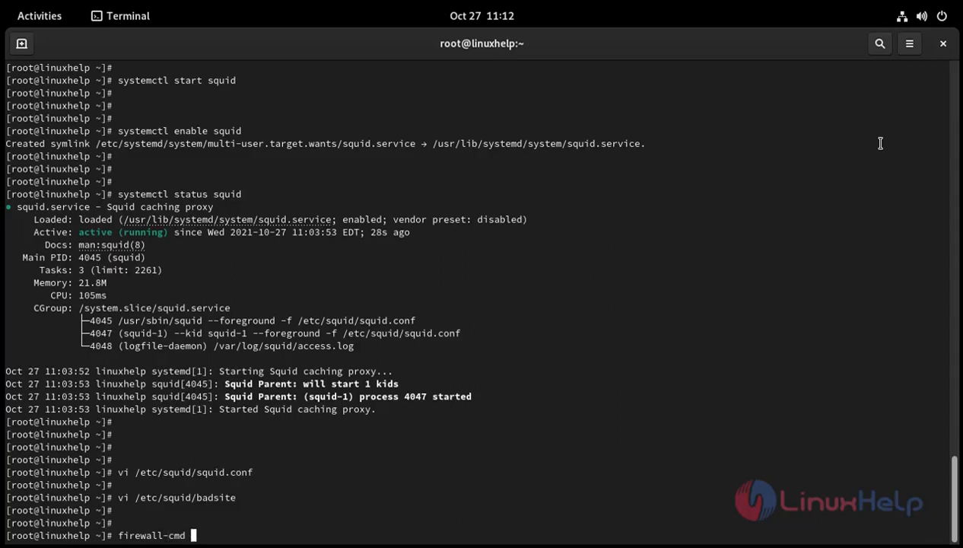
pyautogui.write('--per')
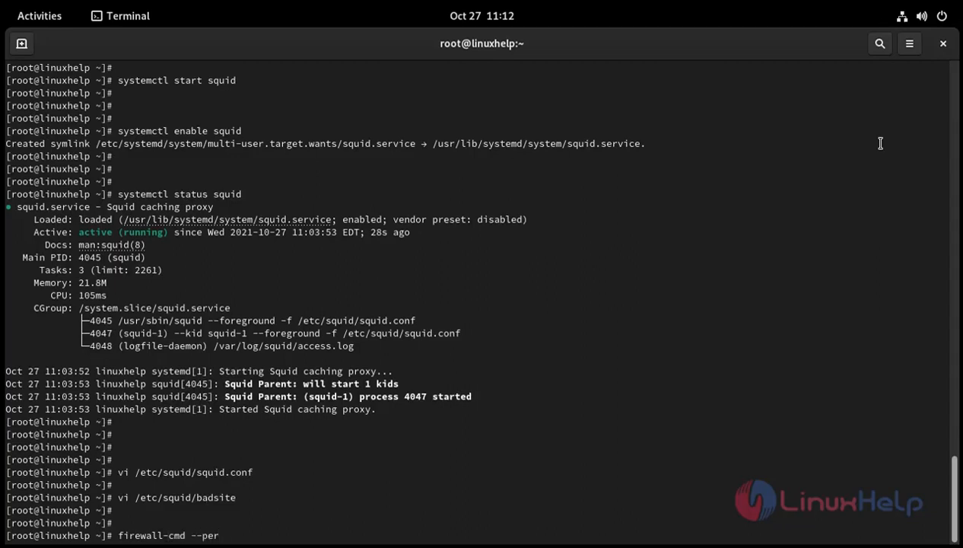
pyautogui.write('manent')
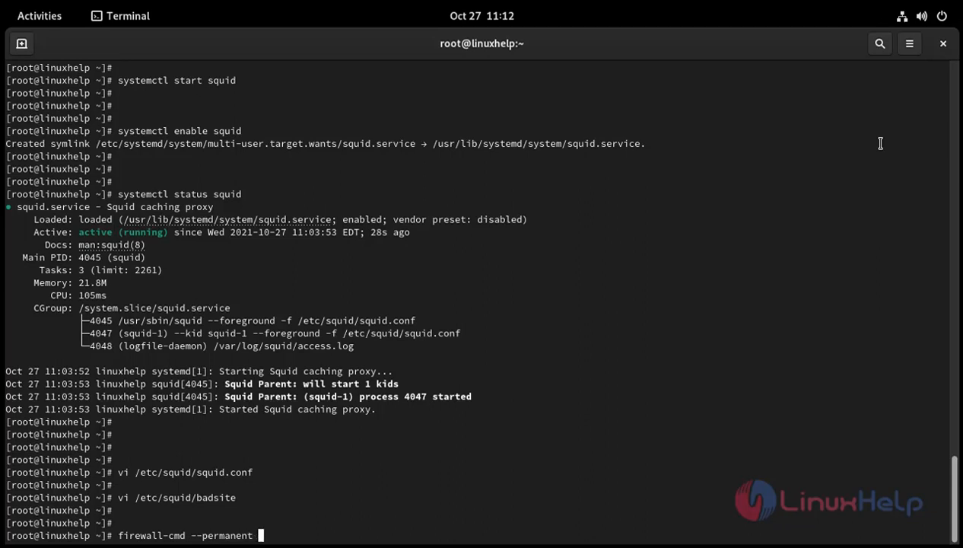
pyautogui.write('-a')
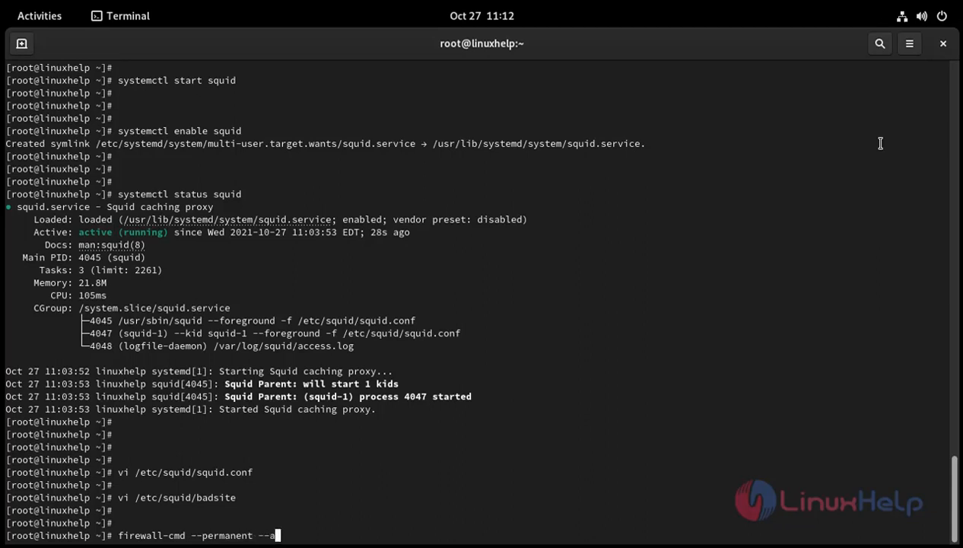
pyautogui.write('dd-p')
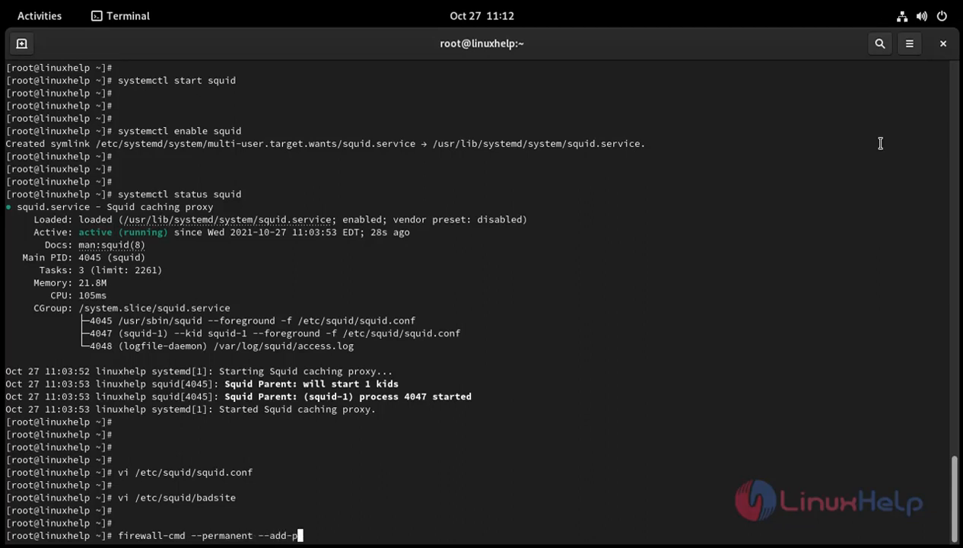
pyautogui.write('rt')
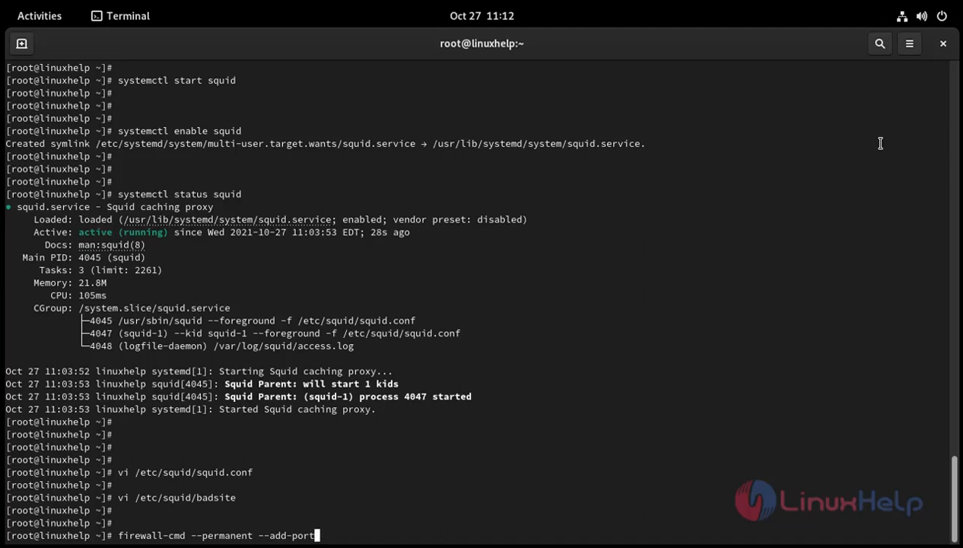
pyautogui.write('=3')
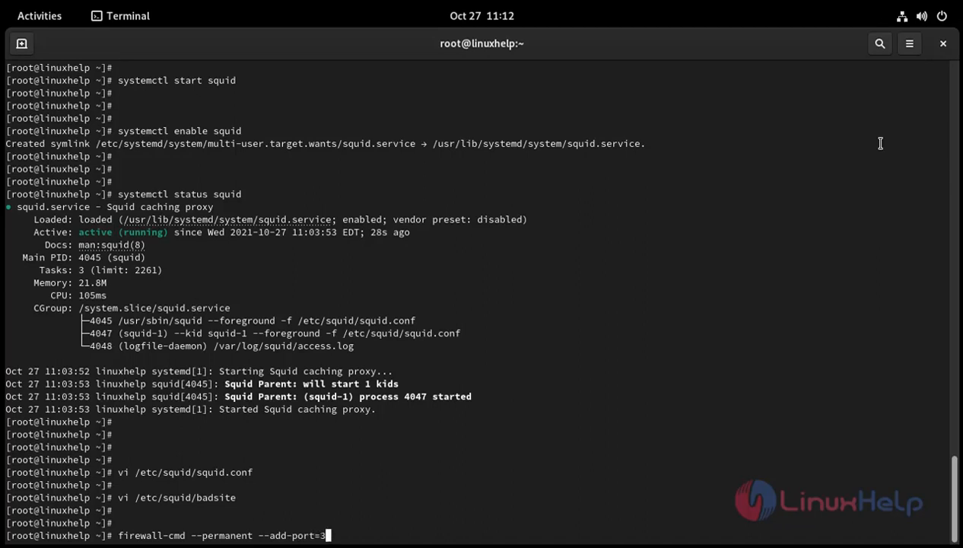
pyautogui.write('128')
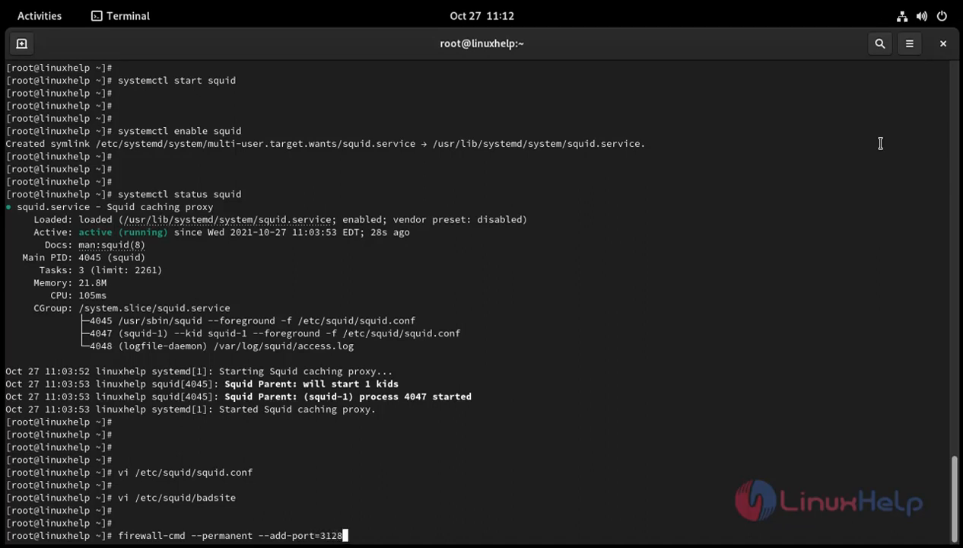
pyautogui.write('/tcp')
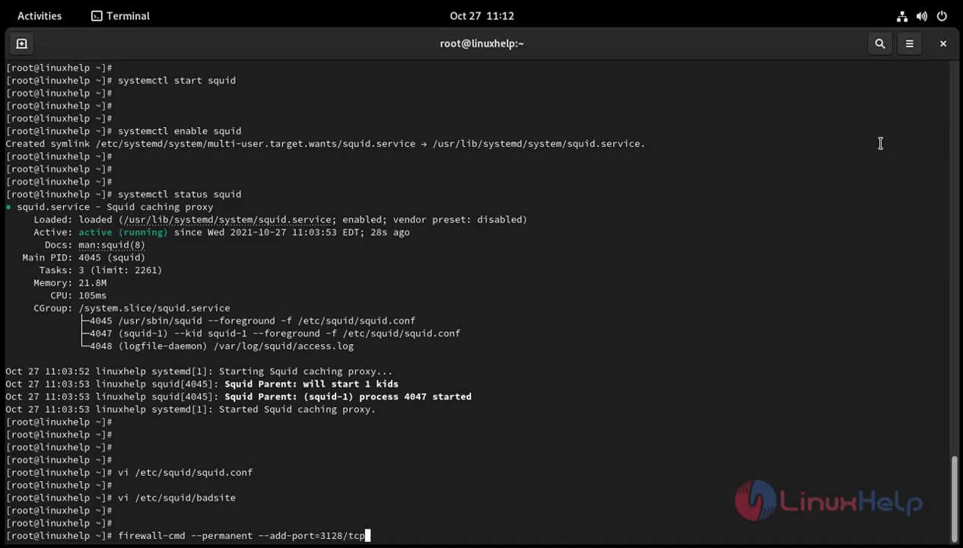
pyautogui.press('Return')
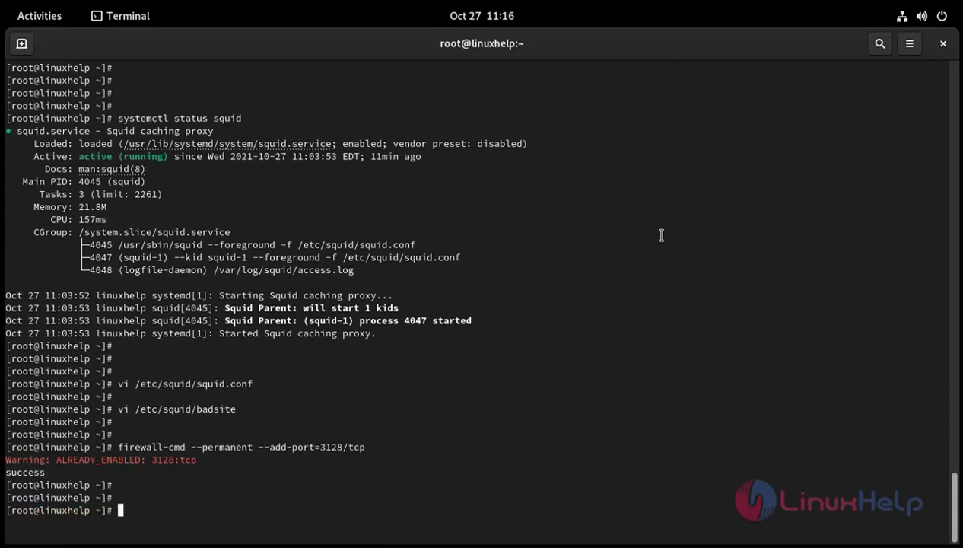
# - Reload the firewall rules with firewall-cmd --reload
pyautogui.write('firewa')
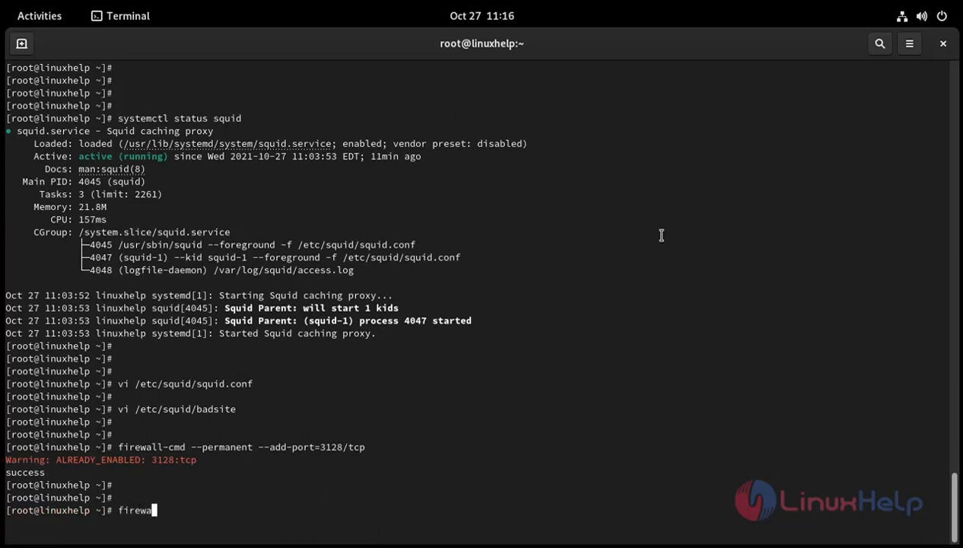
pyautogui.write('l-cmd --')
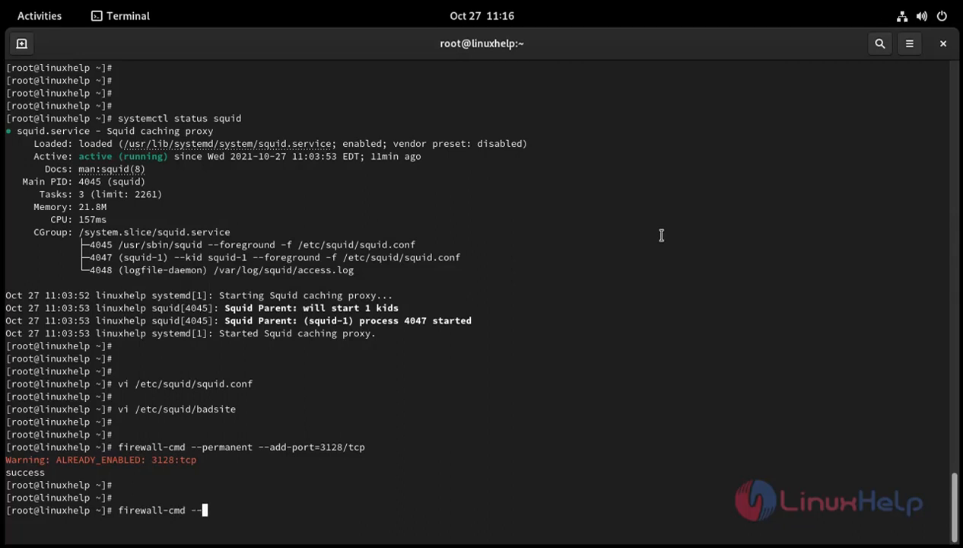
pyautogui.write('reload')
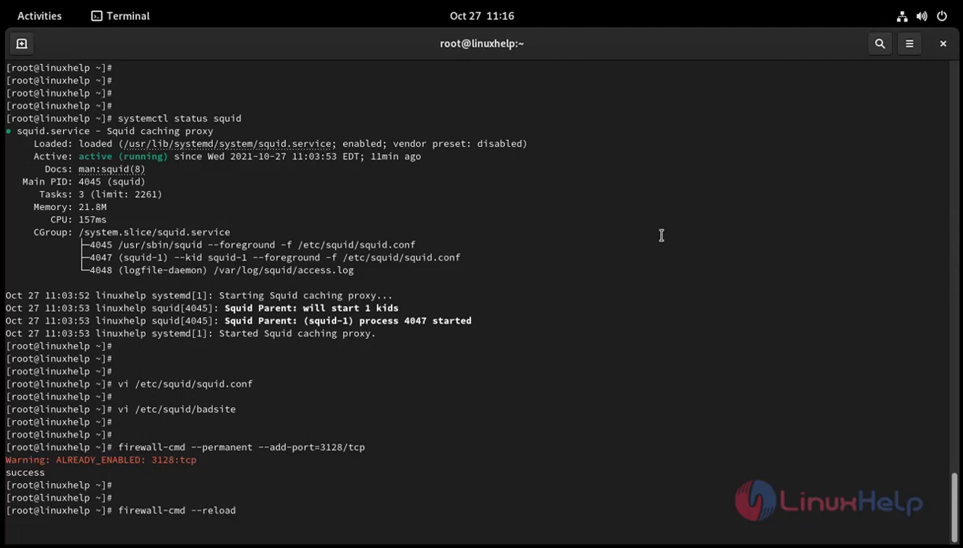
pyautogui.press('Return')
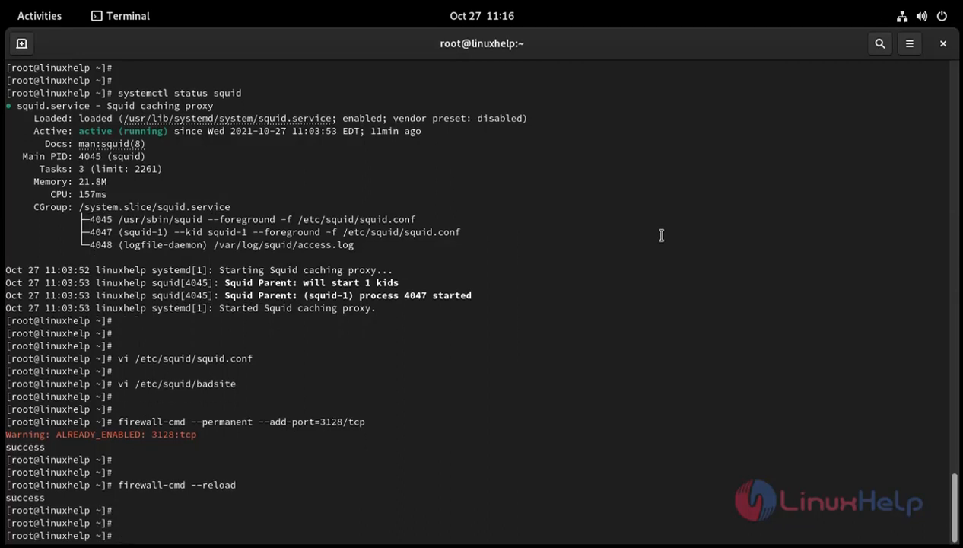
# - Run systemctl restart squid to restart the Squid proxy service
pyautogui.write('system')
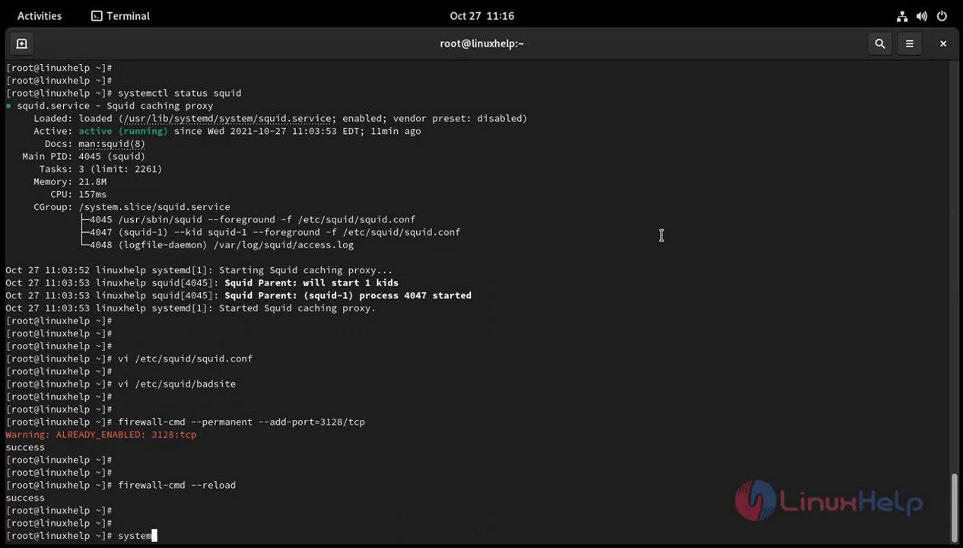
pyautogui.write('ctl')
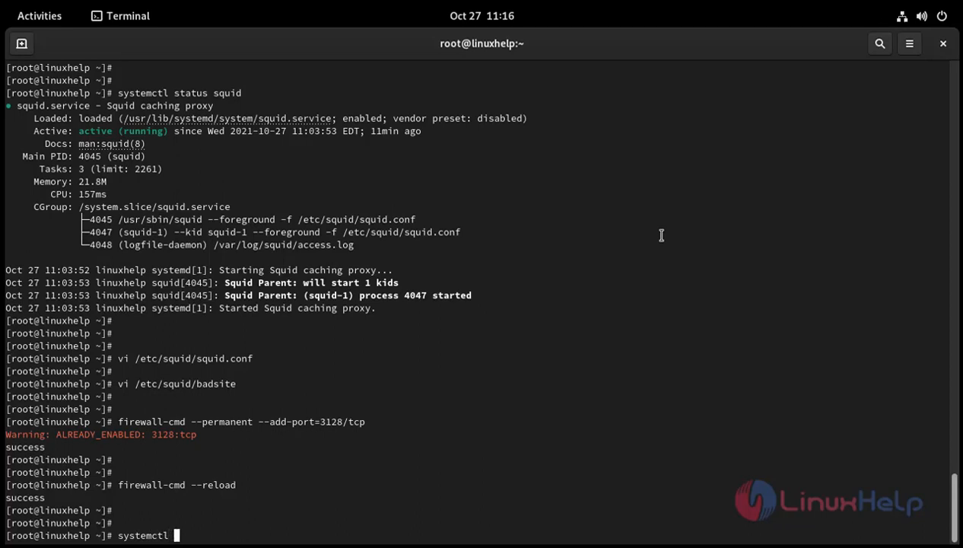
pyautogui.write('re')
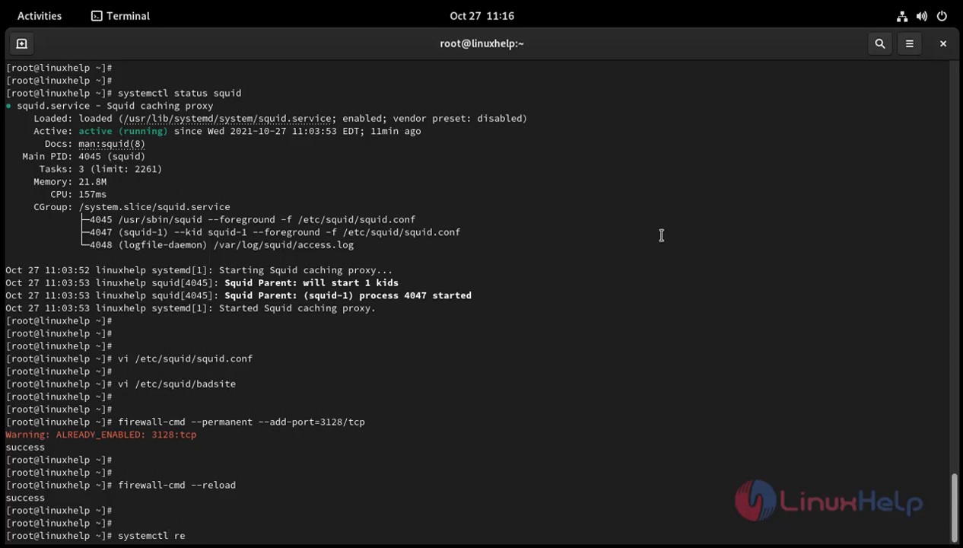
pyautogui.write('start')
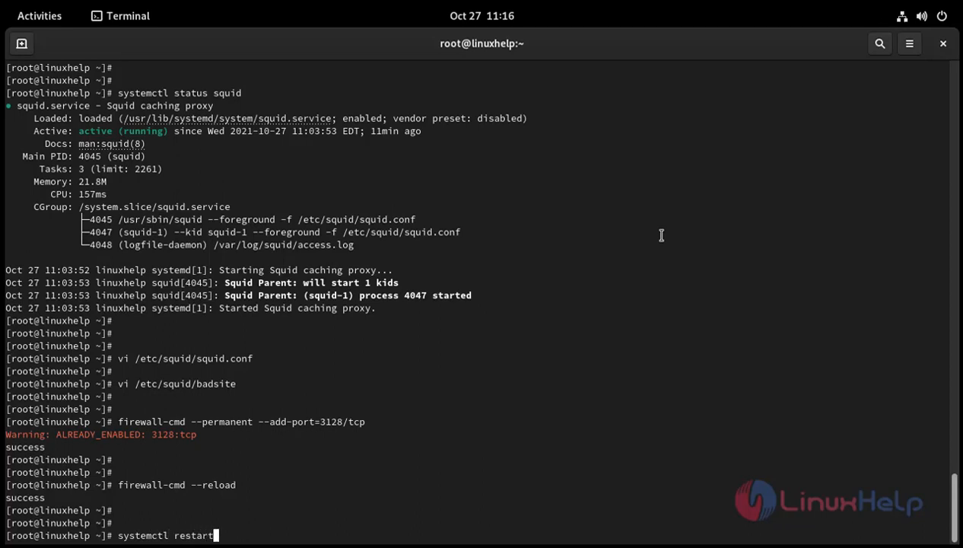
pyautogui.write('squ')
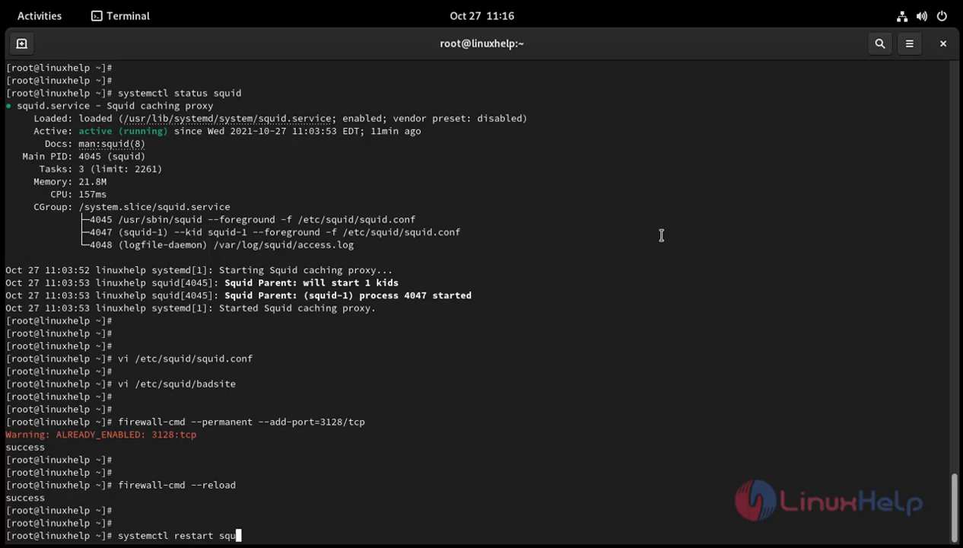
pyautogui.press('Return')
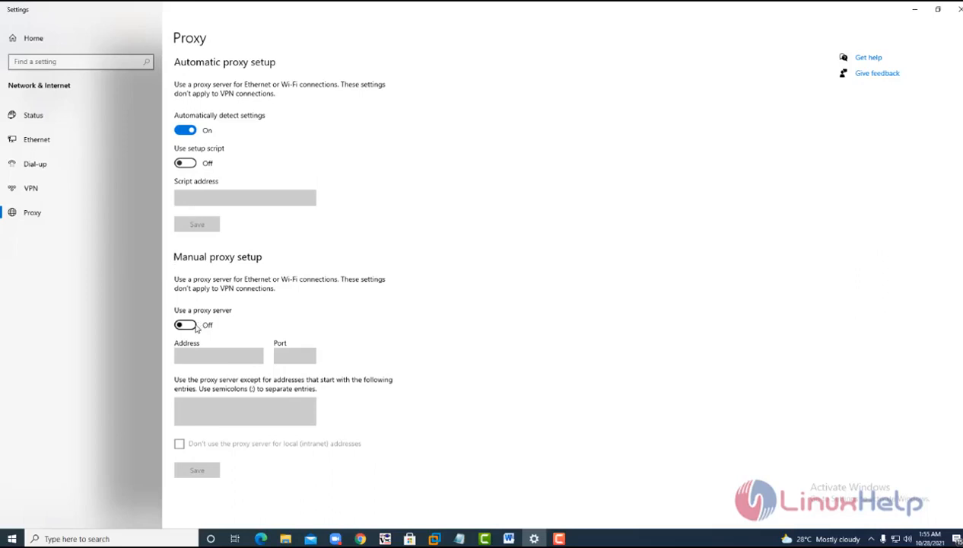
# - Enter proxy address 192.168.6.125 and port 3128 in Windows proxy settings
pyautogui.click(185, 324)
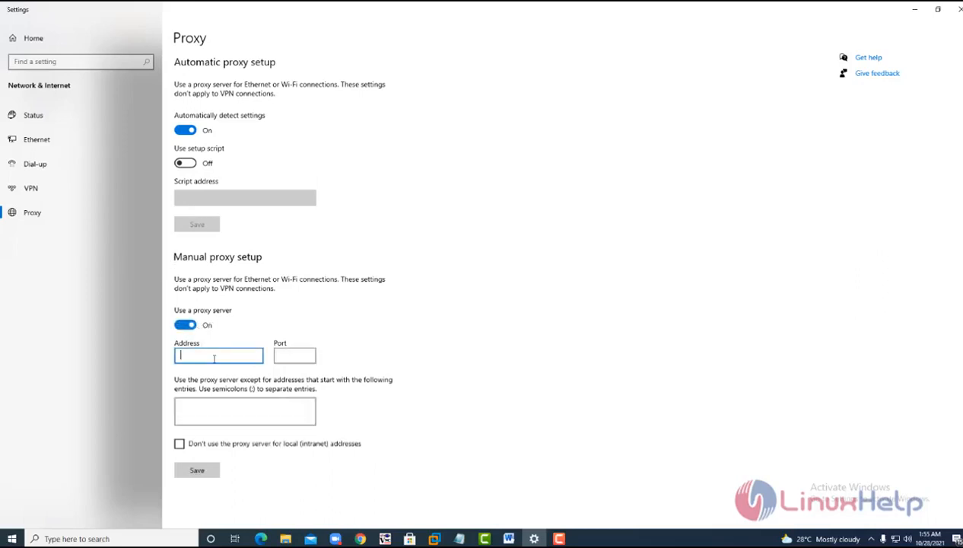
pyautogui.write('192.168.6.125')
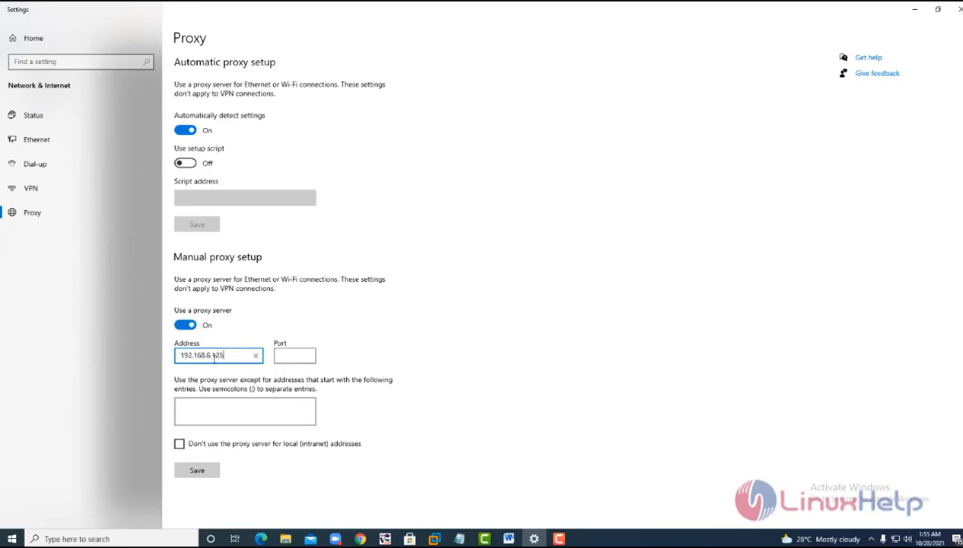
pyautogui.click(295, 356)
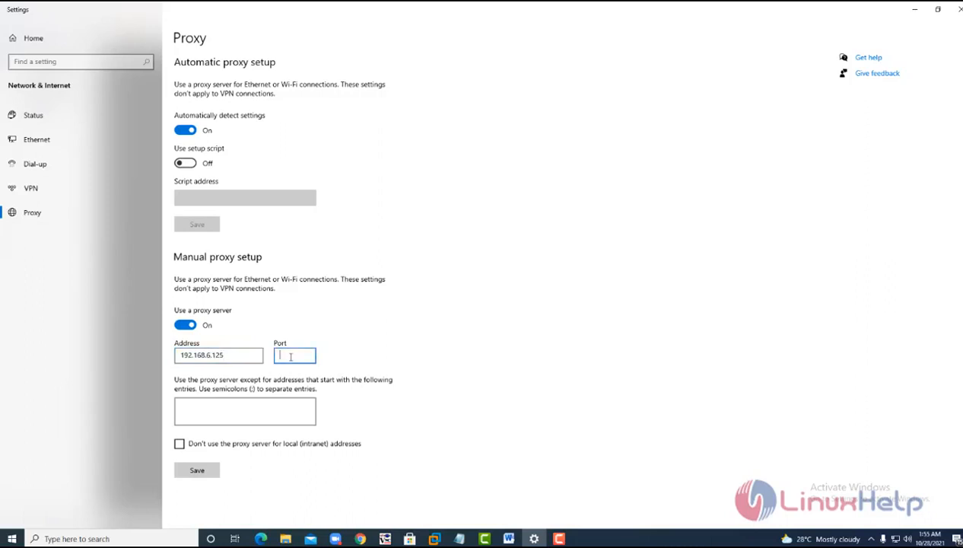
pyautogui.write('3128')
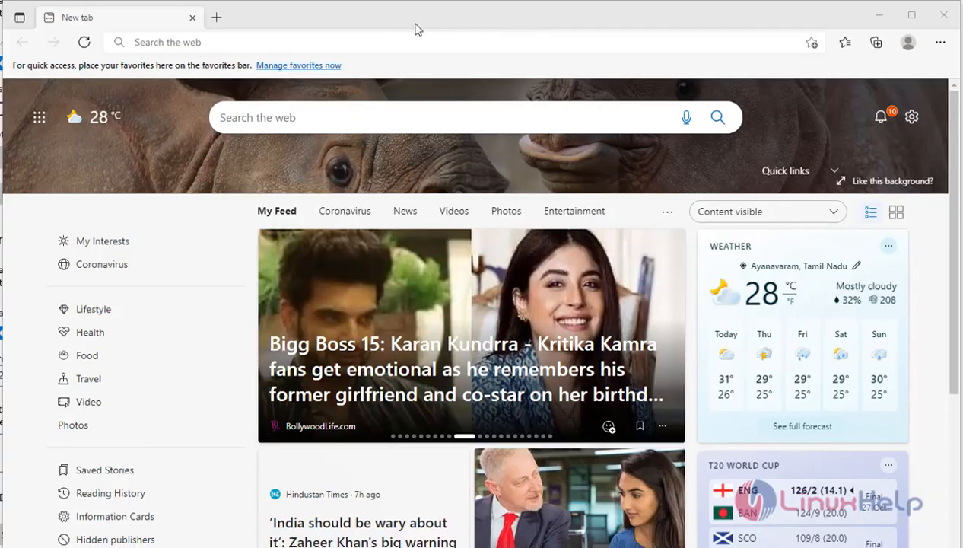
# - Visit facebook.com and amazon.in in Edge to check they are blocked
pyautogui.write('facebook')
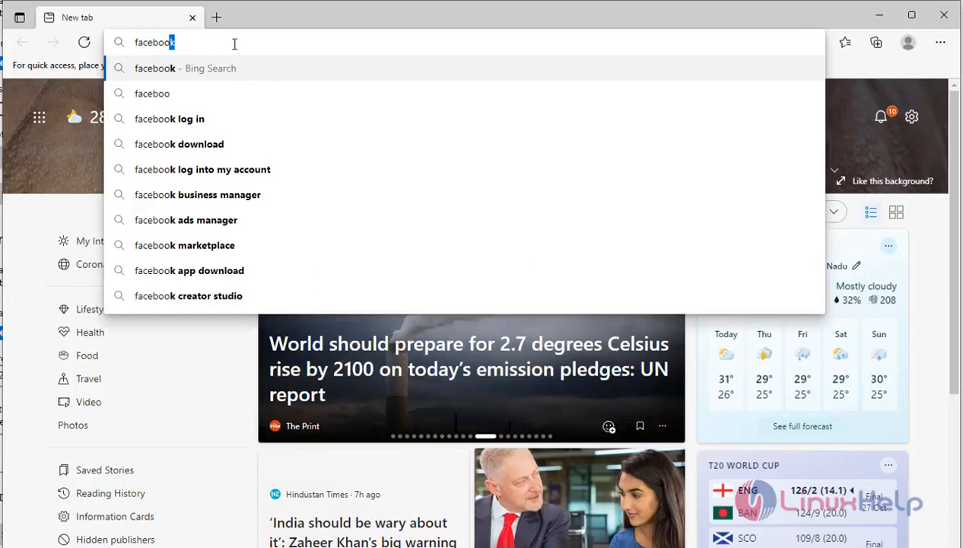
pyautogui.write('.com')
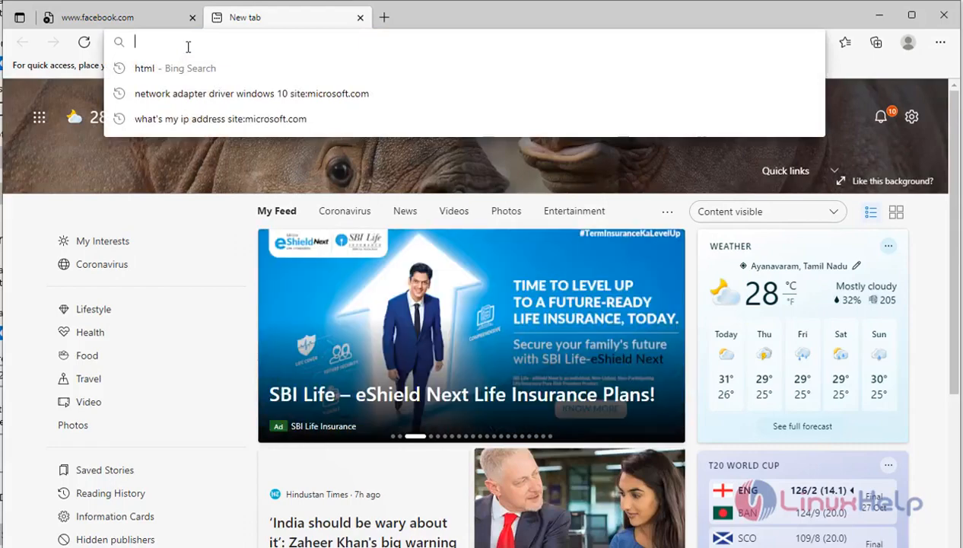
pyautogui.write('amazon.in')
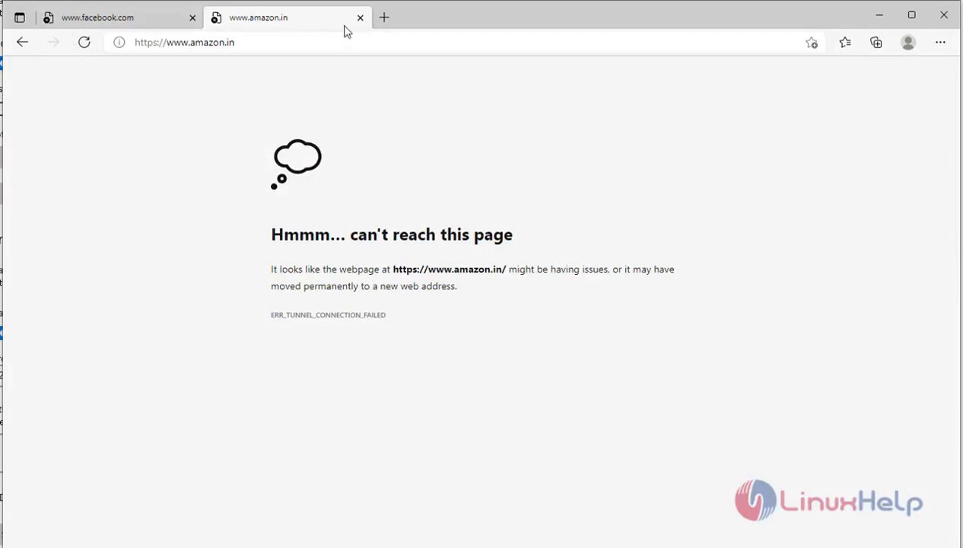
pyautogui.click(384, 17)
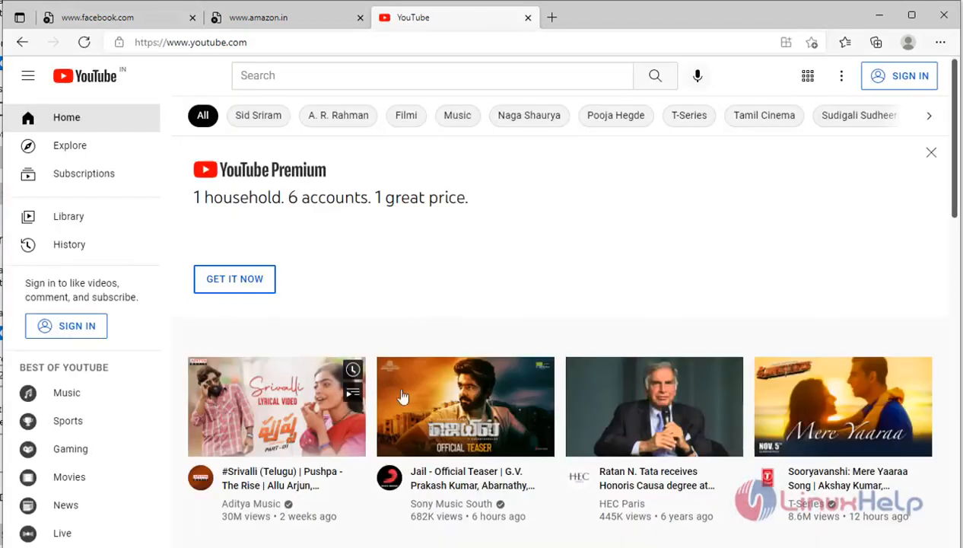
pyautogui.moveTo(434, 395)
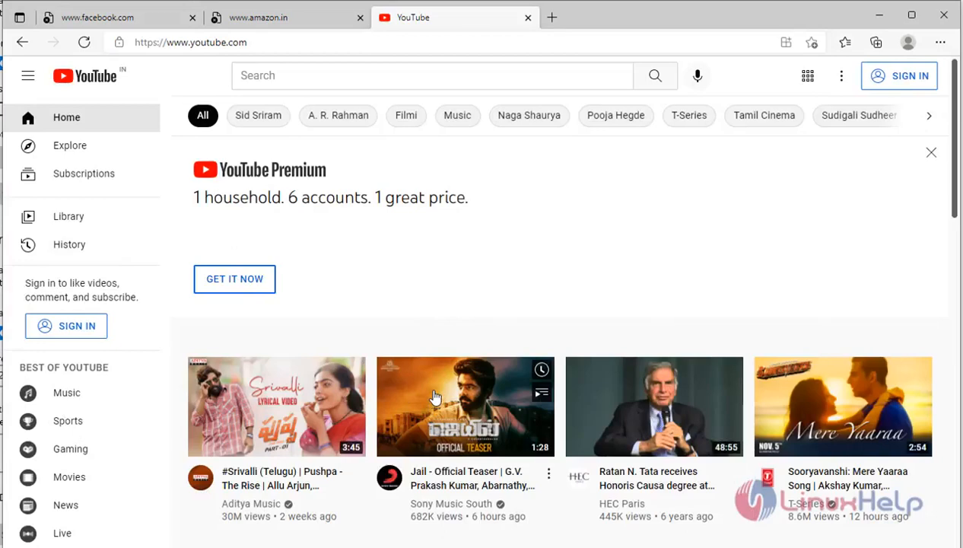